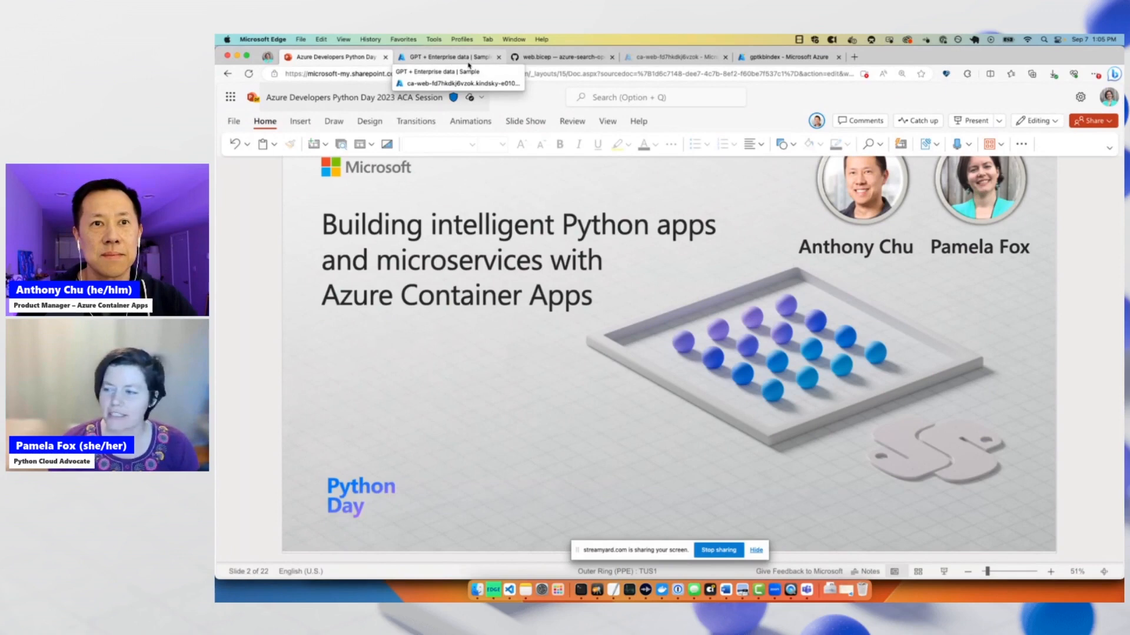
Switch from the slides to the GPT + Enterprise data chat app's start page.
{"action": "left_click", "coordinate": [447, 57]}
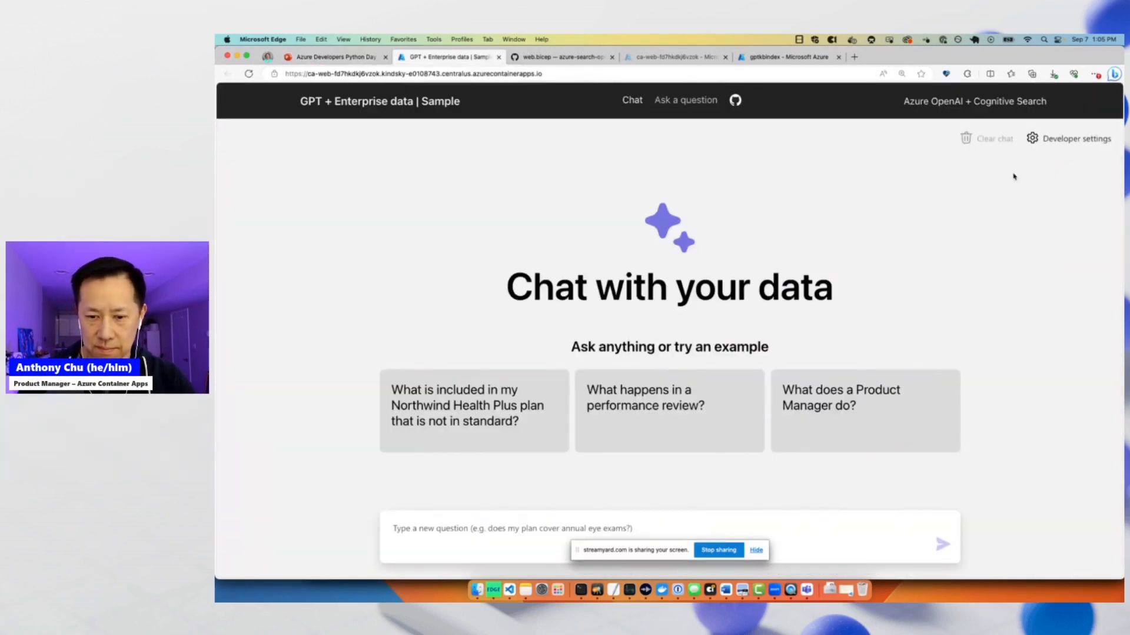
{"action": "mouse_move", "coordinate": [872, 171]}
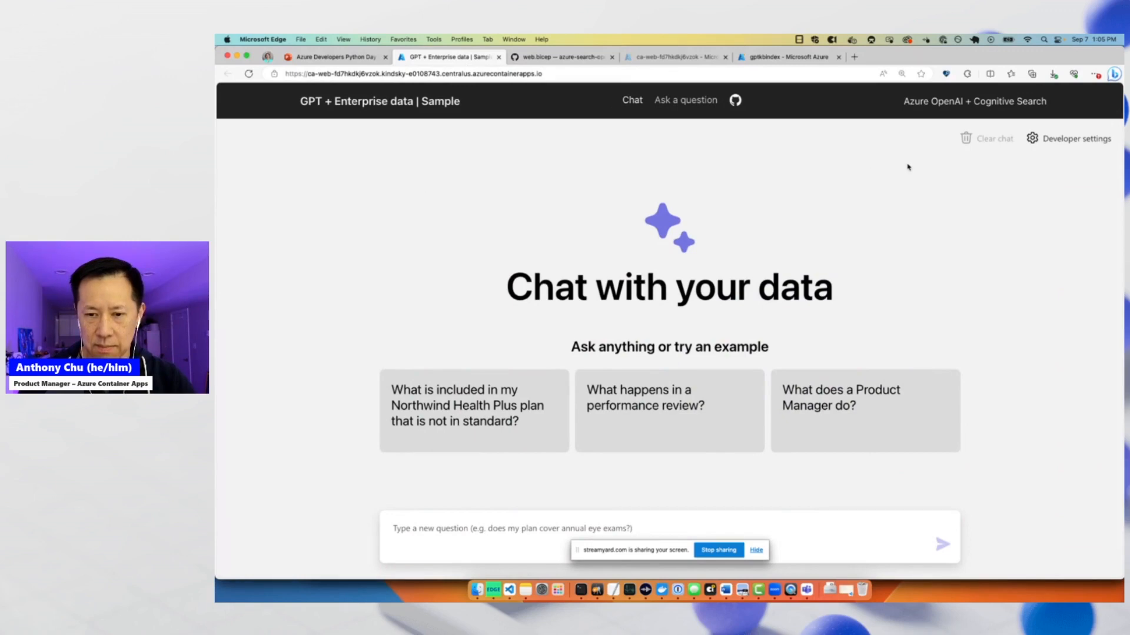
{"action": "mouse_move", "coordinate": [921, 166]}
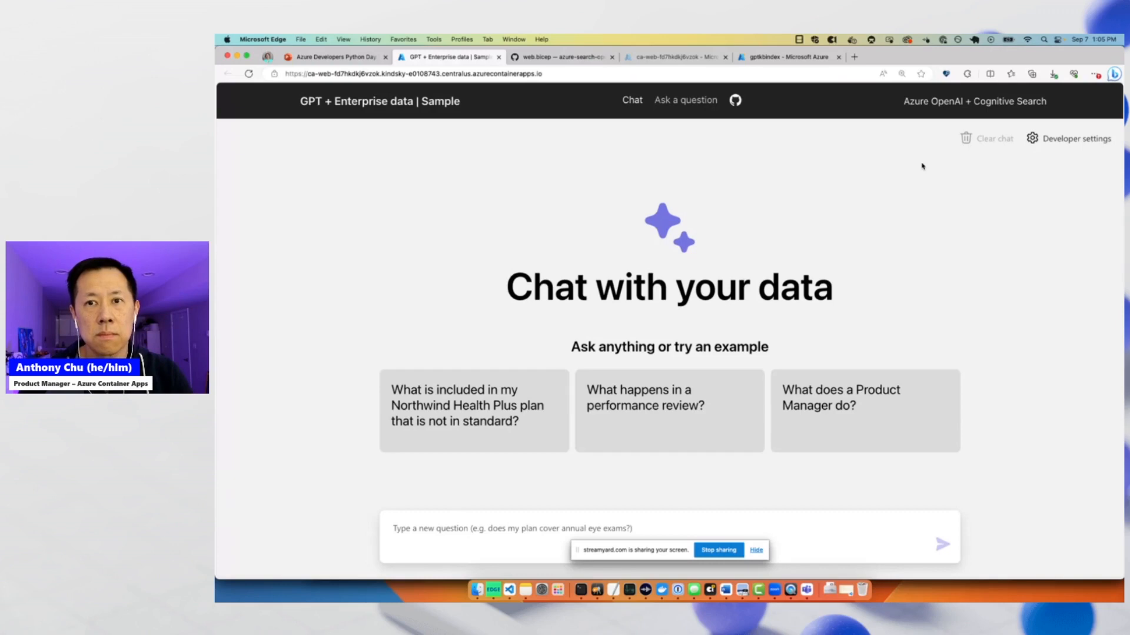
{"action": "mouse_move", "coordinate": [767, 179]}
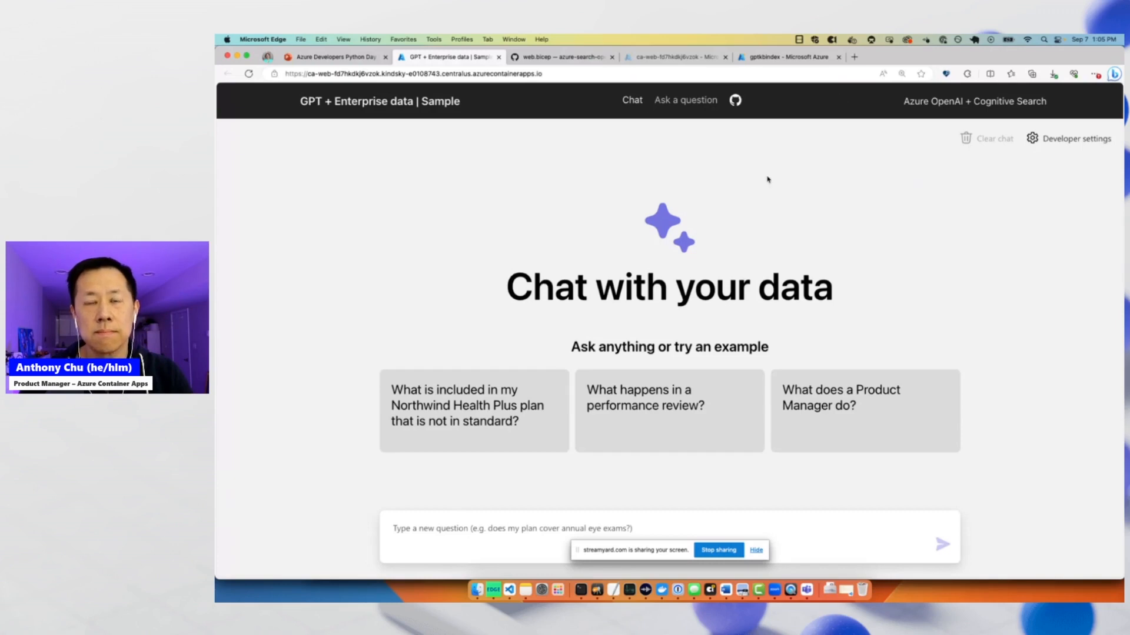
{"action": "mouse_move", "coordinate": [754, 177]}
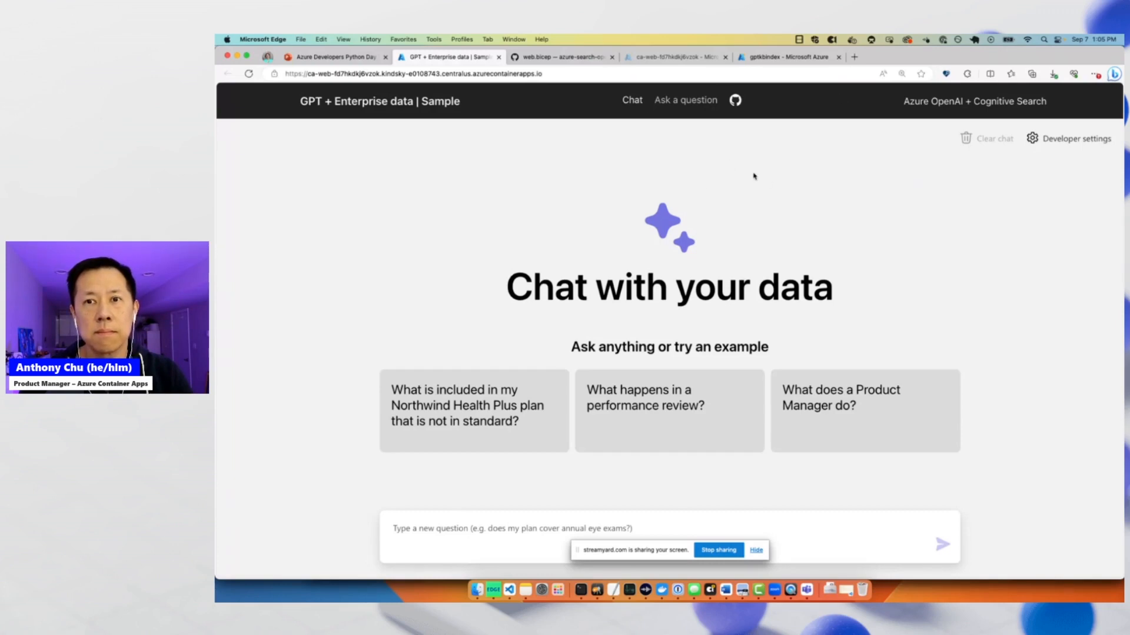
{"action": "mouse_move", "coordinate": [714, 222]}
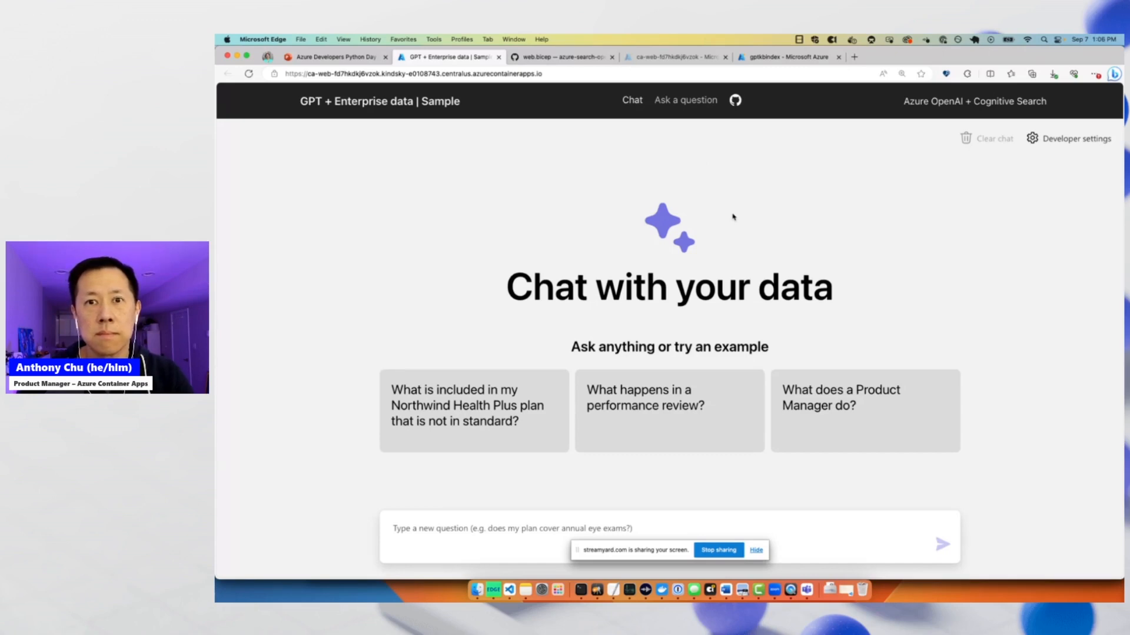
{"action": "mouse_move", "coordinate": [473, 411]}
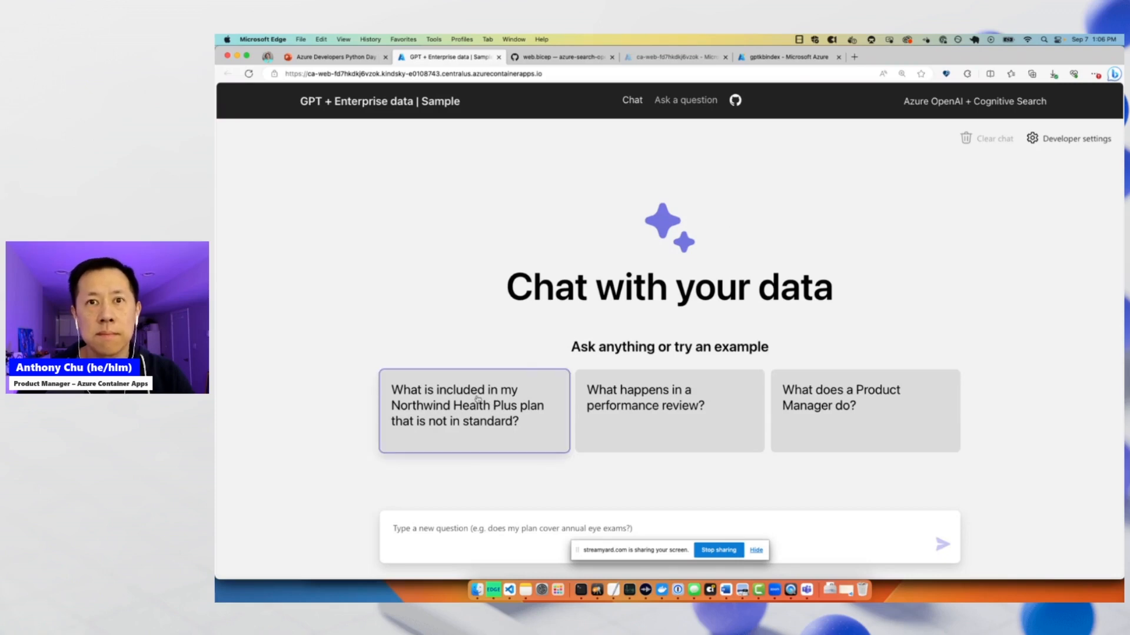
Ask the example question comparing Northwind Health Plus with the standard plan.
{"action": "left_click", "coordinate": [473, 405]}
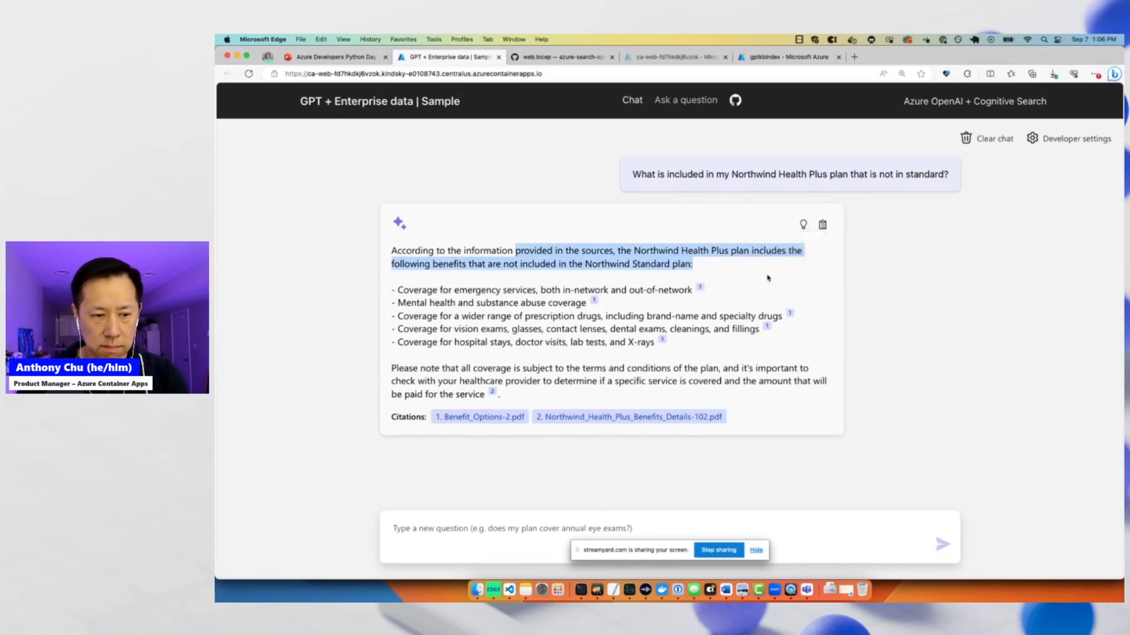
{"action": "mouse_move", "coordinate": [696, 292]}
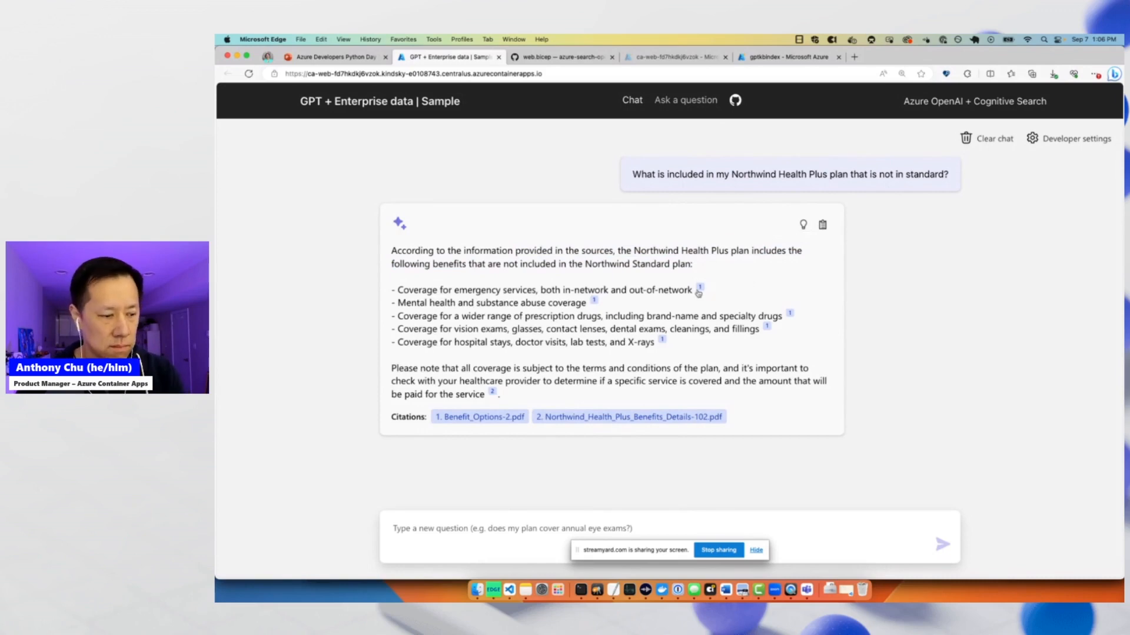
{"action": "mouse_move", "coordinate": [723, 294]}
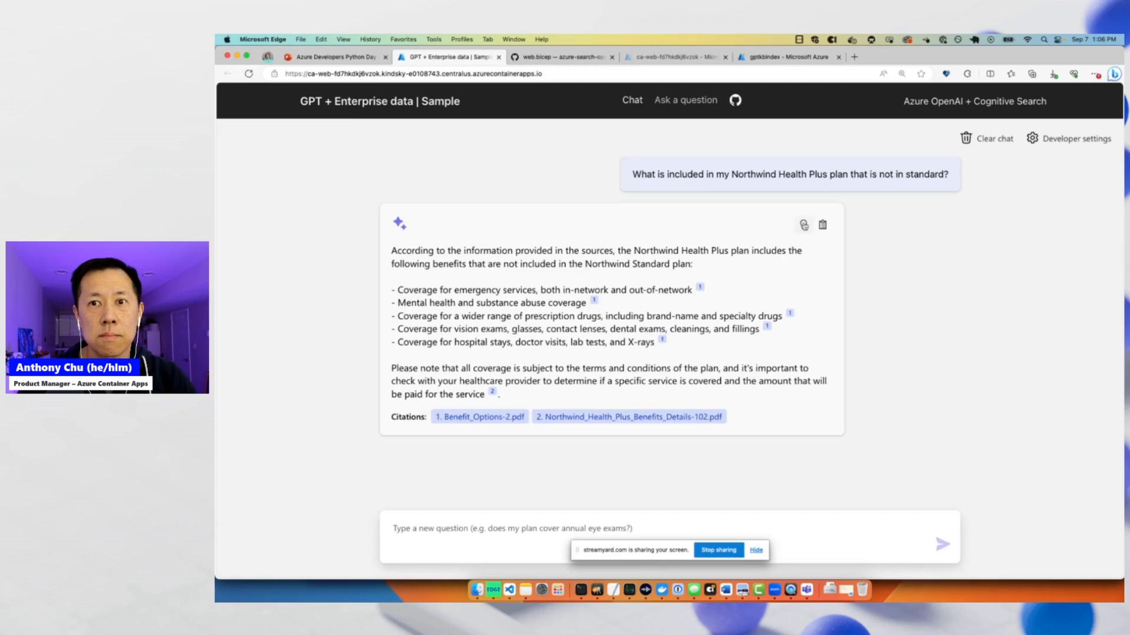
{"action": "mouse_move", "coordinate": [805, 228]}
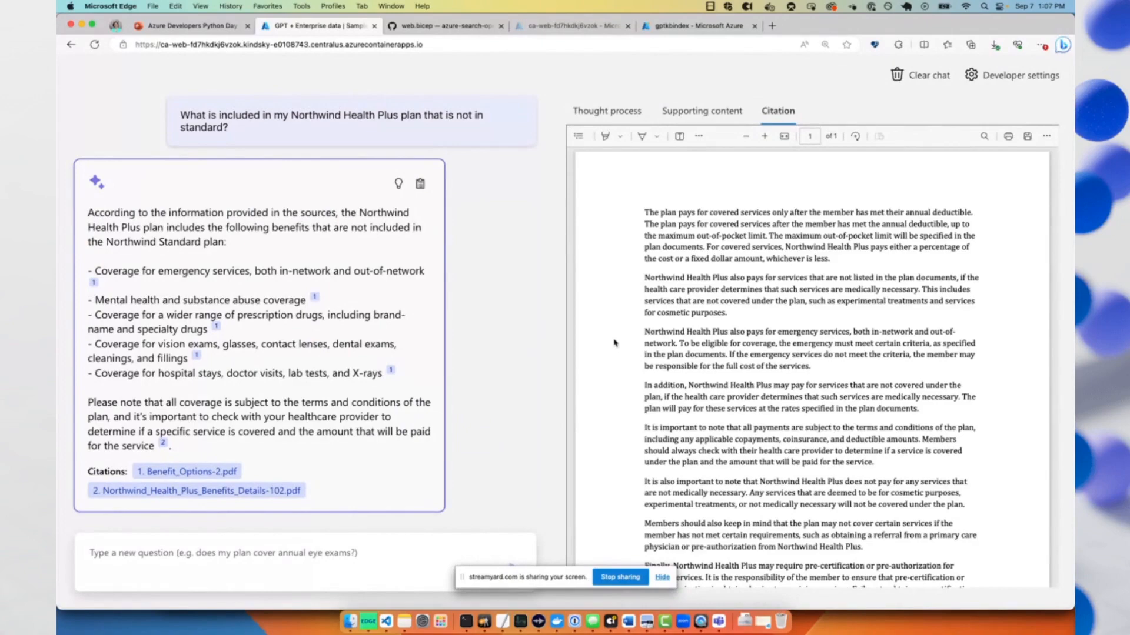
Open Supporting content and scroll through the retrieved benefit PDF passages.
{"action": "scroll", "scroll_direction": "up", "scroll_amount": 3}
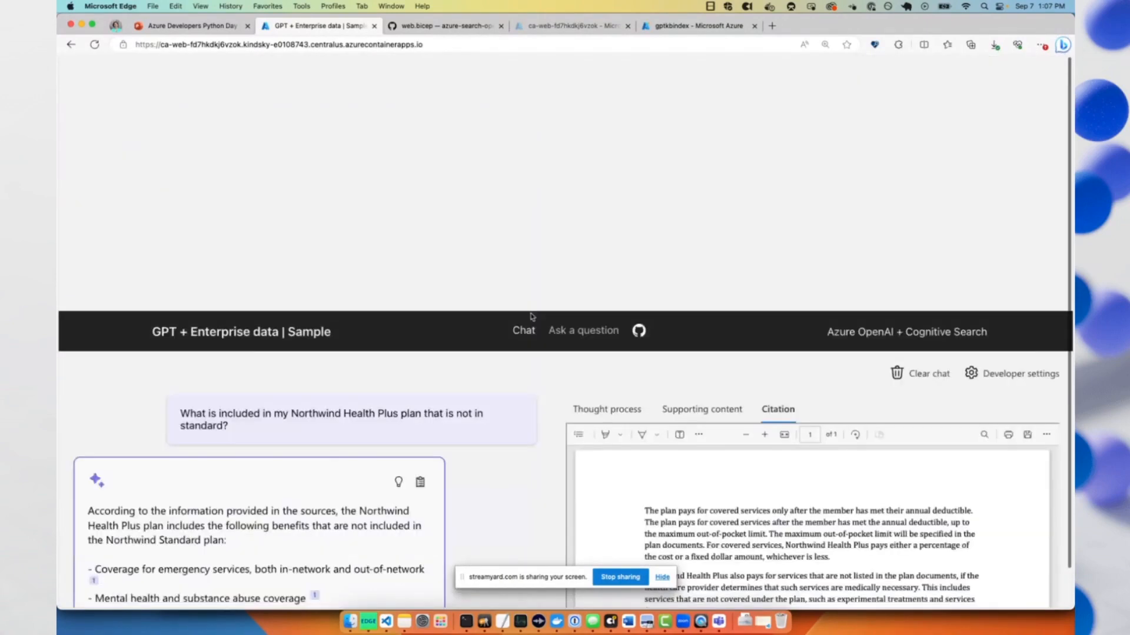
{"action": "scroll", "scroll_direction": "down", "scroll_amount": 3}
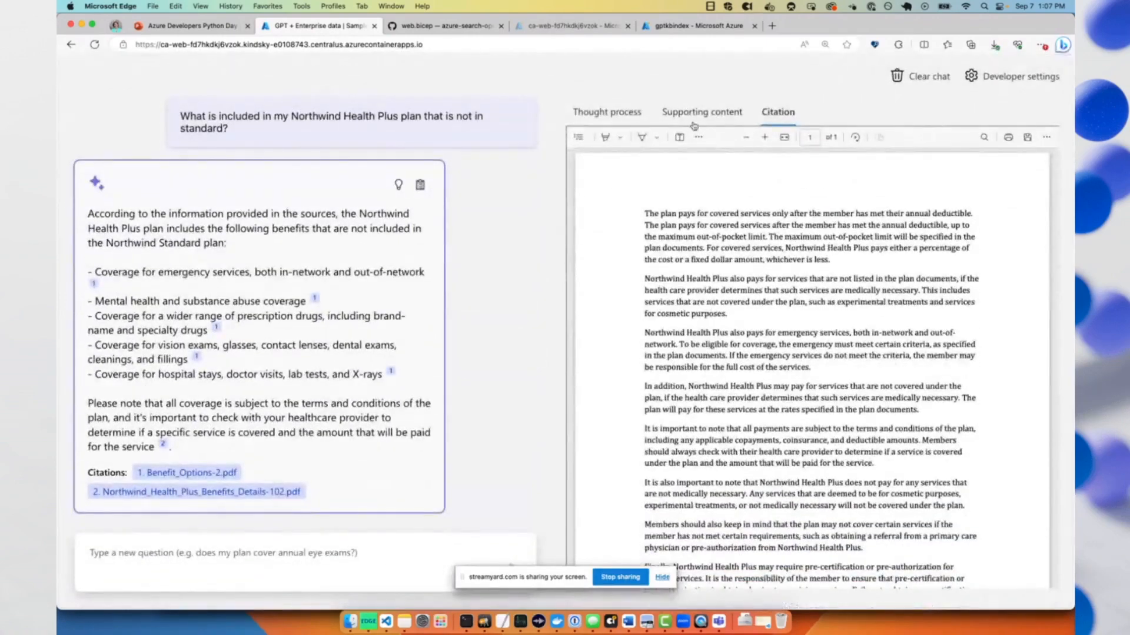
{"action": "left_click", "coordinate": [701, 112]}
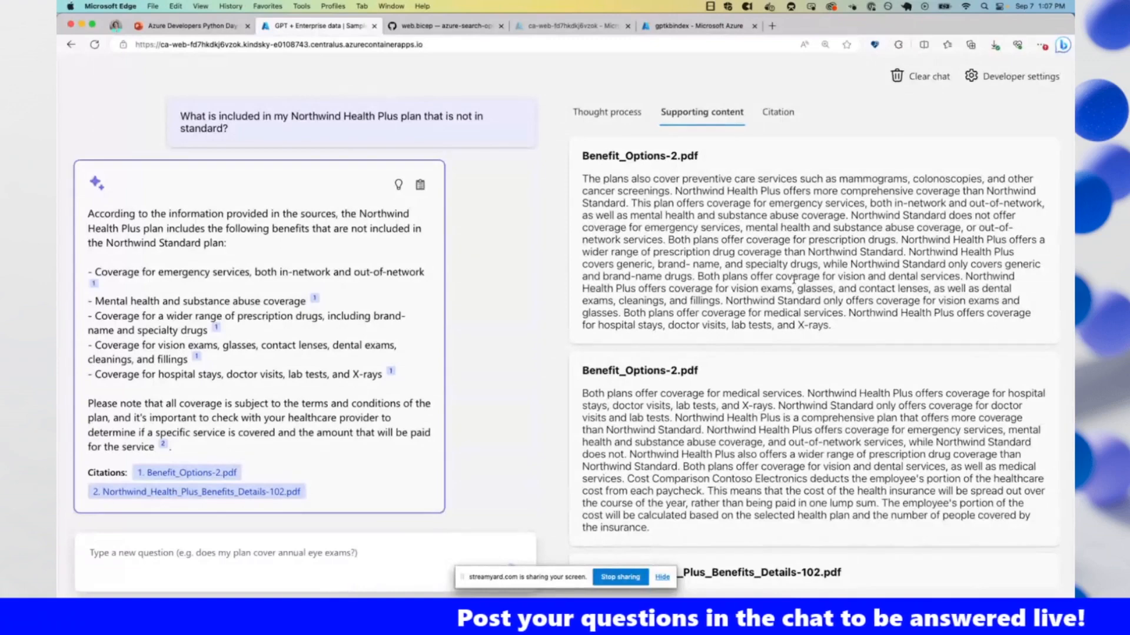
{"action": "scroll", "scroll_direction": "down", "scroll_amount": 3}
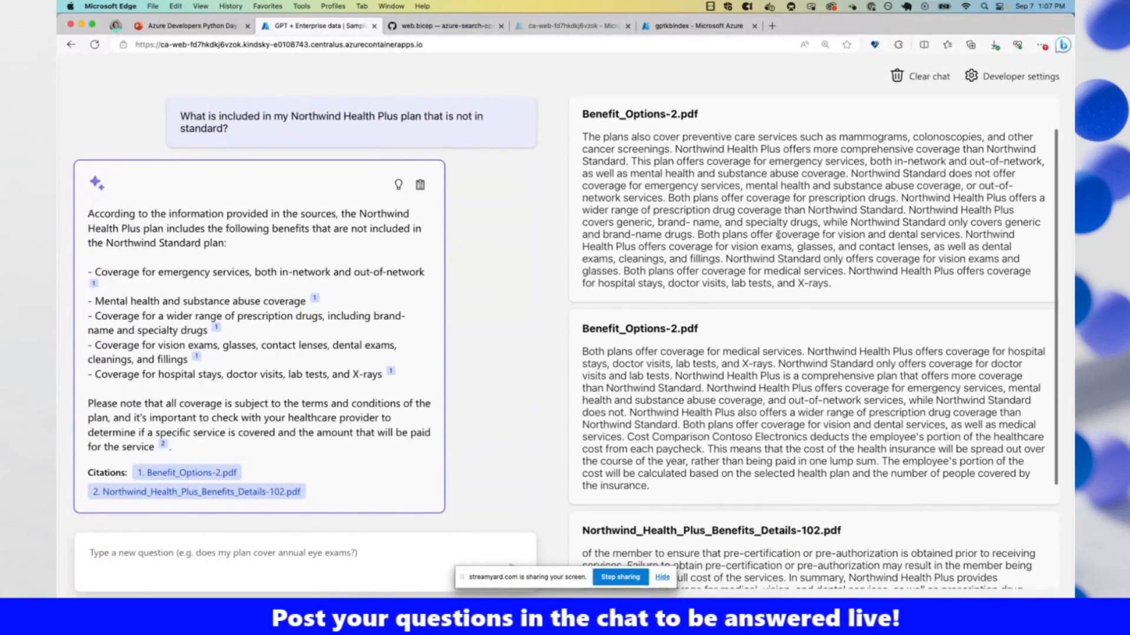
{"action": "scroll", "scroll_direction": "down", "scroll_amount": 3}
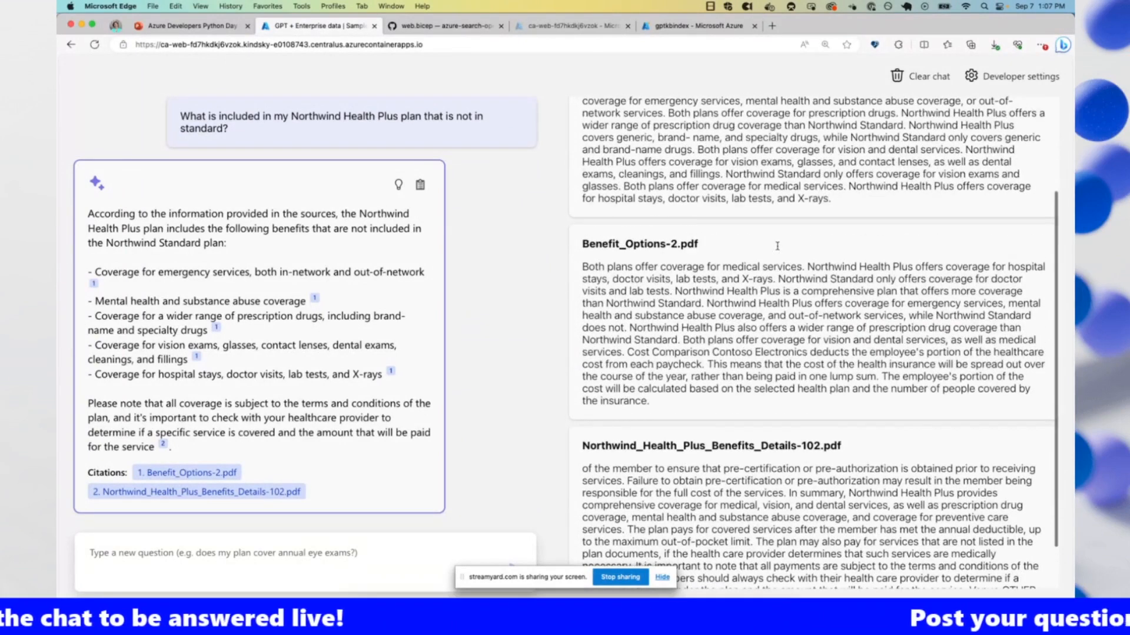
{"action": "scroll", "scroll_direction": "down", "scroll_amount": 3}
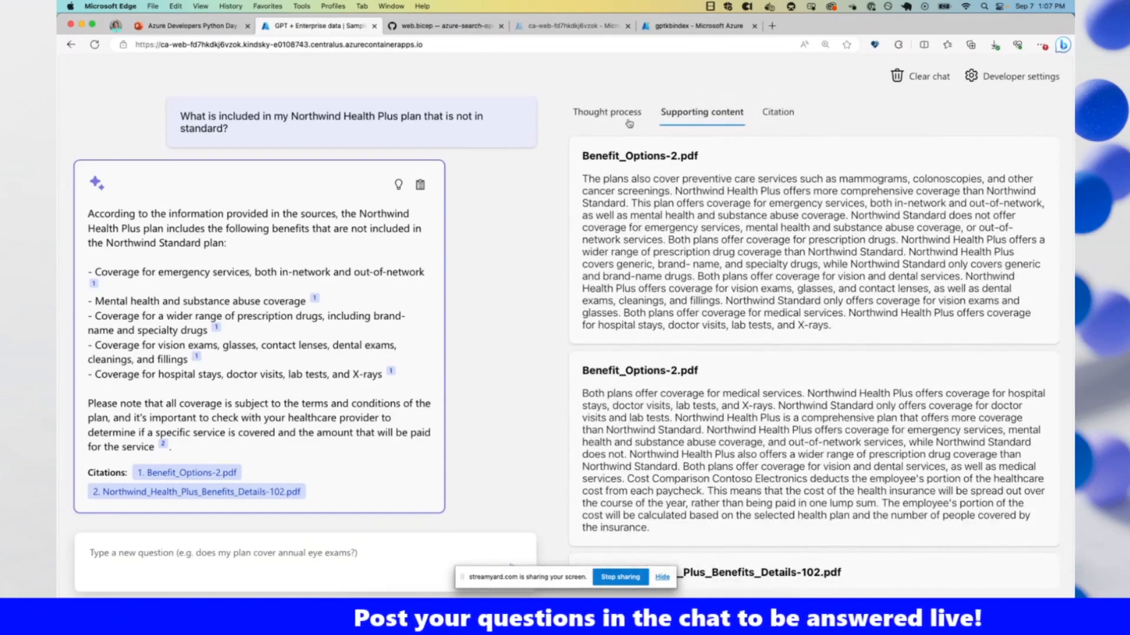
Review the Thought process tab's search query and full prompts sent to the model.
{"action": "left_click", "coordinate": [606, 112]}
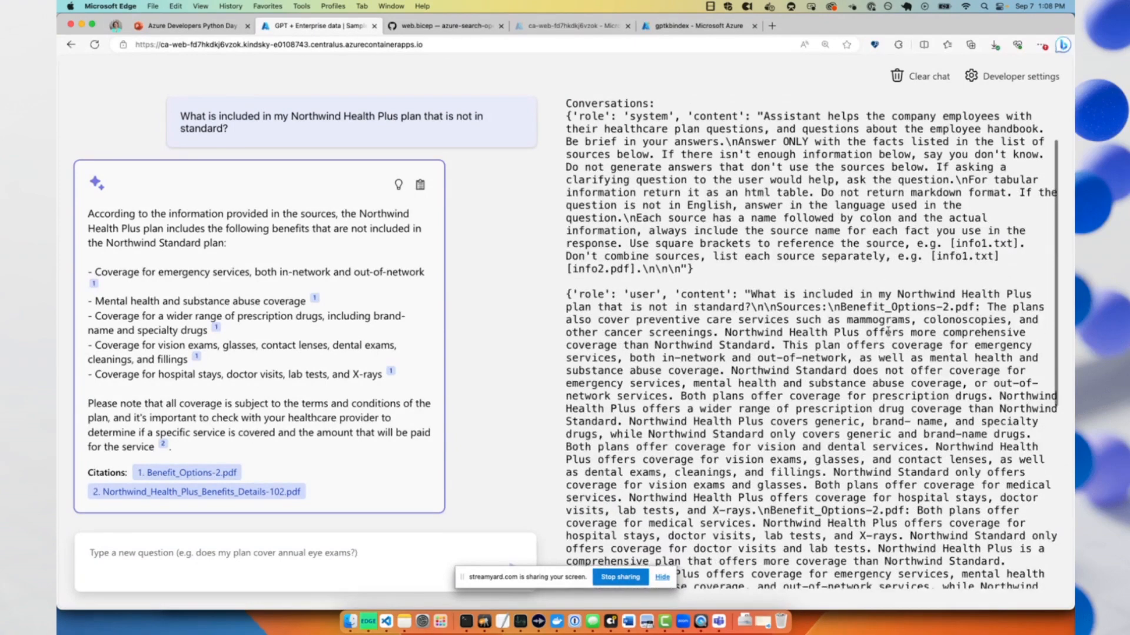
{"action": "scroll", "scroll_direction": "down", "scroll_amount": 3}
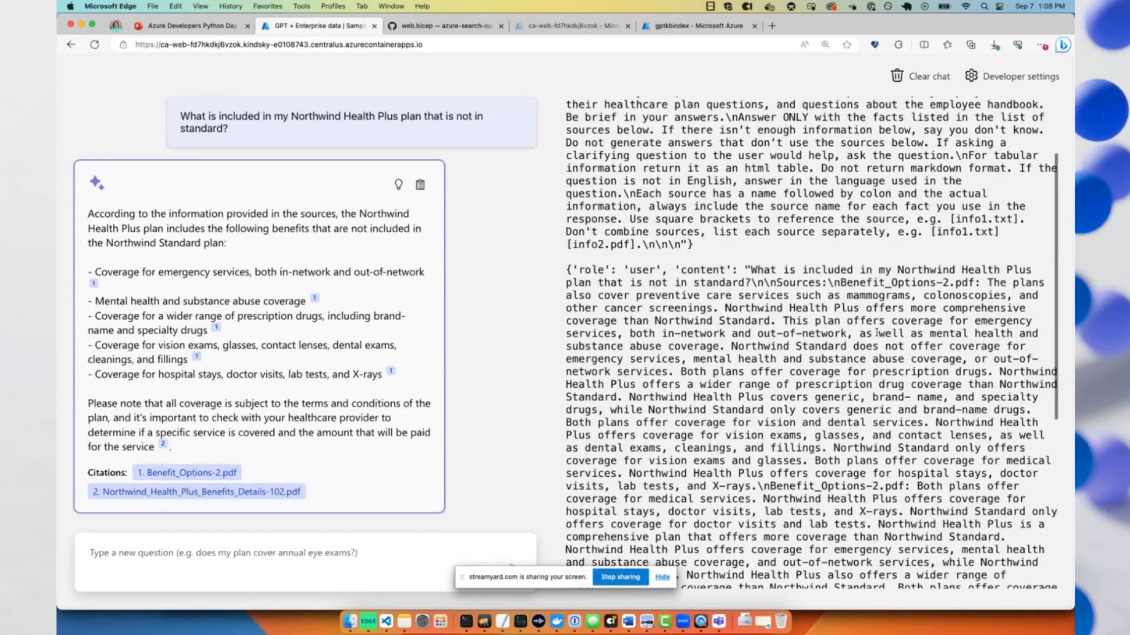
{"action": "scroll", "scroll_direction": "down", "scroll_amount": 3}
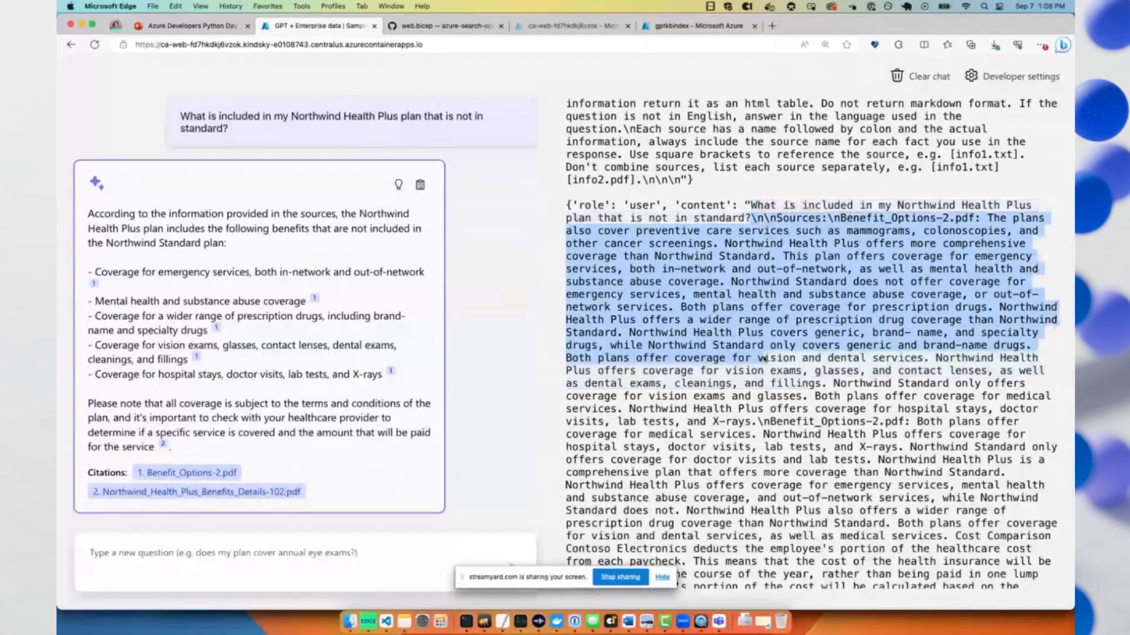
{"action": "mouse_move", "coordinate": [774, 389]}
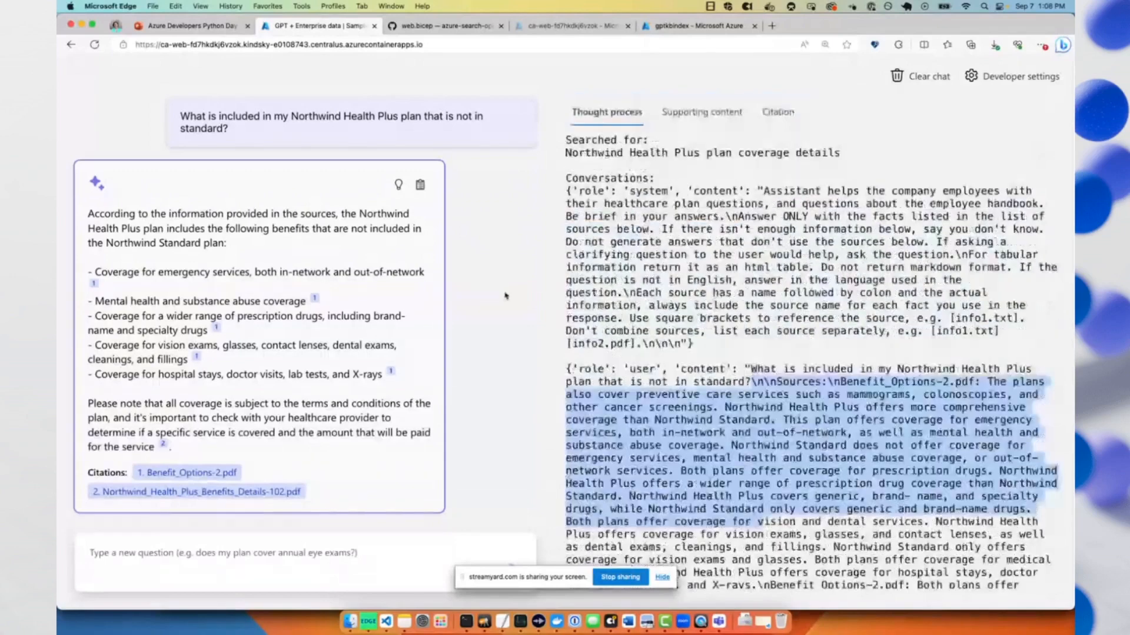
{"action": "scroll", "scroll_direction": "up", "scroll_amount": 3}
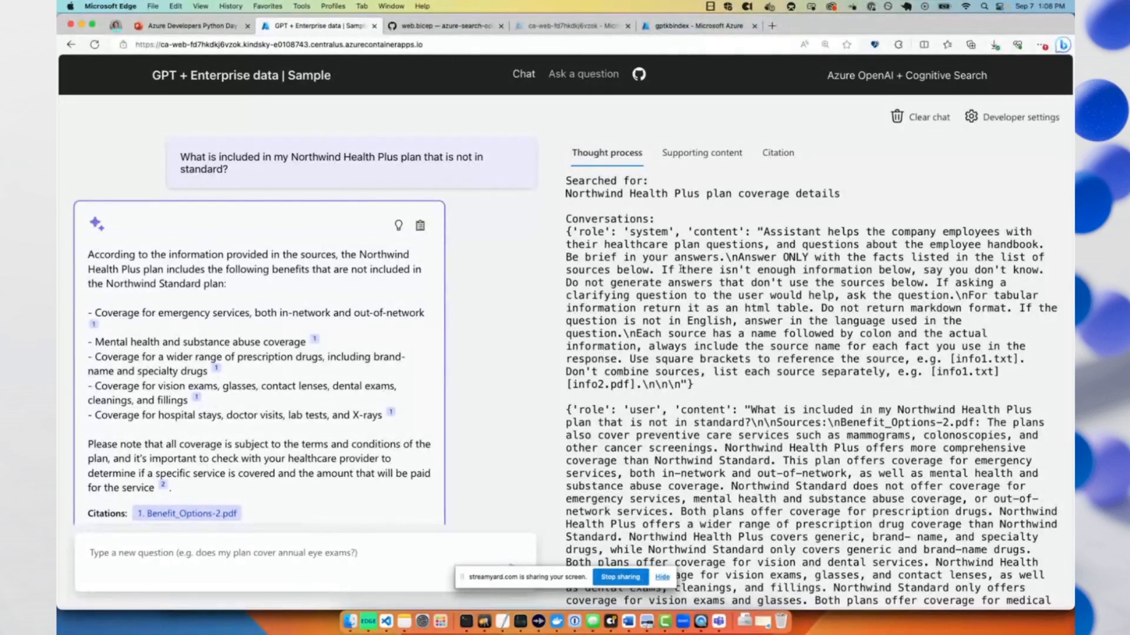
{"action": "mouse_move", "coordinate": [507, 222]}
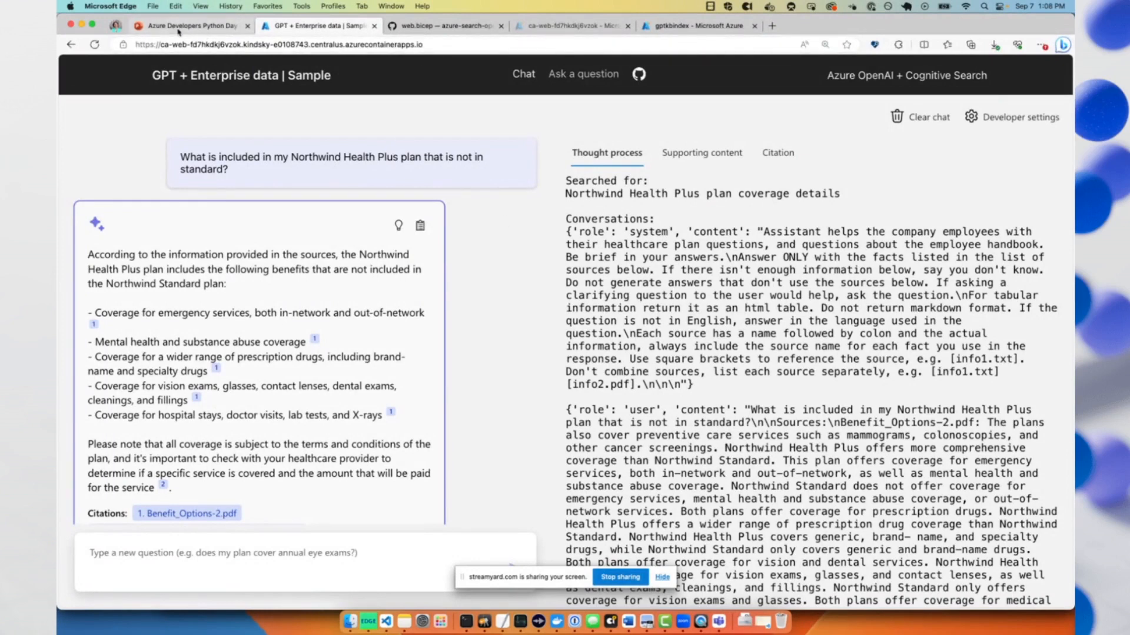
{"action": "mouse_move", "coordinate": [191, 26]}
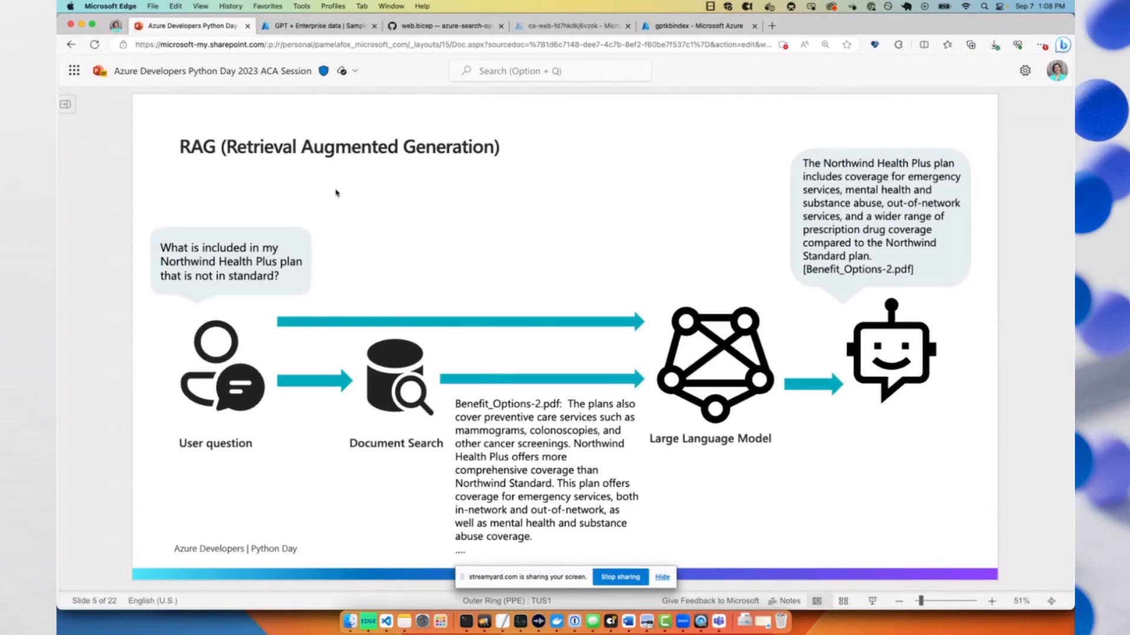
{"action": "mouse_move", "coordinate": [342, 190]}
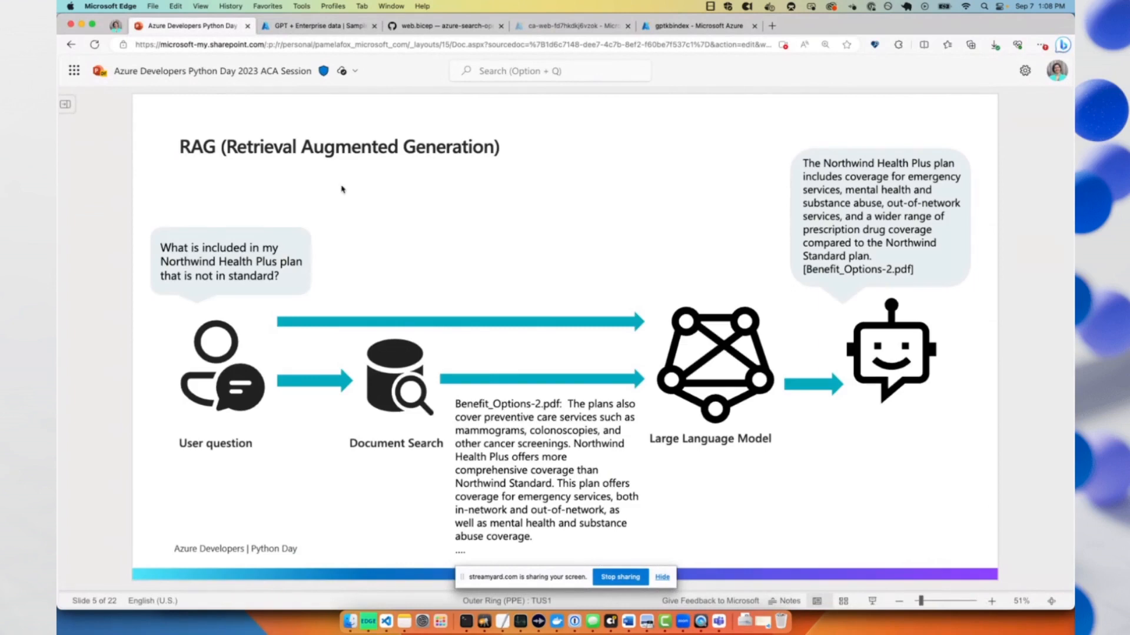
Point out the user question bubble and Document Search icon on the RAG slide.
{"action": "left_click", "coordinate": [229, 262]}
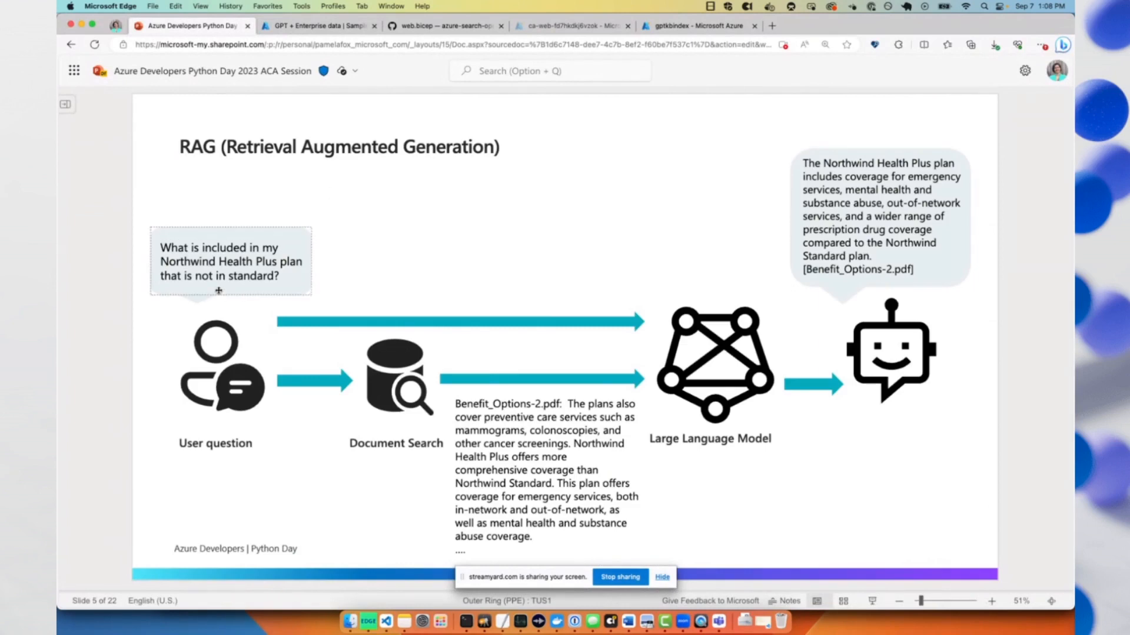
{"action": "left_click", "coordinate": [396, 367]}
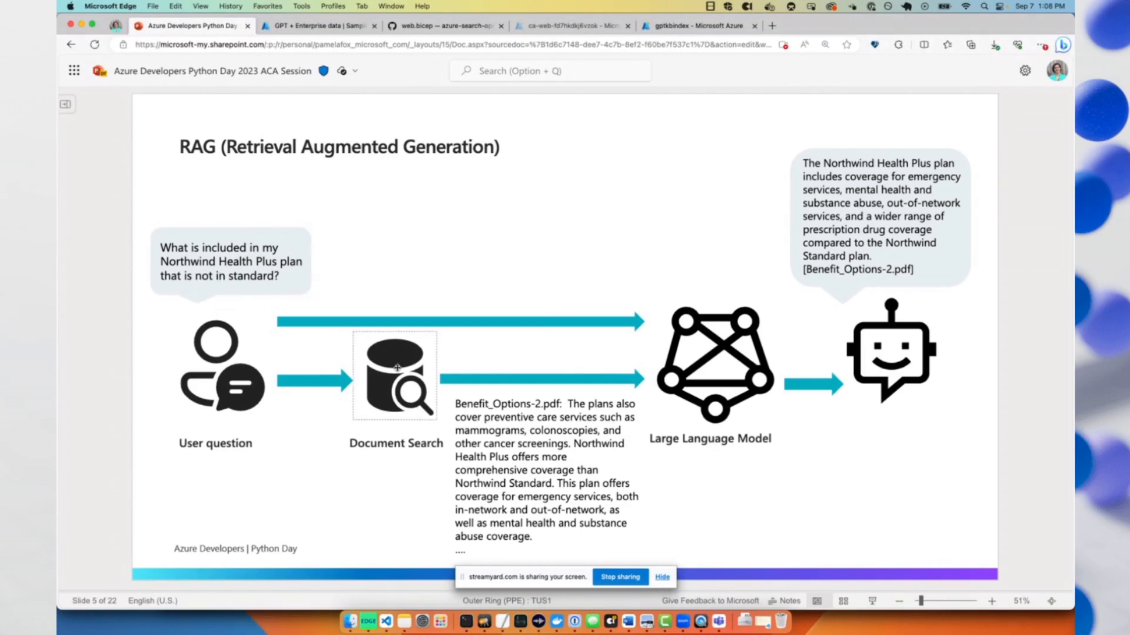
{"action": "left_click", "coordinate": [395, 375]}
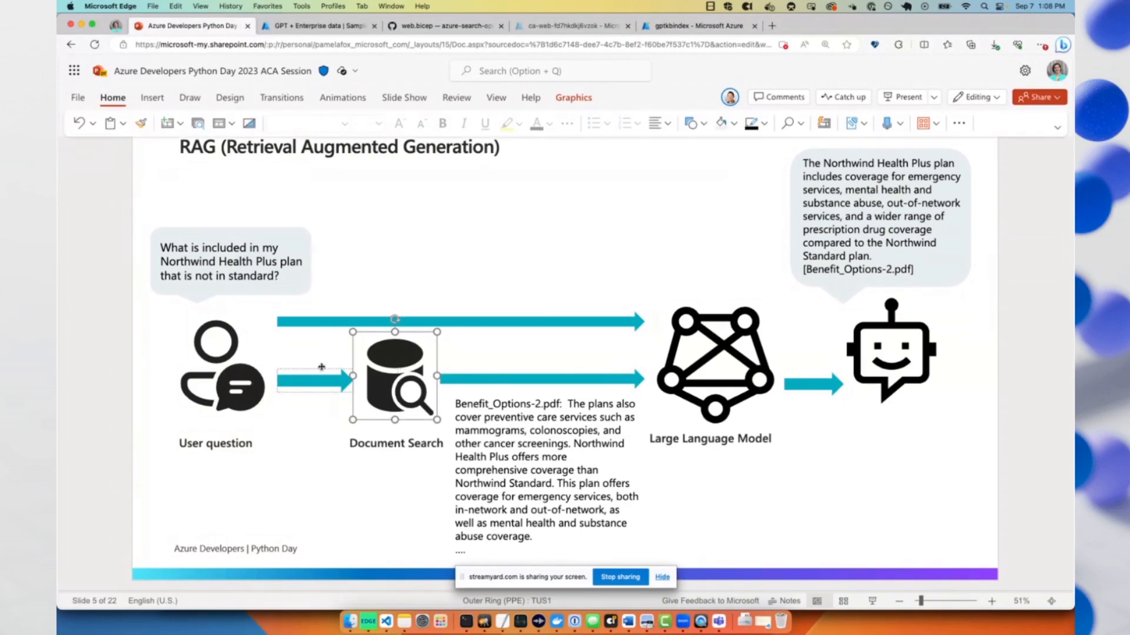
{"action": "mouse_move", "coordinate": [323, 364]}
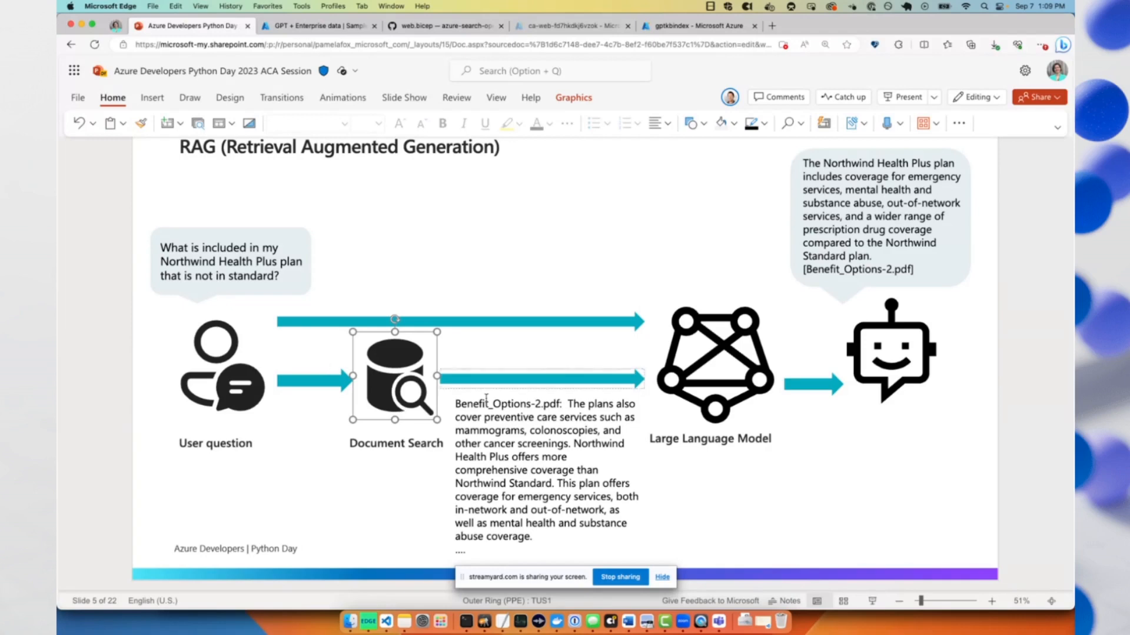
Point out the retrieved excerpt and cited answer, briefly showing the chat app.
{"action": "left_click", "coordinate": [546, 475]}
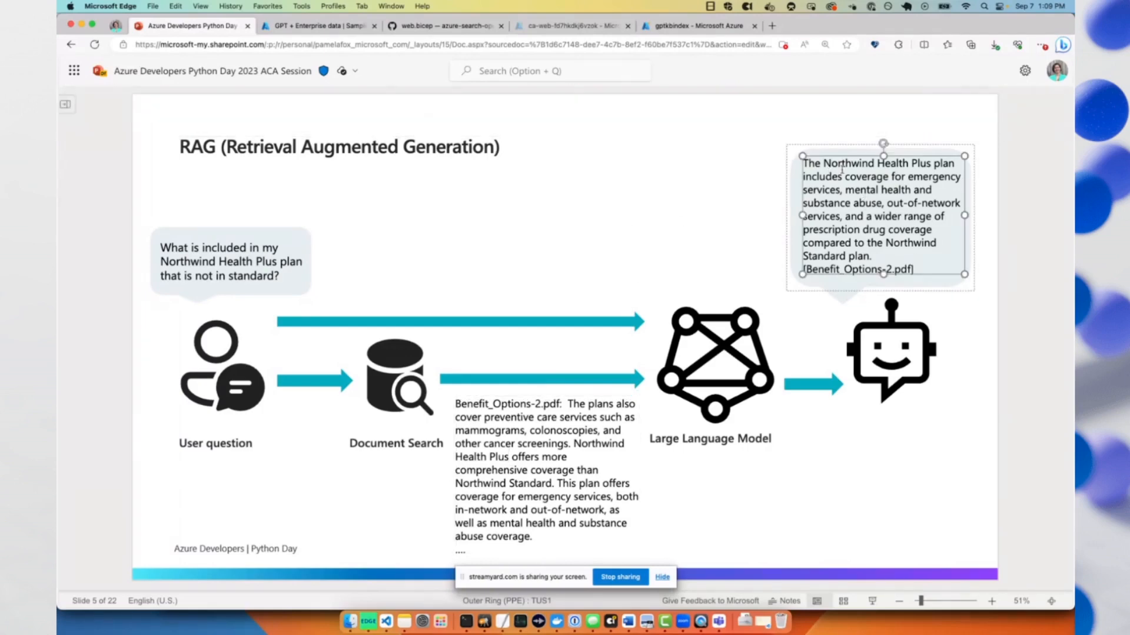
{"action": "left_click", "coordinate": [1007, 260]}
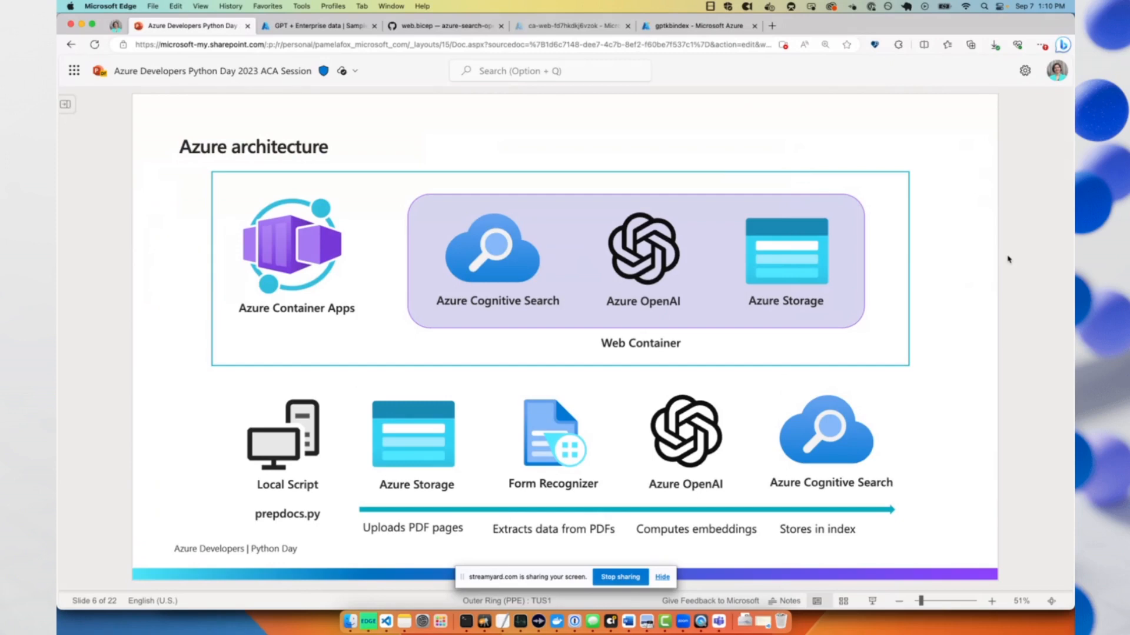
{"action": "mouse_move", "coordinate": [500, 170]}
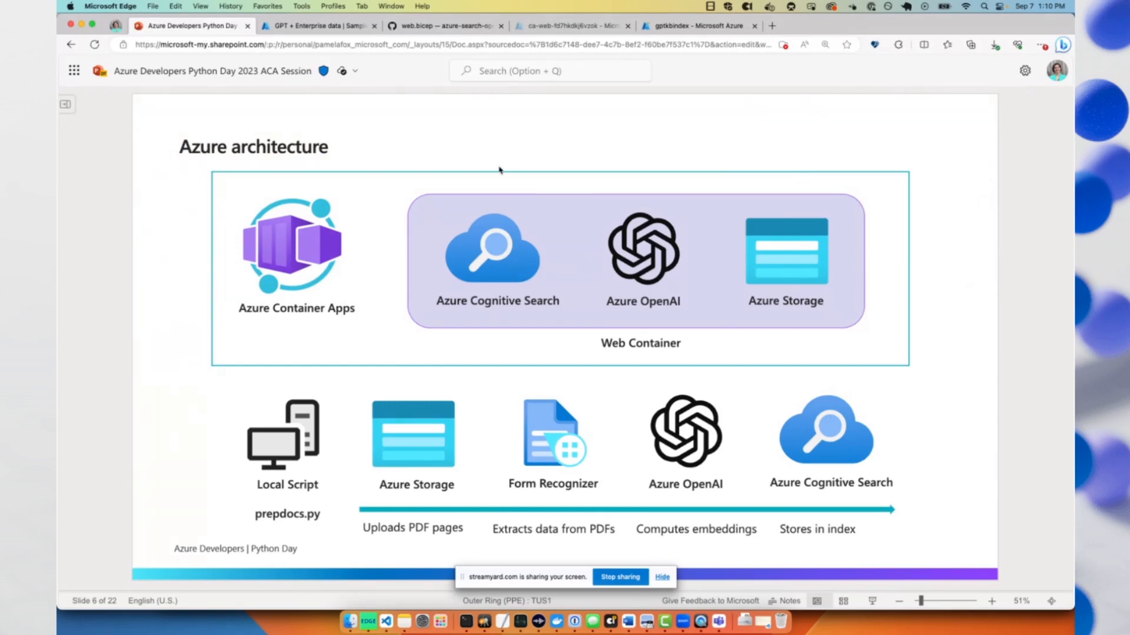
{"action": "mouse_move", "coordinate": [420, 189]}
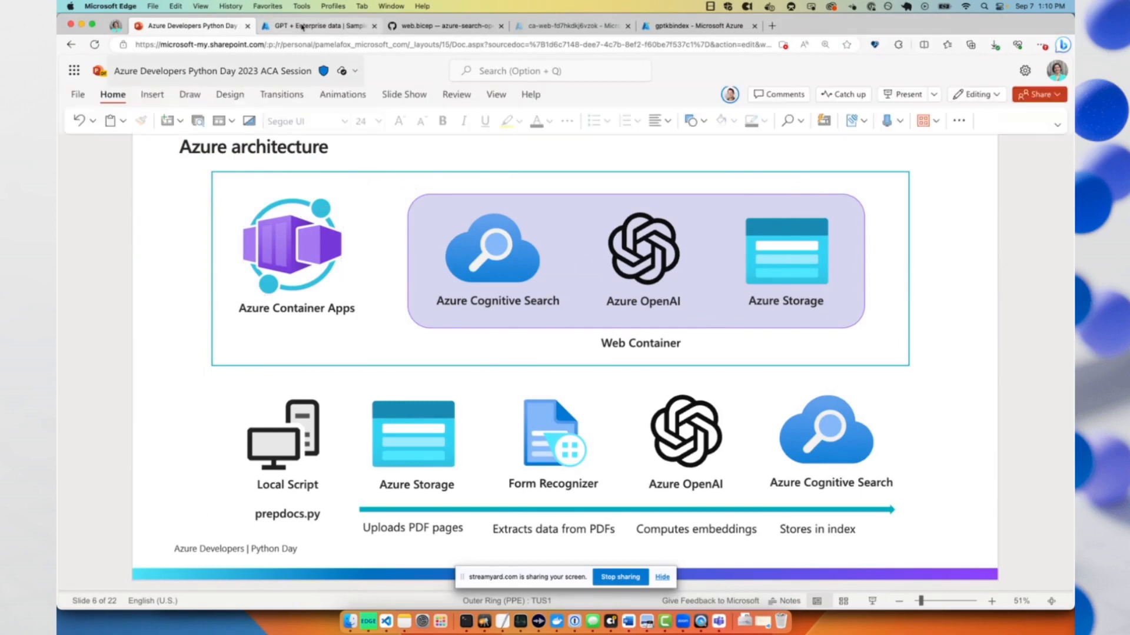
{"action": "left_click", "coordinate": [317, 25]}
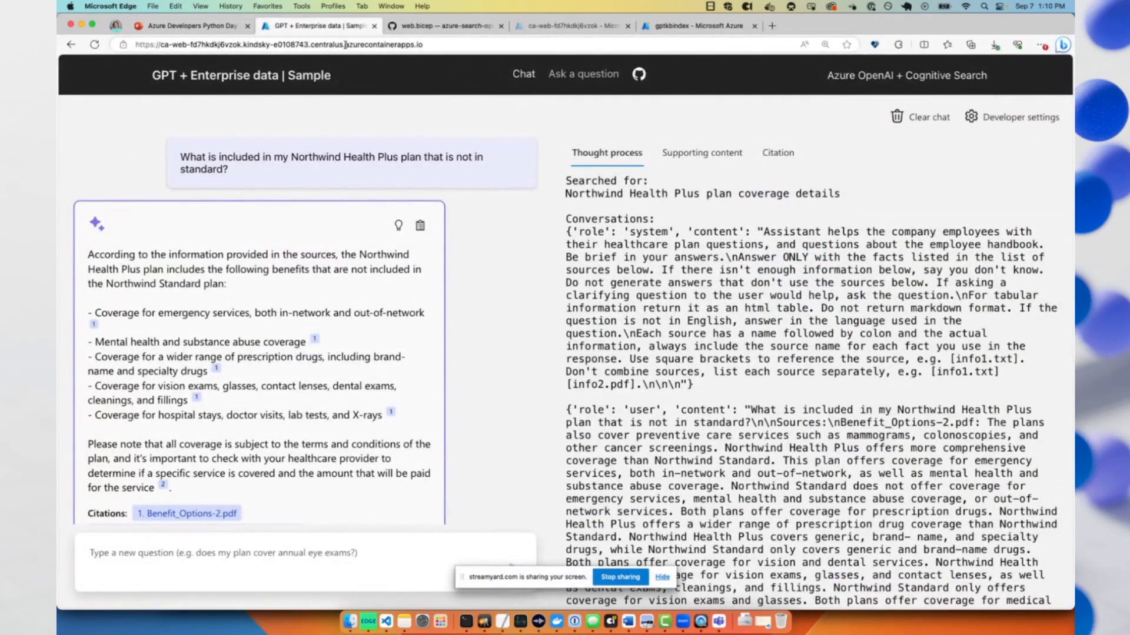
{"action": "left_click", "coordinate": [190, 26]}
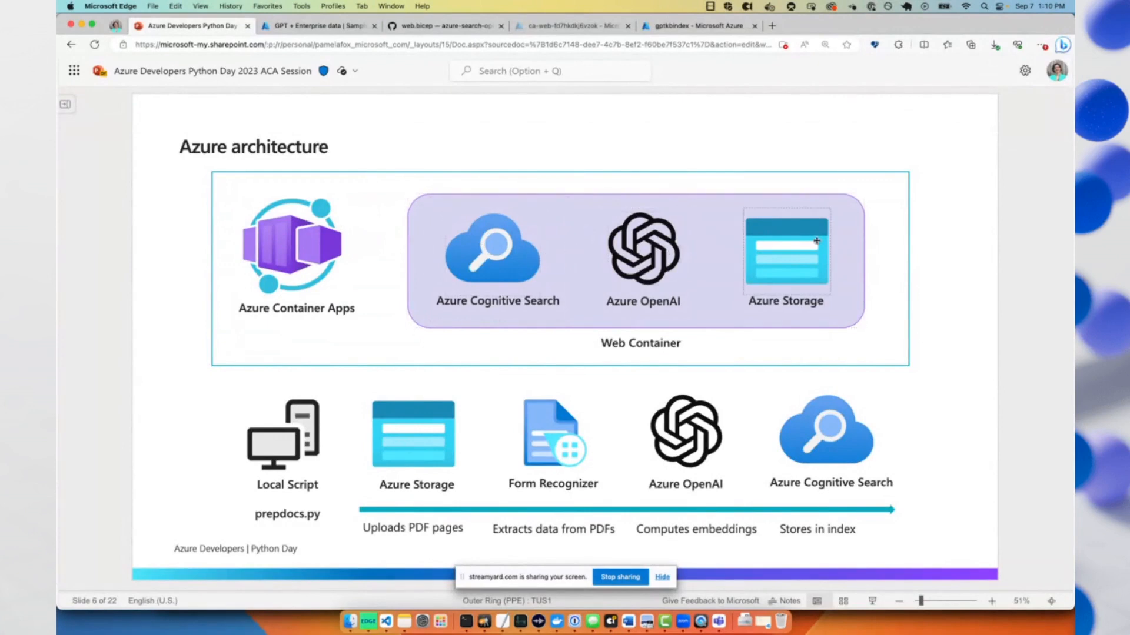
Highlight Azure OpenAI, Cognitive Search, Storage and the upload step, then show web.bicep.
{"action": "left_click", "coordinate": [643, 249]}
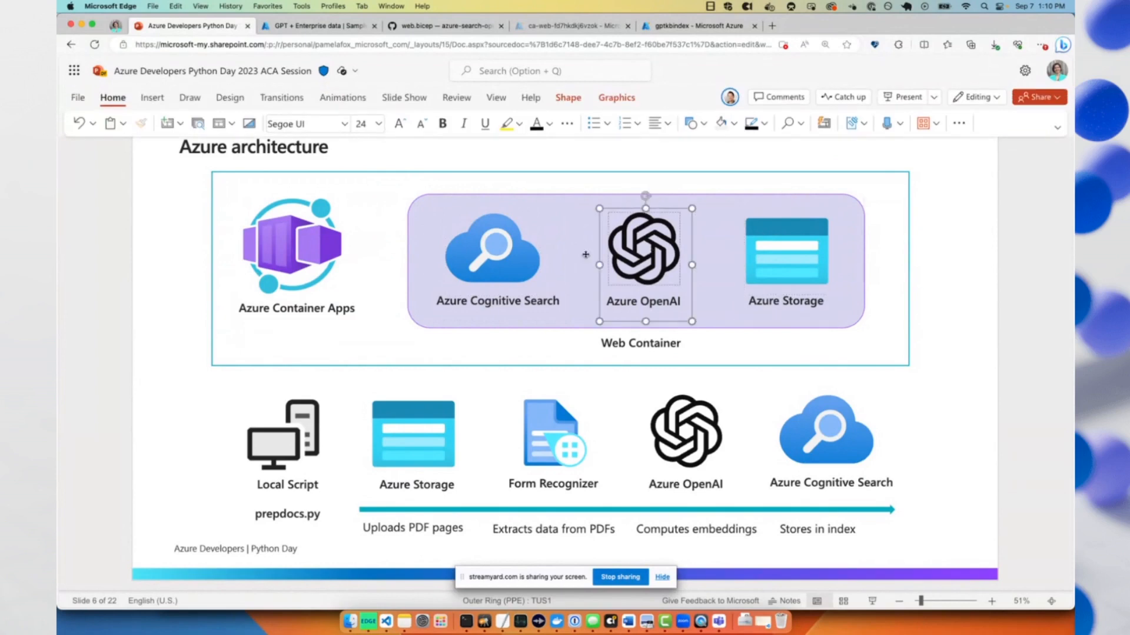
{"action": "left_click", "coordinate": [786, 251]}
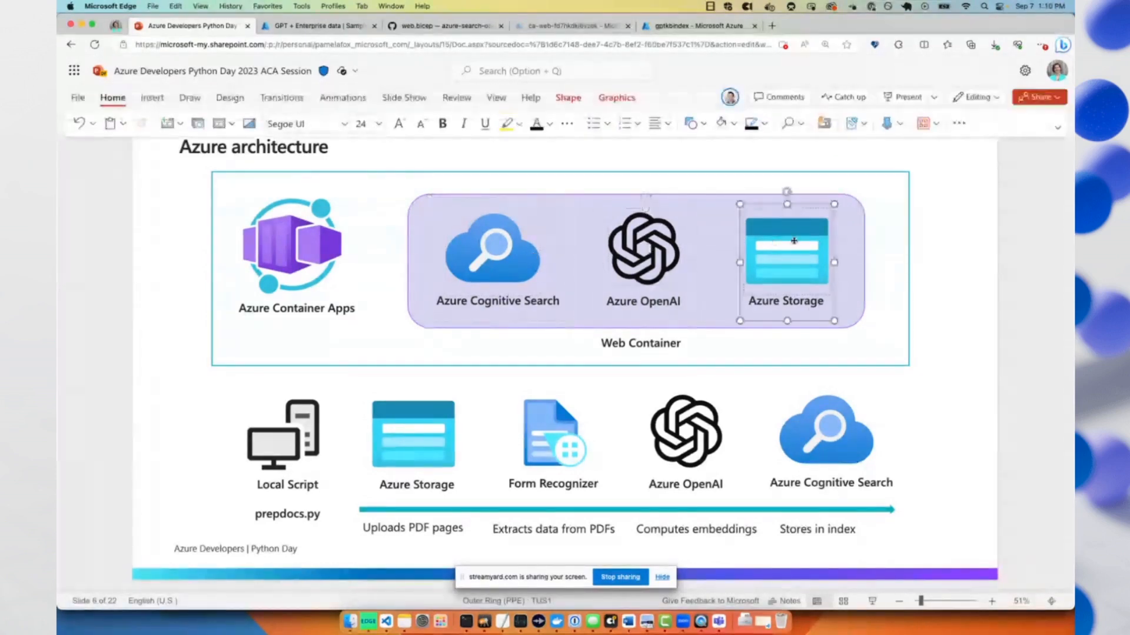
{"action": "left_click", "coordinate": [491, 249]}
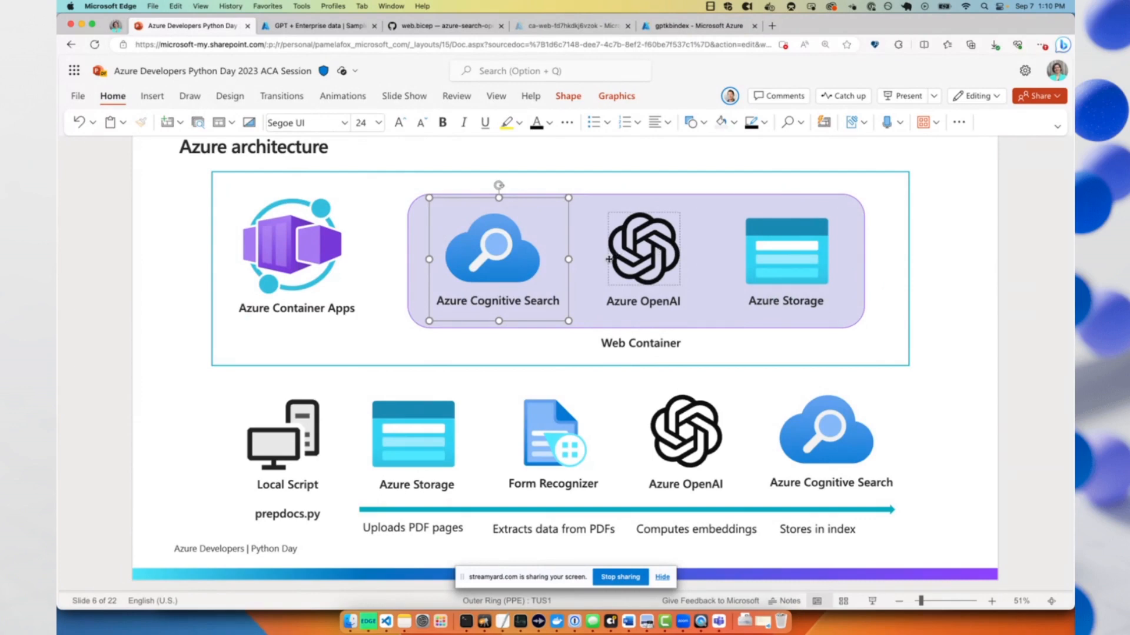
{"action": "left_click", "coordinate": [641, 248]}
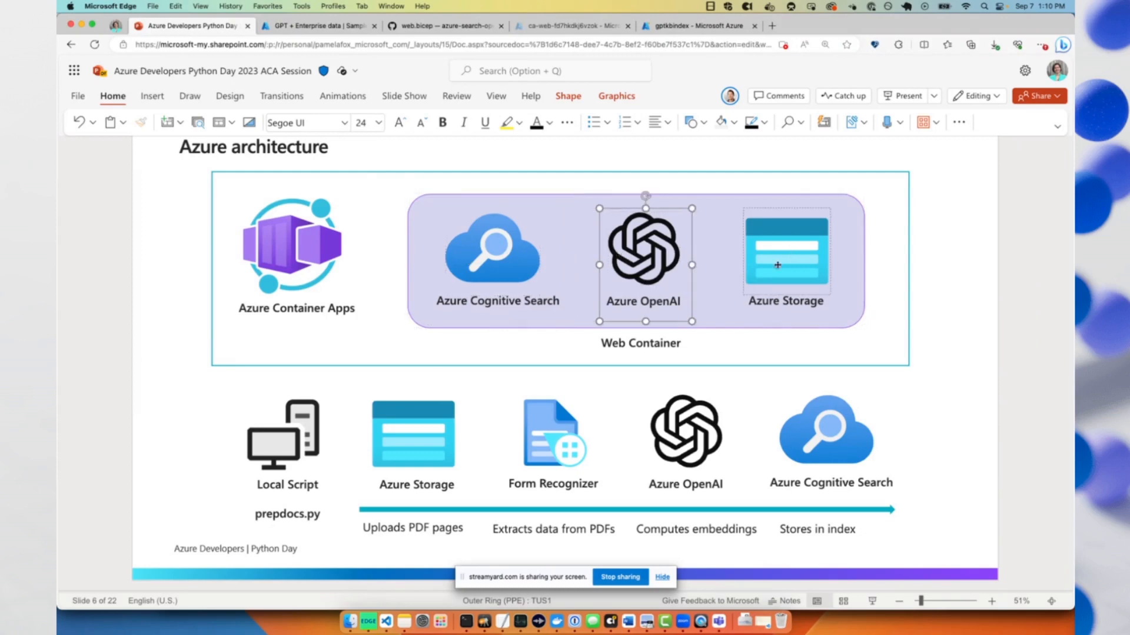
{"action": "left_click", "coordinate": [492, 248]}
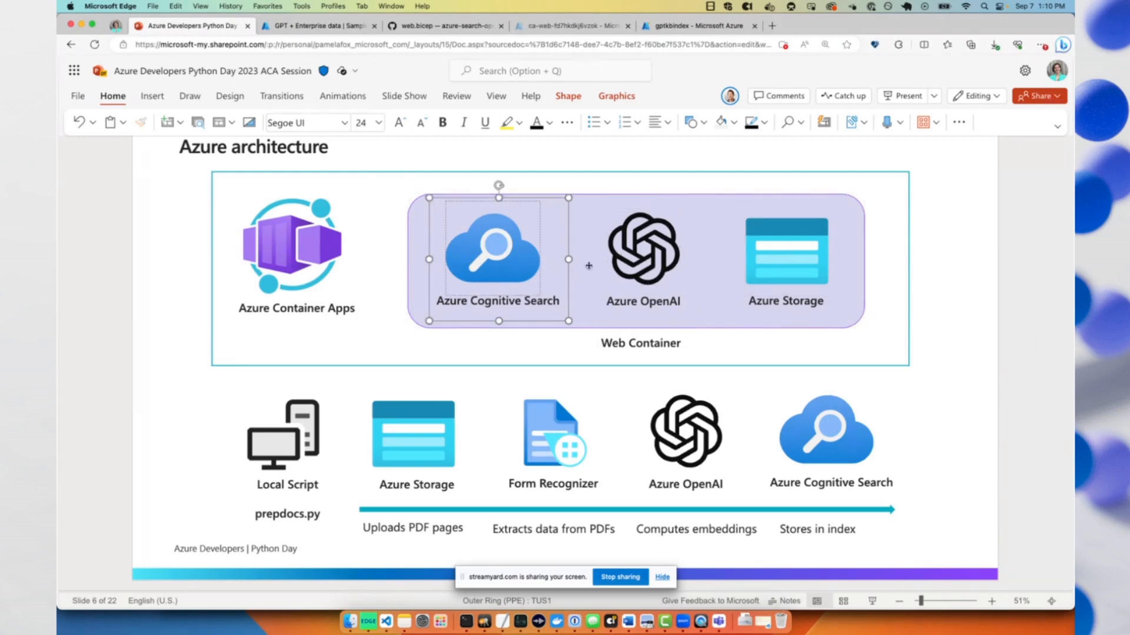
{"action": "left_click", "coordinate": [786, 249]}
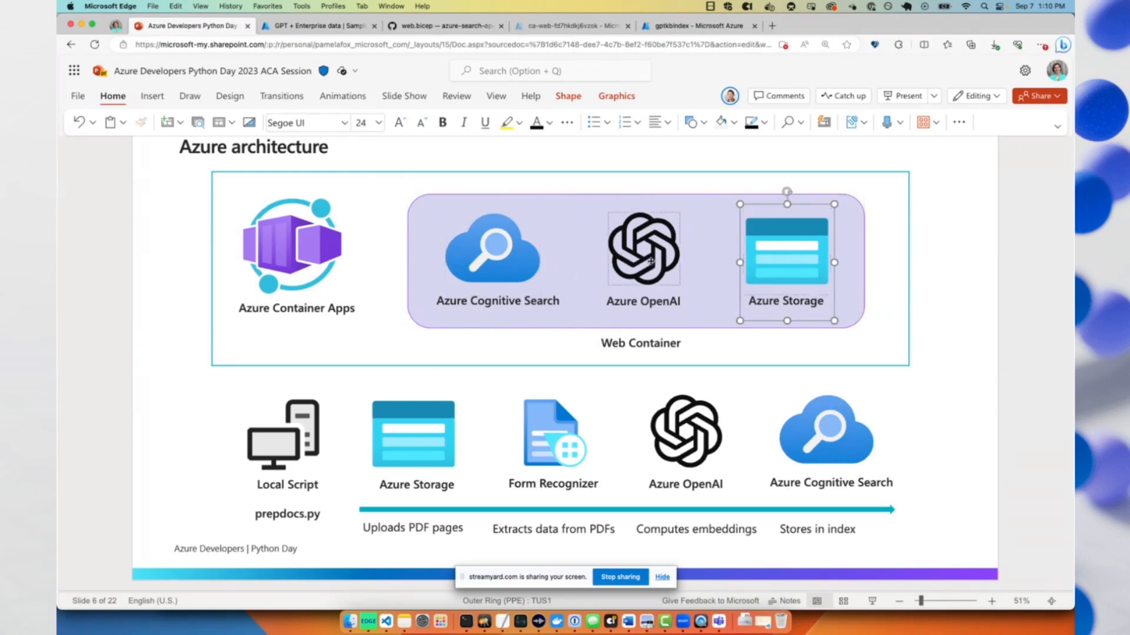
{"action": "left_click", "coordinate": [641, 248]}
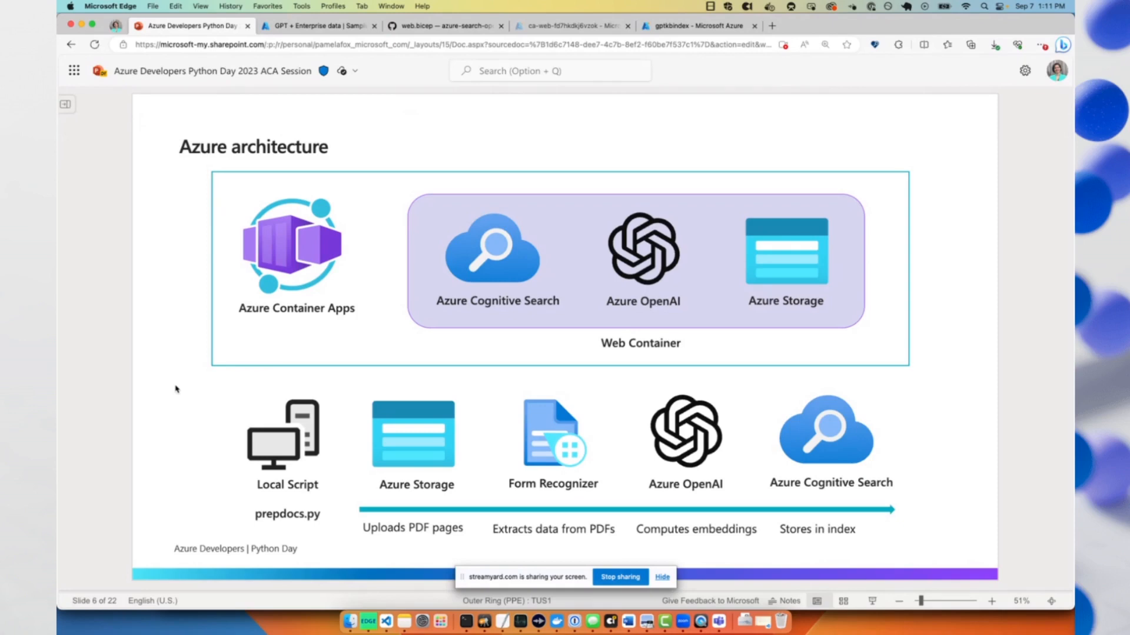
{"action": "mouse_move", "coordinate": [322, 525]}
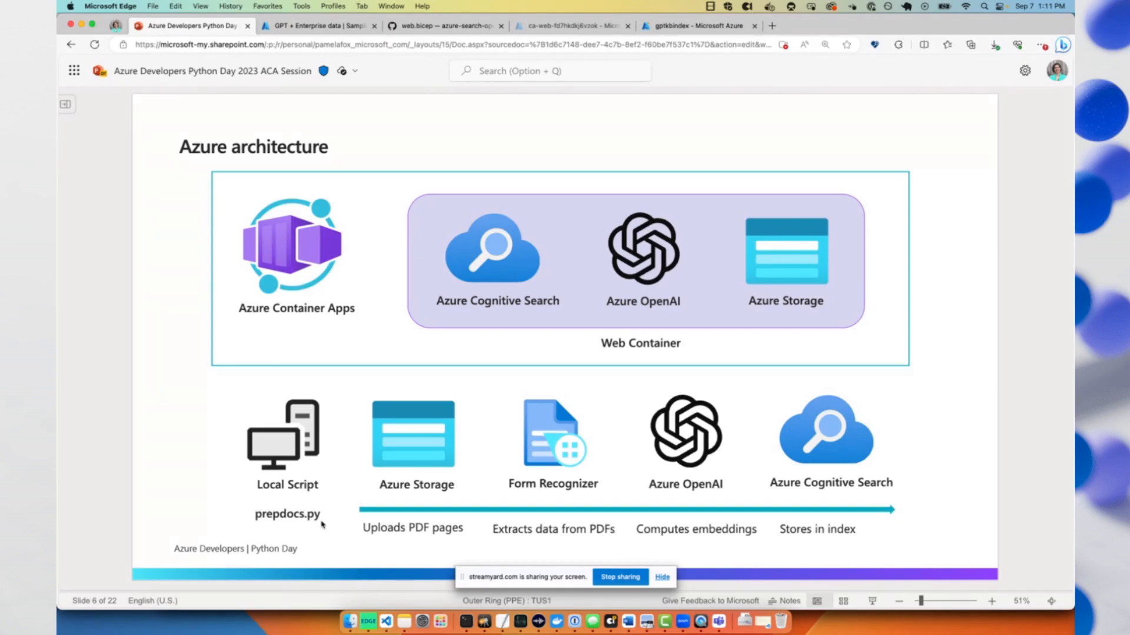
{"action": "left_click", "coordinate": [413, 434]}
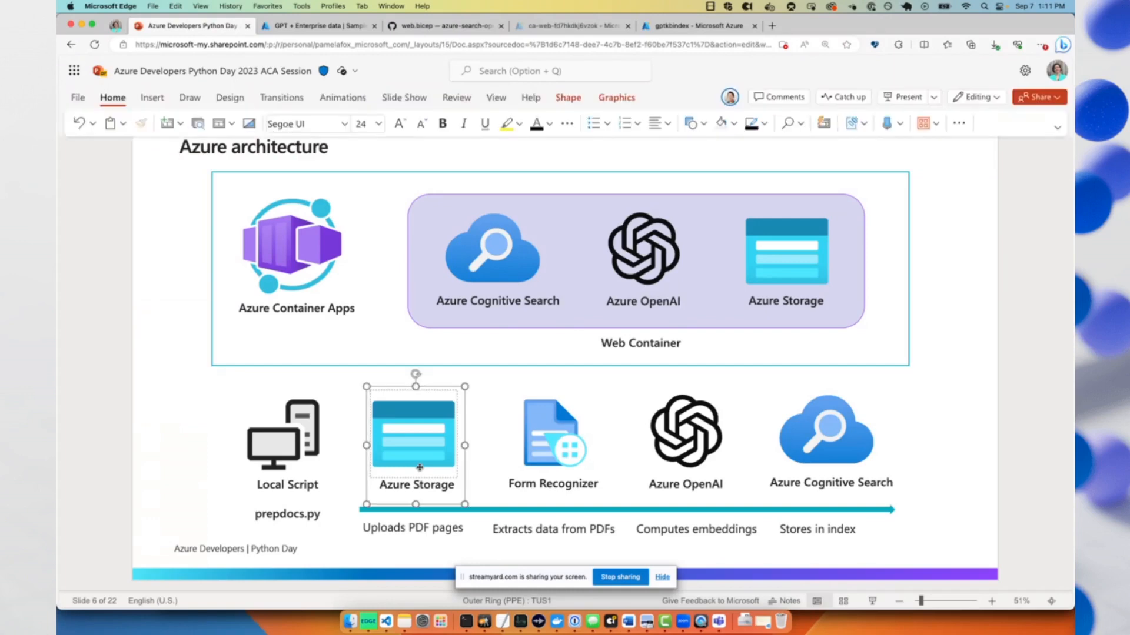
{"action": "left_click", "coordinate": [442, 26]}
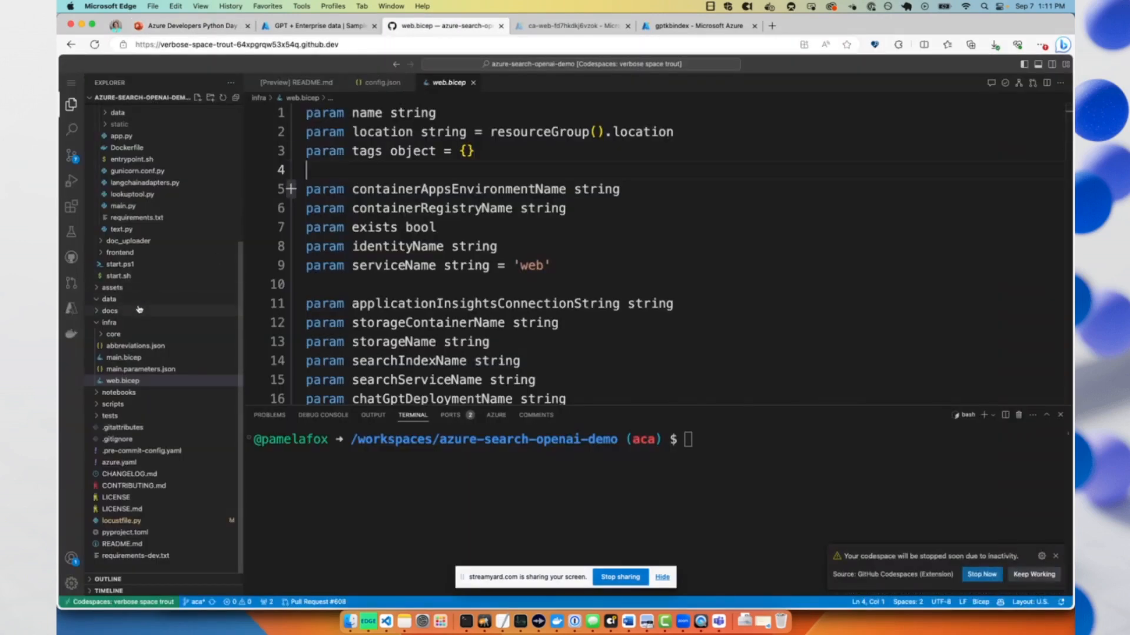
Expand the docs and data folders in the Explorer, then return to the slides.
{"action": "left_click", "coordinate": [109, 310]}
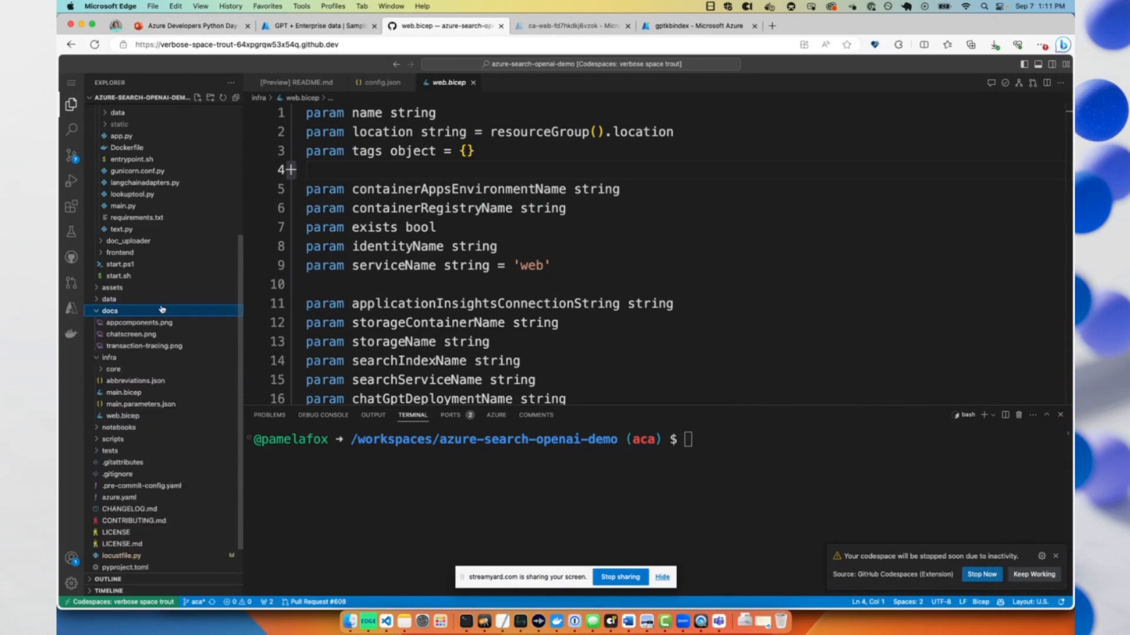
{"action": "left_click", "coordinate": [109, 298]}
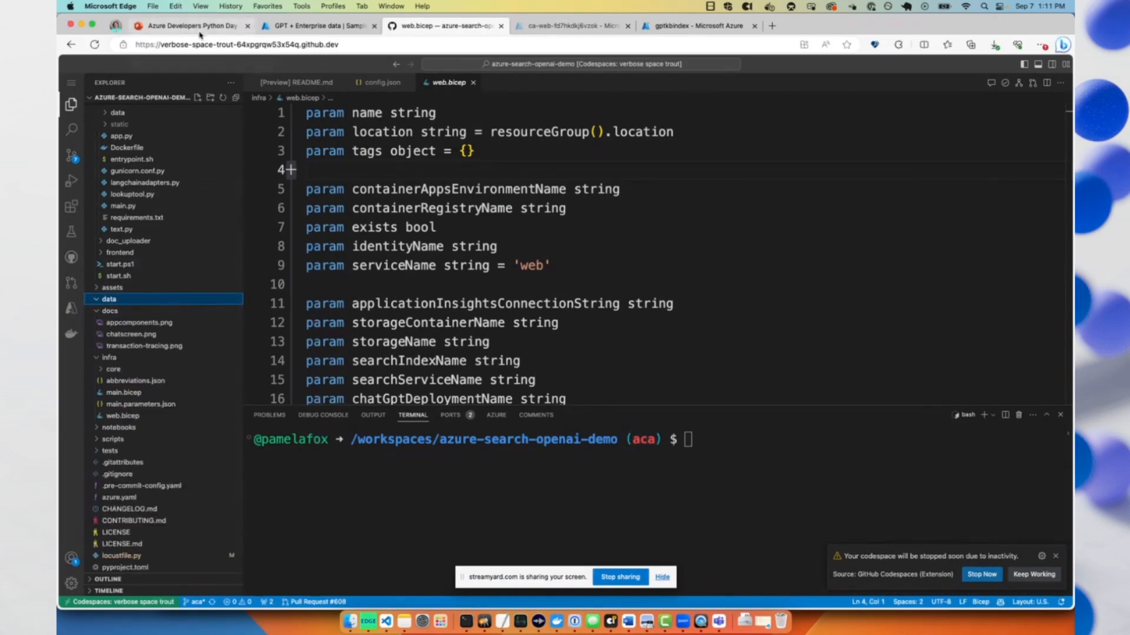
{"action": "left_click", "coordinate": [189, 26]}
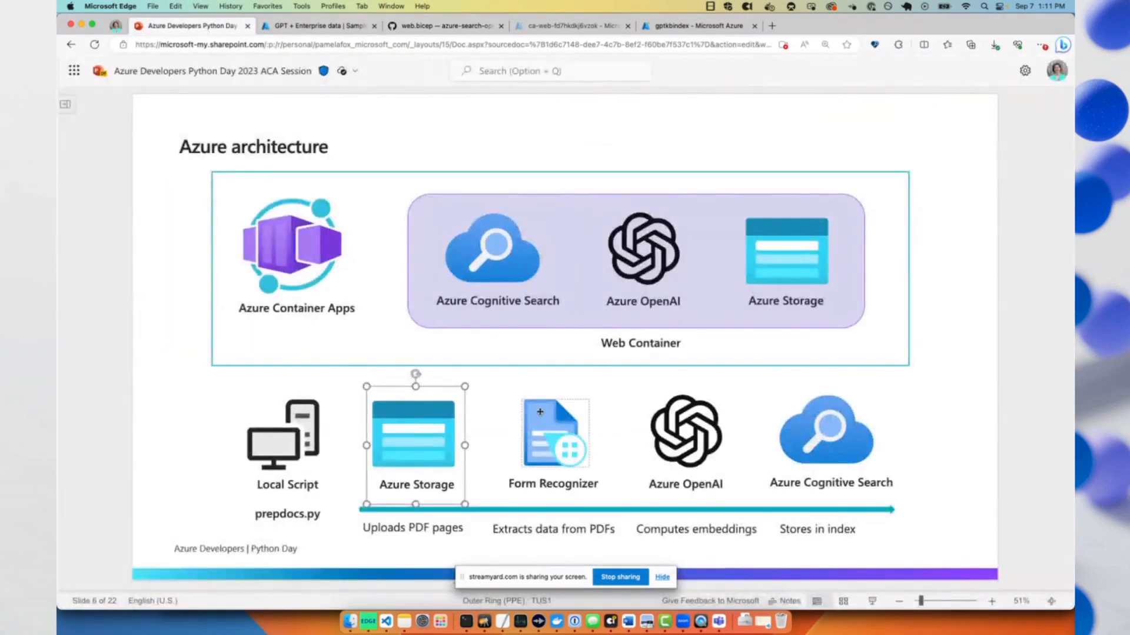
{"action": "mouse_move", "coordinate": [506, 413]}
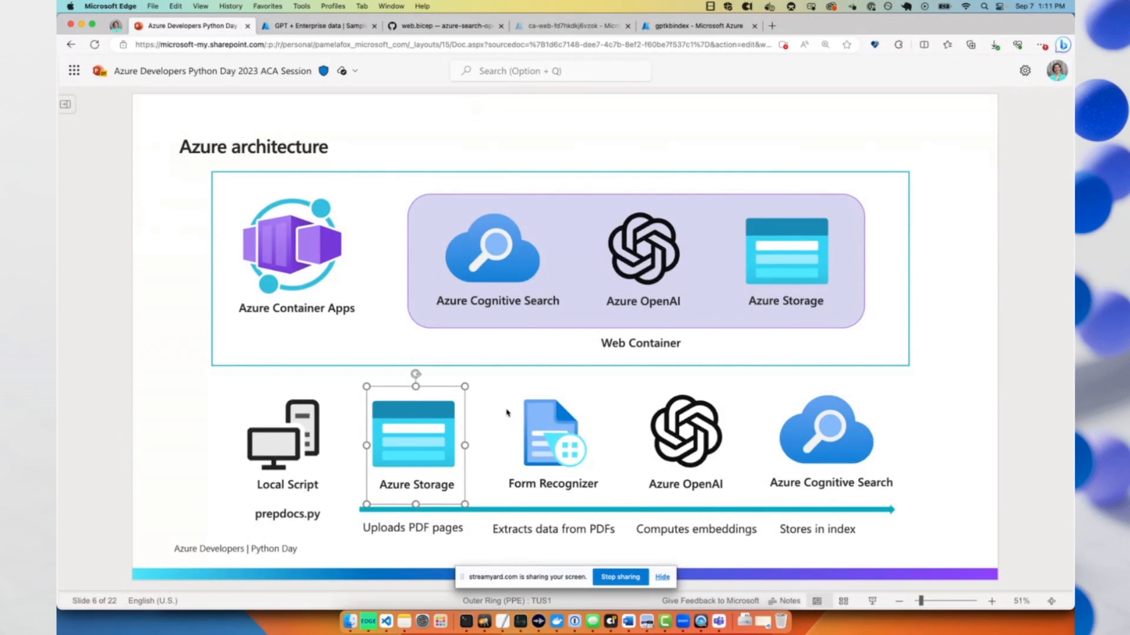
Point out the Form Recognizer extraction and Azure OpenAI embeddings steps, then open gptkbindex.
{"action": "left_click", "coordinate": [552, 433]}
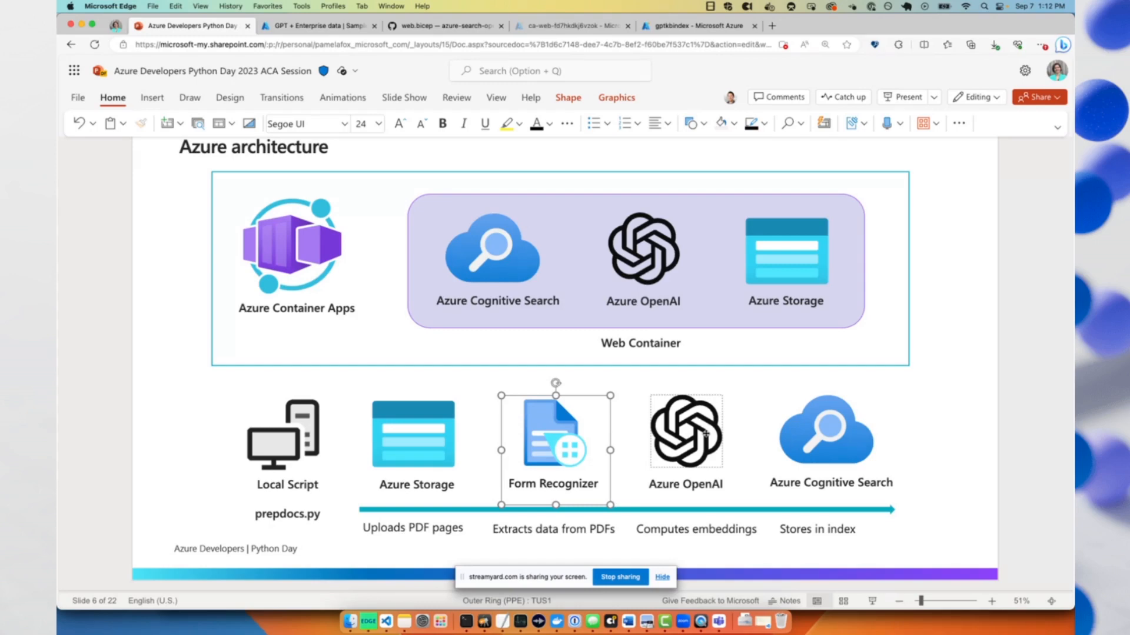
{"action": "left_click", "coordinate": [685, 433]}
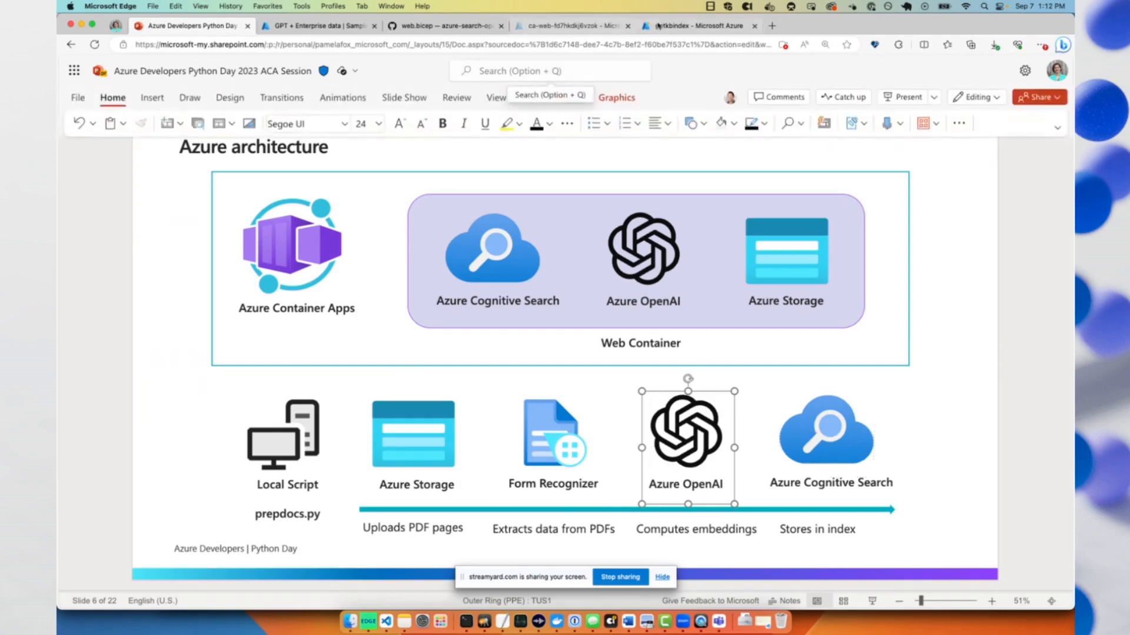
{"action": "left_click", "coordinate": [695, 26]}
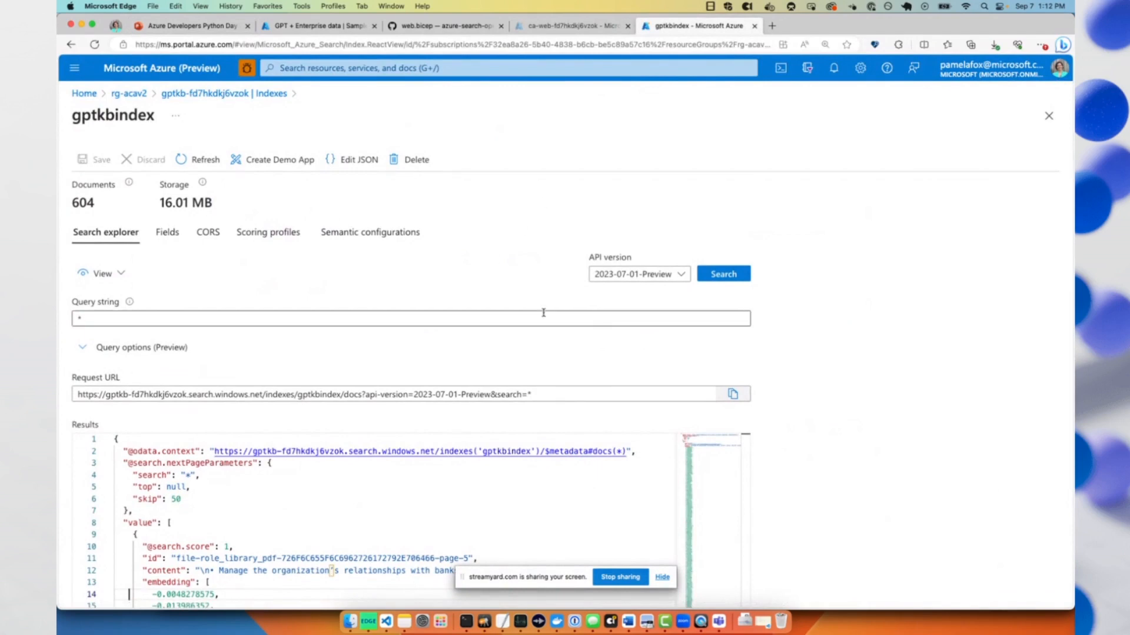
Inspect the wildcard search results, collapsing the first two results' embedding arrays.
{"action": "left_click", "coordinate": [411, 315]}
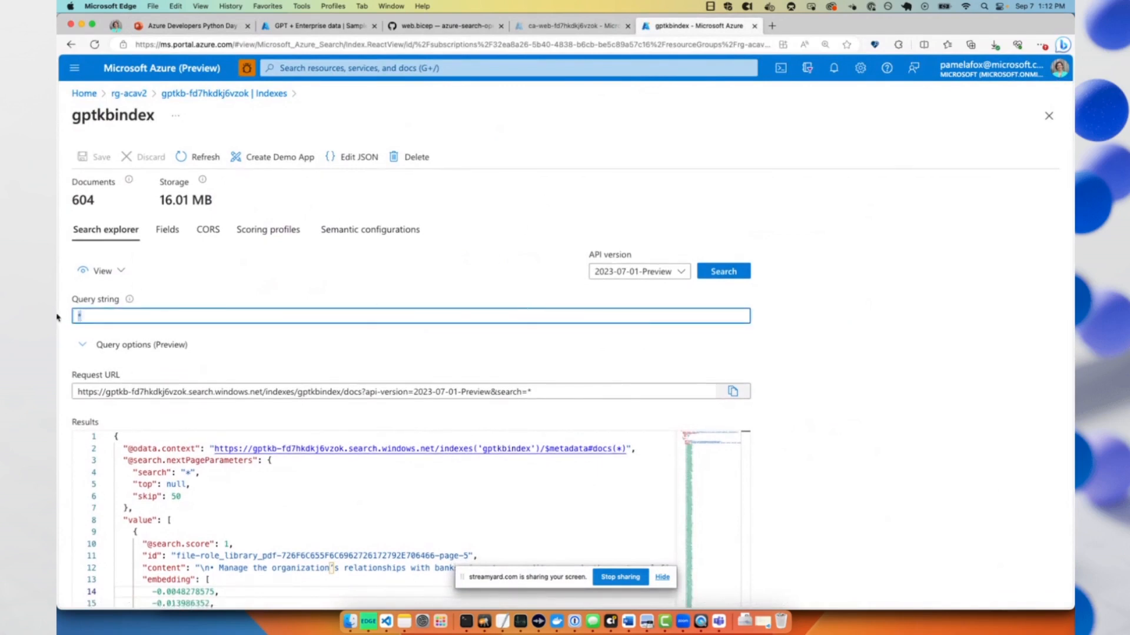
{"action": "scroll", "scroll_direction": "down", "scroll_amount": 3}
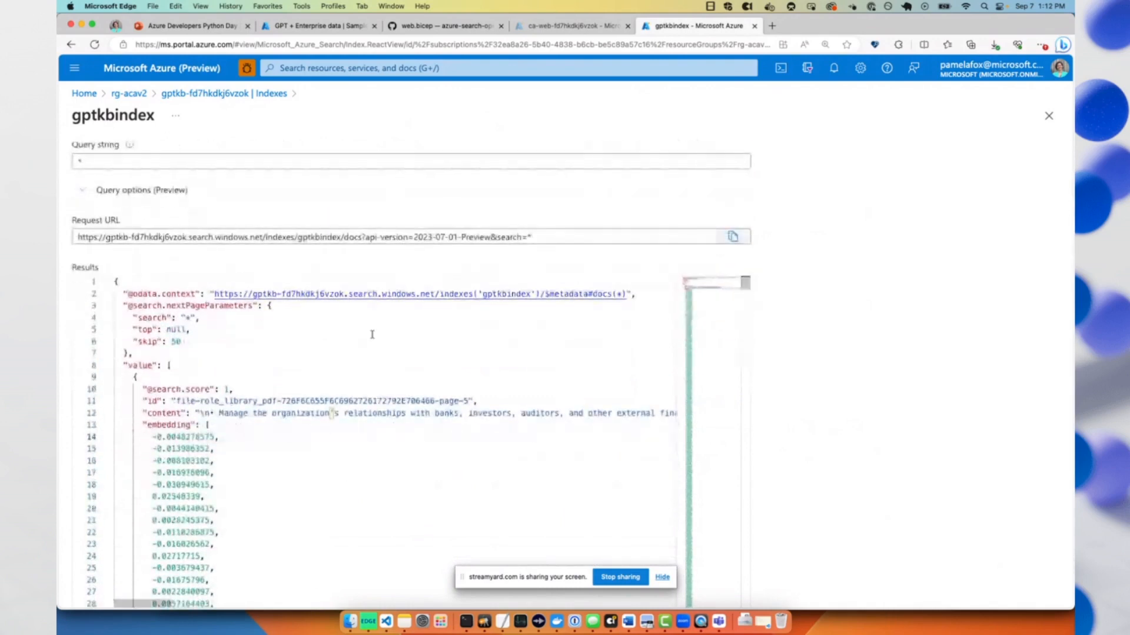
{"action": "scroll", "scroll_direction": "down", "scroll_amount": 3}
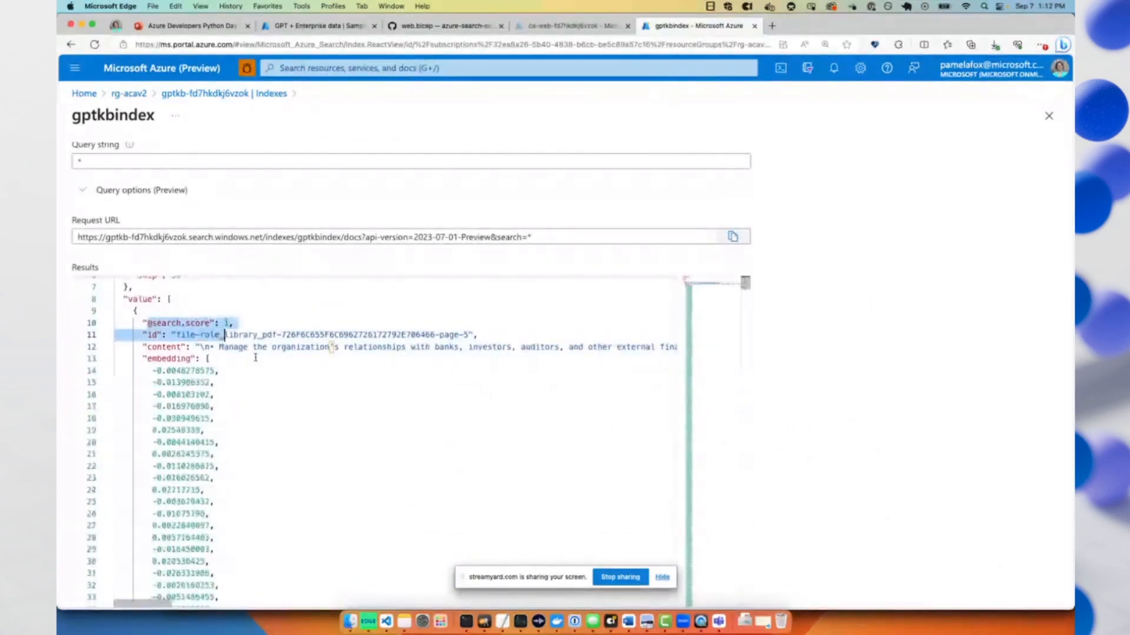
{"action": "scroll", "scroll_direction": "up", "scroll_amount": 3}
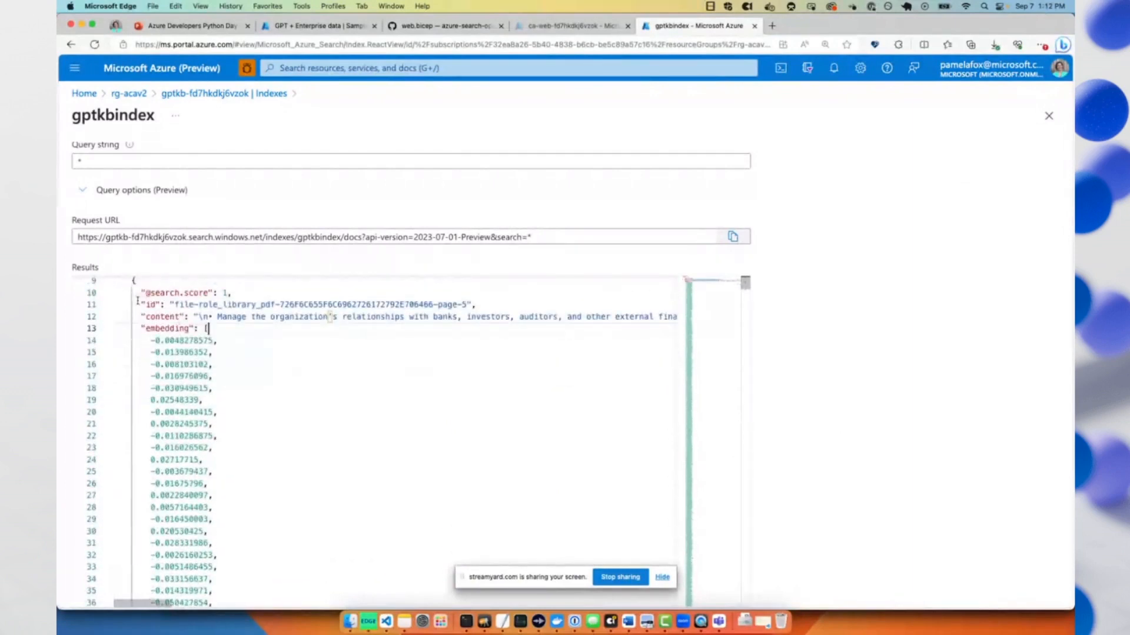
{"action": "double_click", "coordinate": [301, 317]}
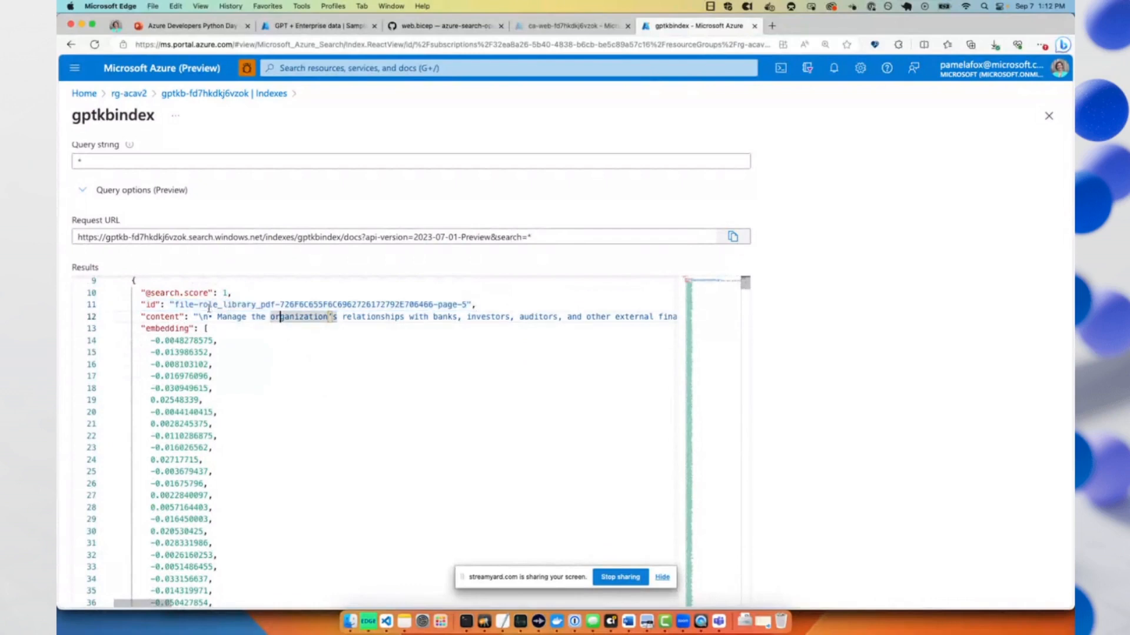
{"action": "double_click", "coordinate": [231, 304]}
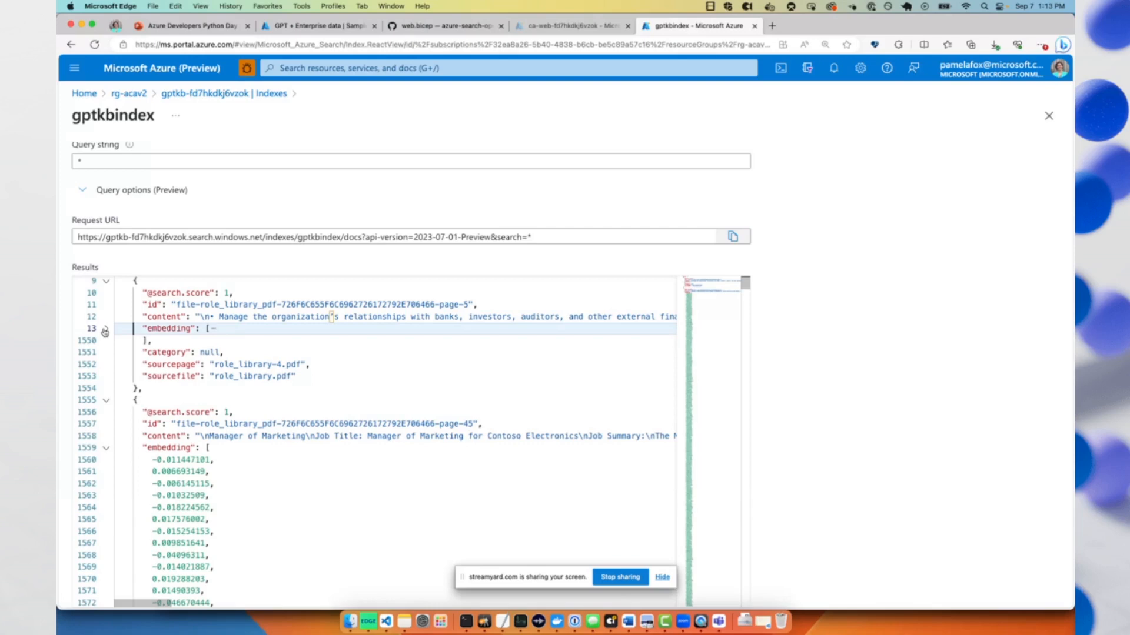
{"action": "left_click", "coordinate": [104, 329]}
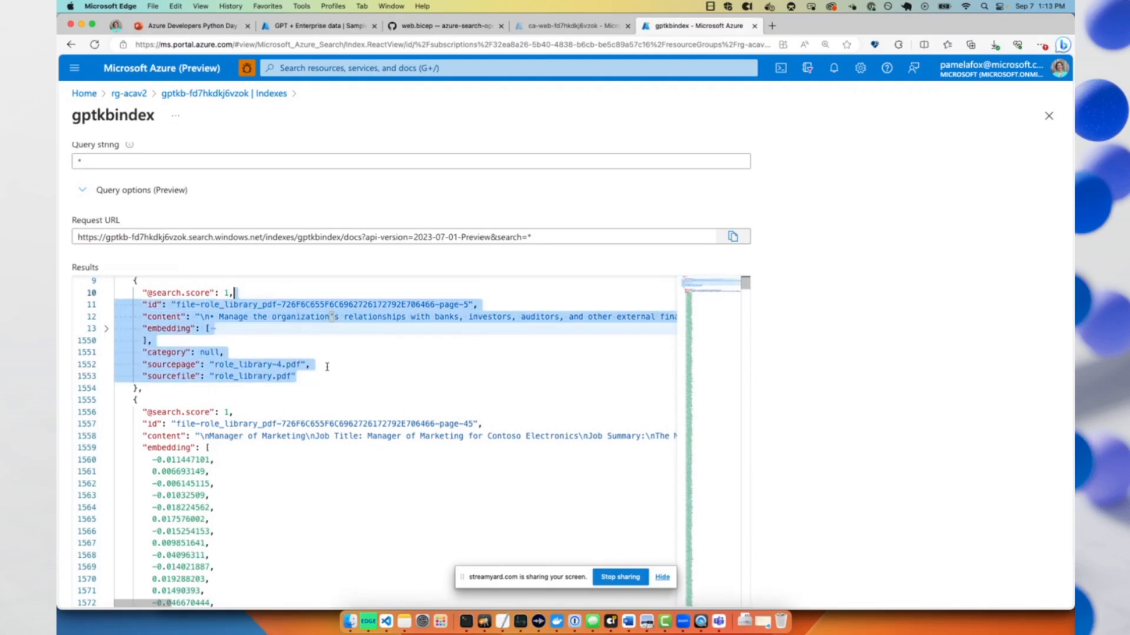
{"action": "left_click", "coordinate": [311, 363]}
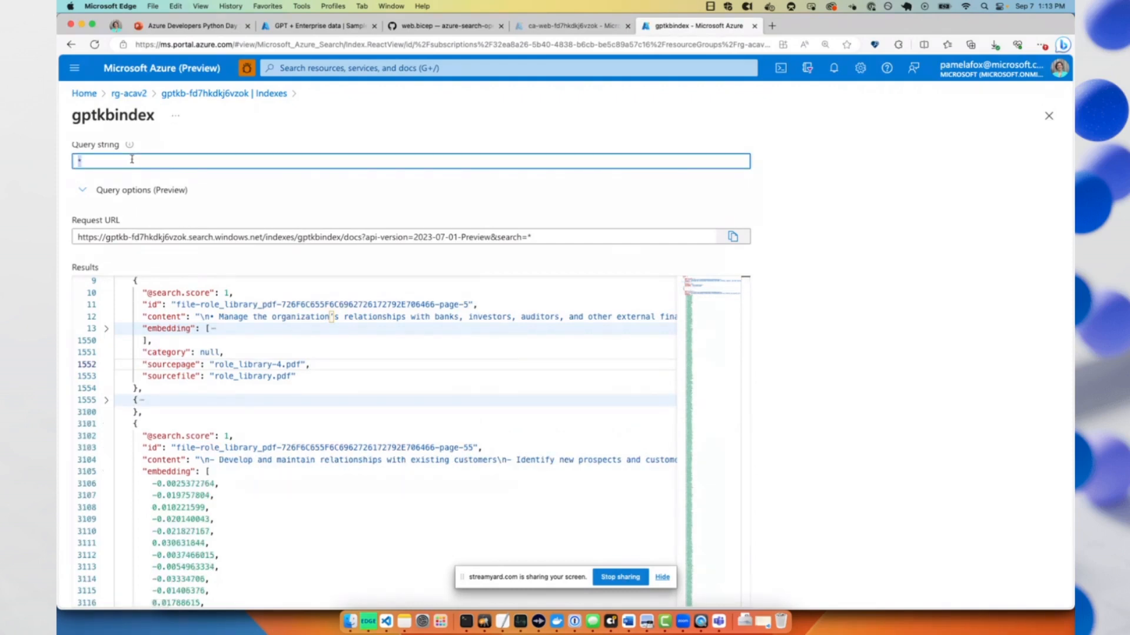
Search gptkbindex for 'health insurance plan', then return to the slides.
{"action": "type", "text": "health insurance plan"}
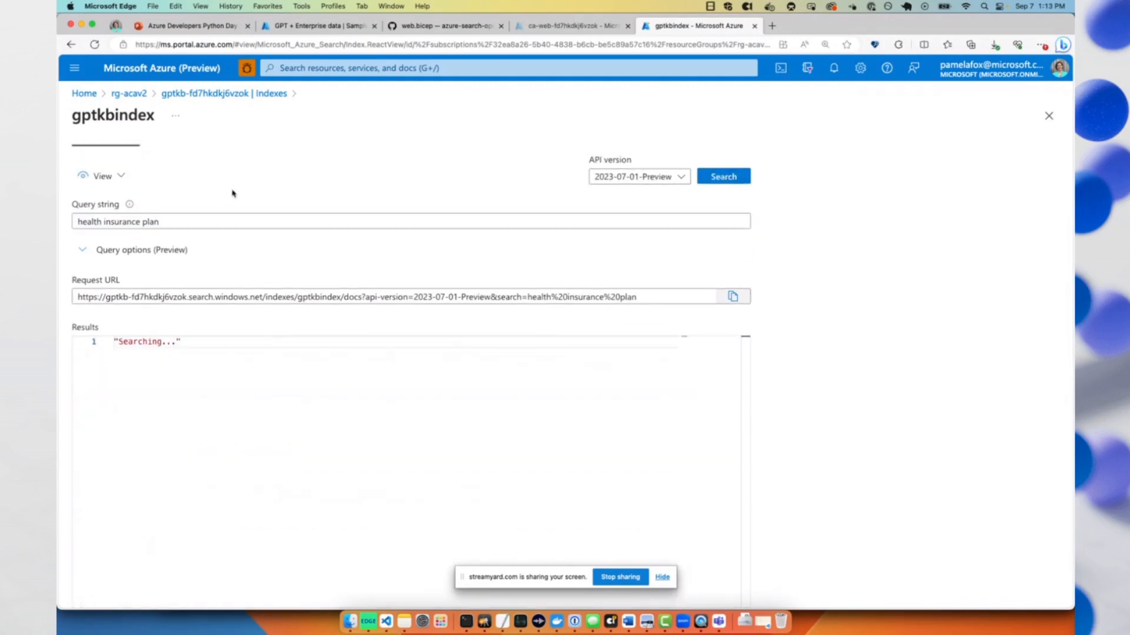
{"action": "left_click", "coordinate": [723, 176]}
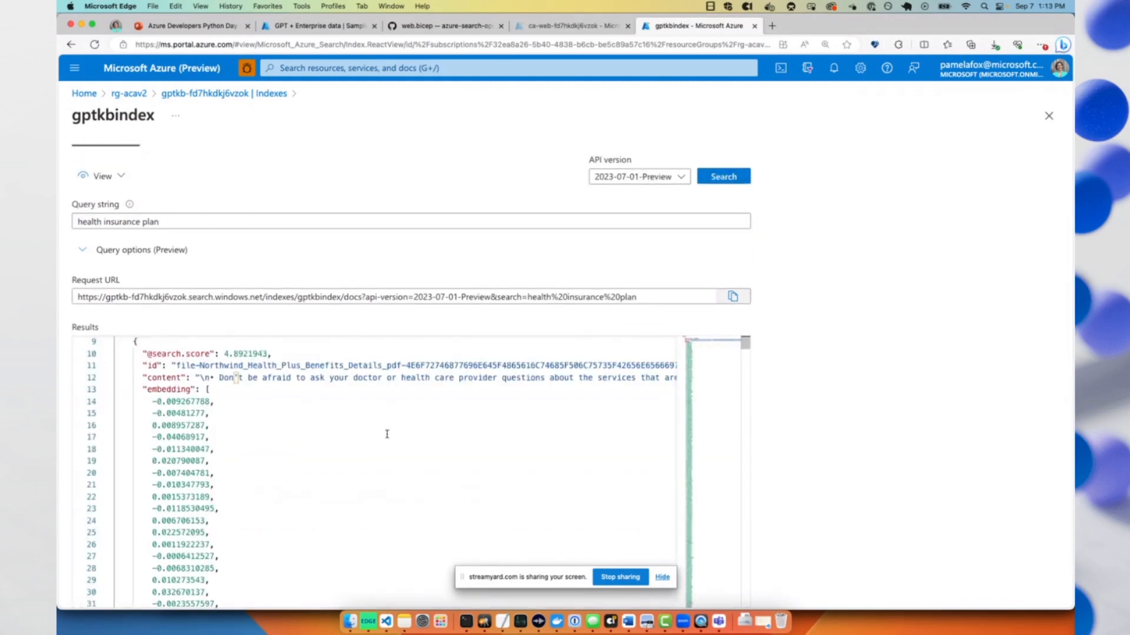
{"action": "left_click", "coordinate": [190, 26]}
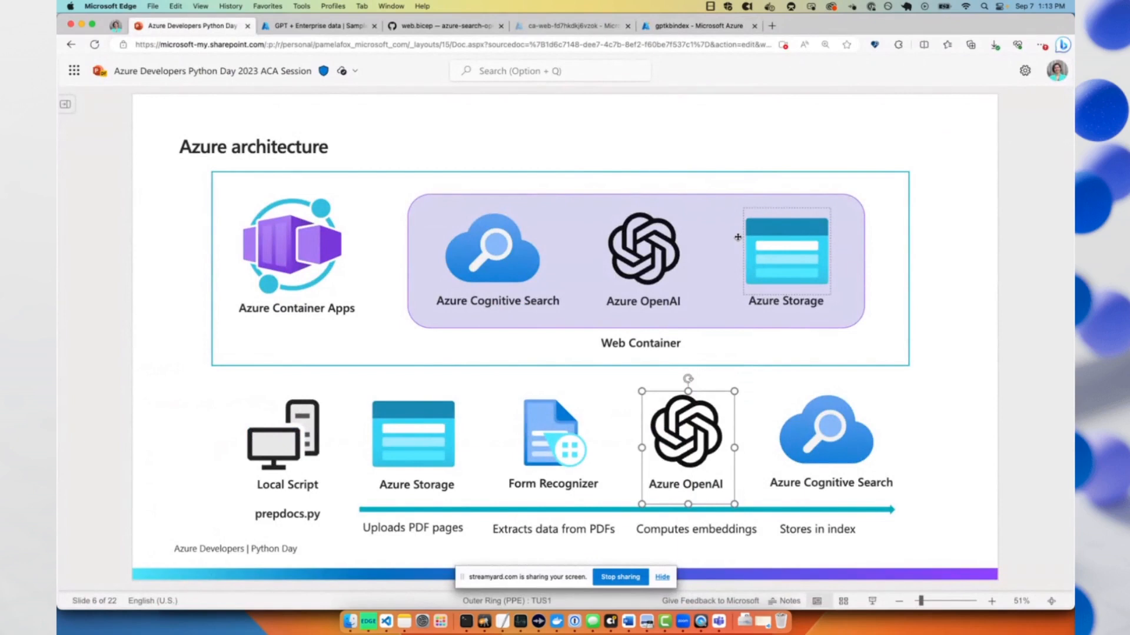
Advance to the Azure Developer CLI deployment slide, then switch to the Codespaces editor.
{"action": "left_click", "coordinate": [874, 288]}
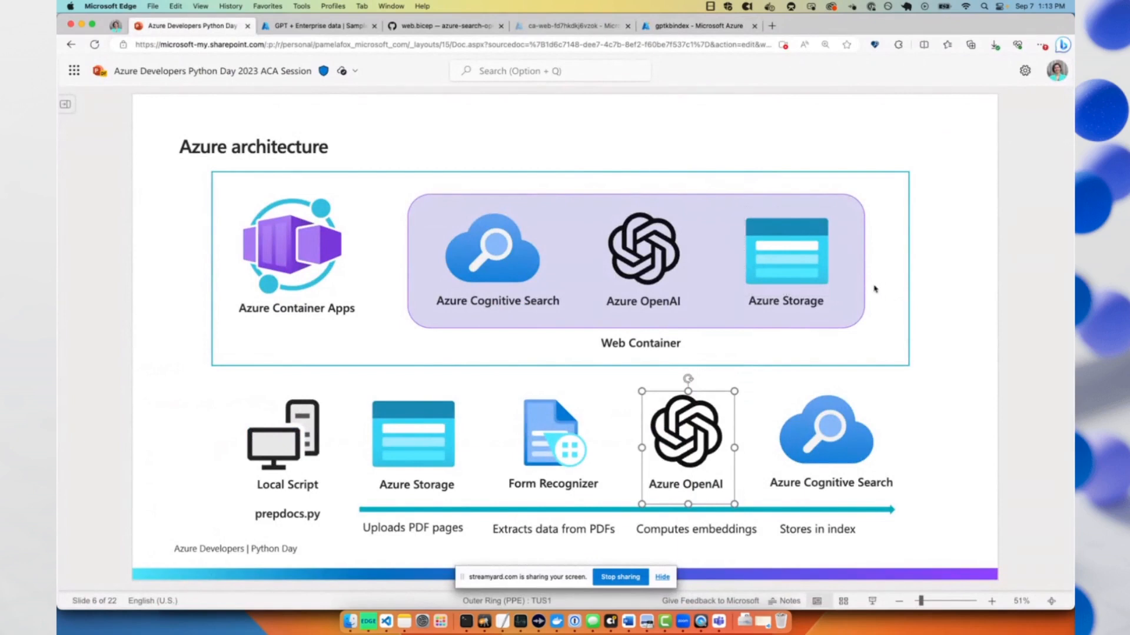
{"action": "left_click", "coordinate": [944, 244]}
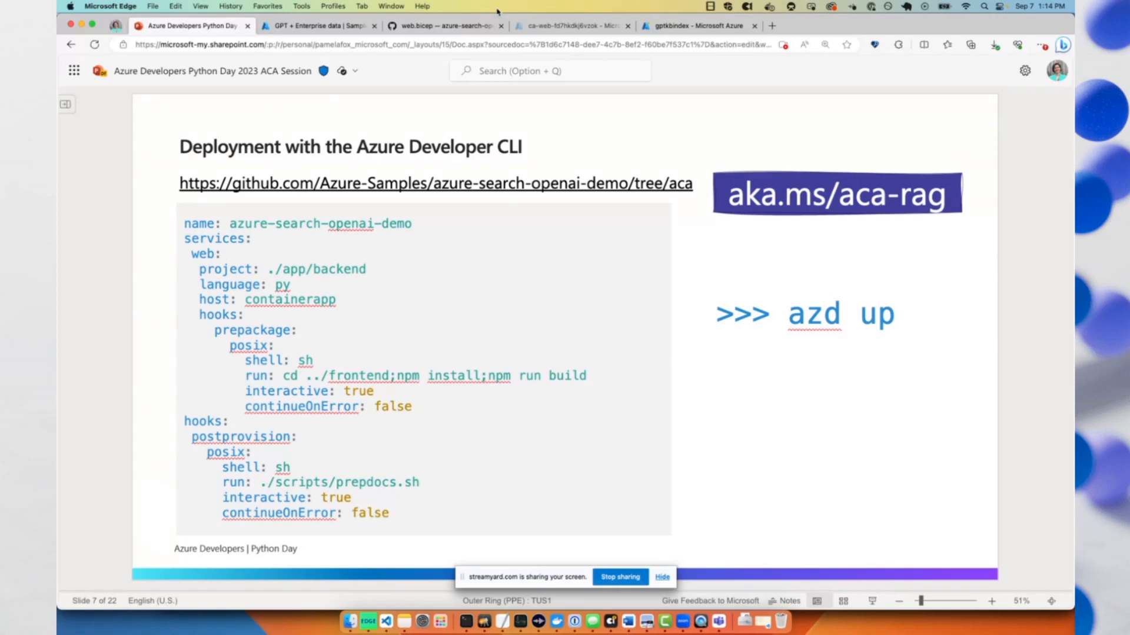
{"action": "mouse_move", "coordinate": [735, 168]}
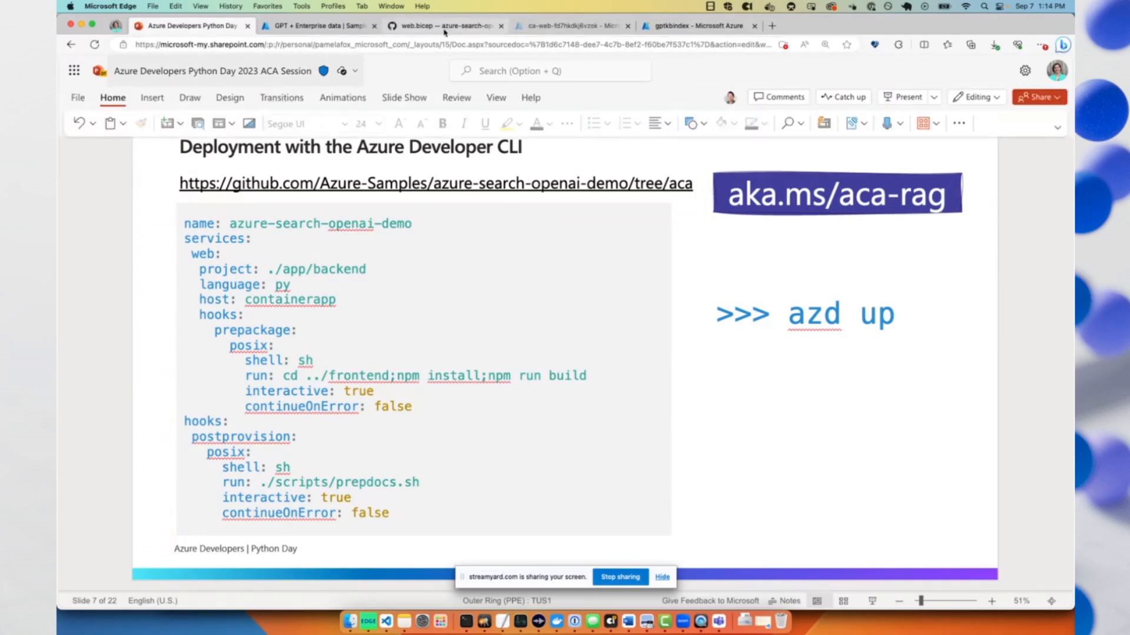
{"action": "left_click", "coordinate": [443, 25]}
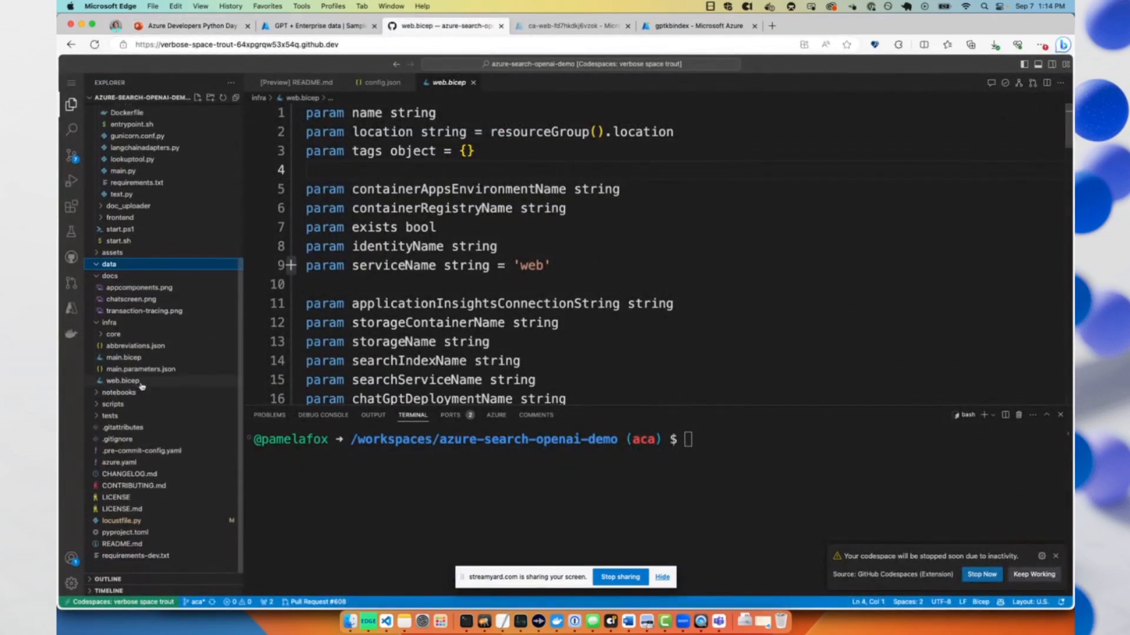
Open azure.yaml and view its containerapp web service definition.
{"action": "left_click", "coordinate": [141, 451]}
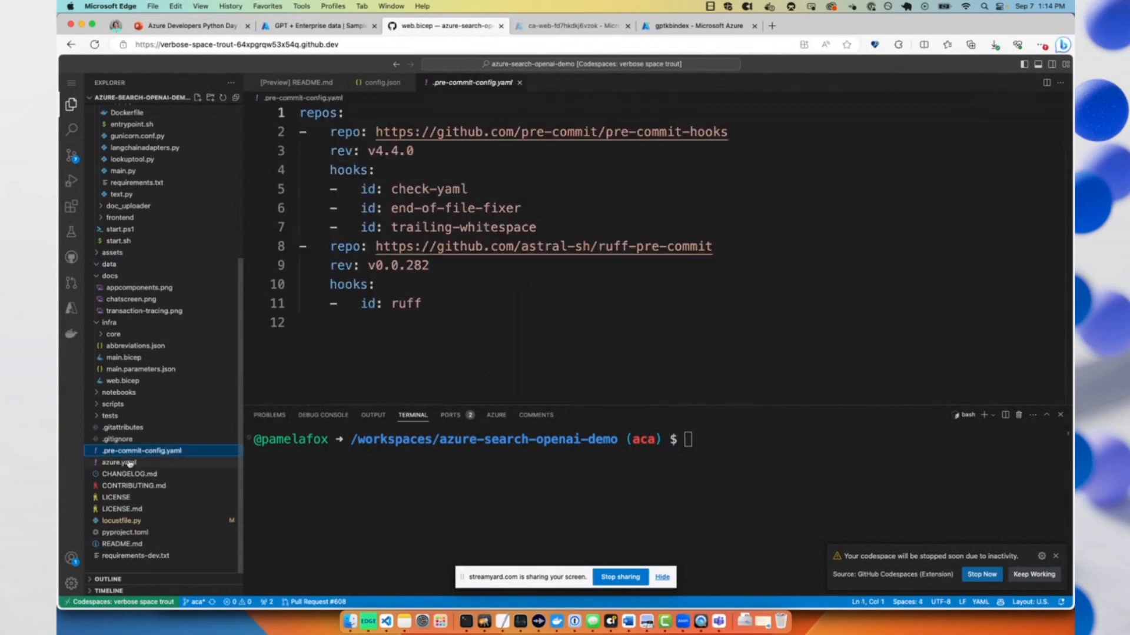
{"action": "left_click", "coordinate": [117, 462]}
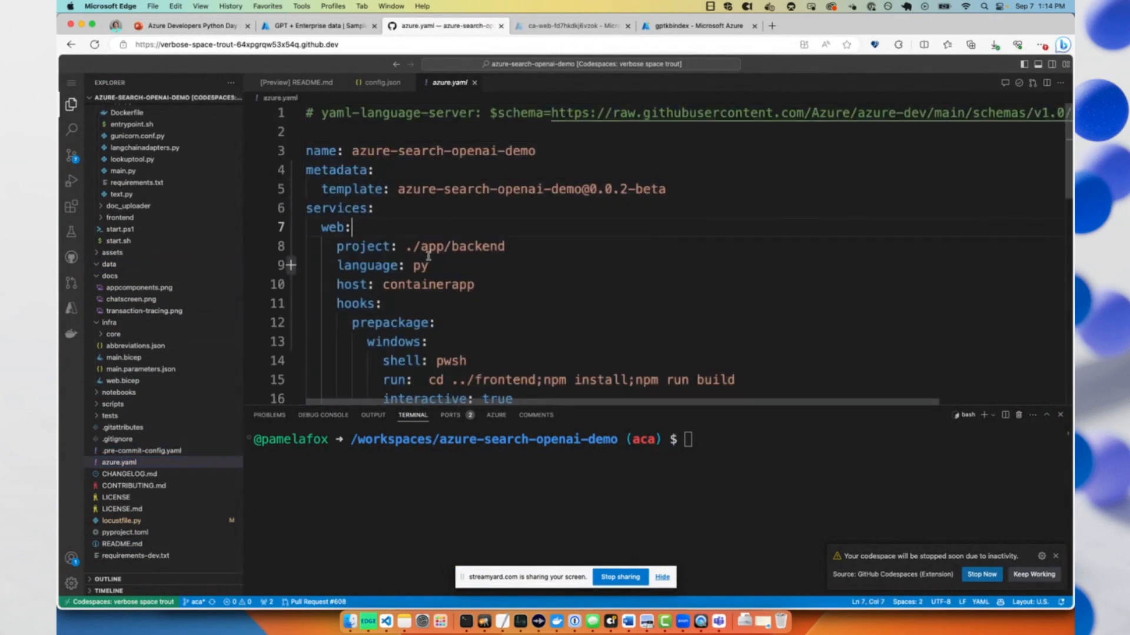
{"action": "scroll", "scroll_direction": "down", "scroll_amount": 3}
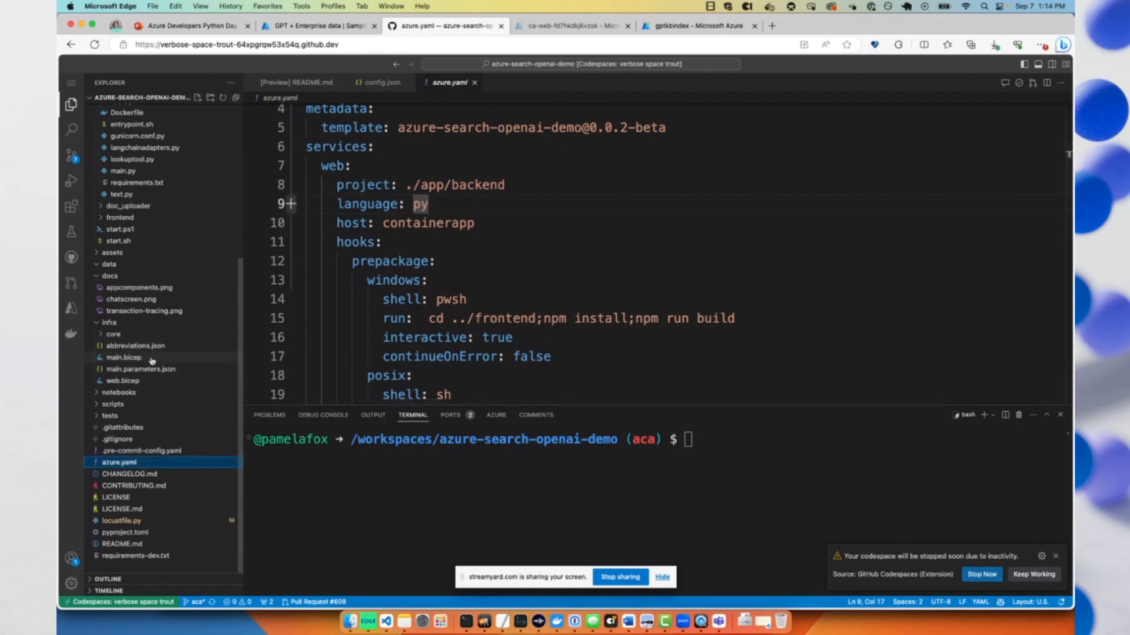
Open main.bicep and scroll through the web module's parameters.
{"action": "left_click", "coordinate": [124, 357]}
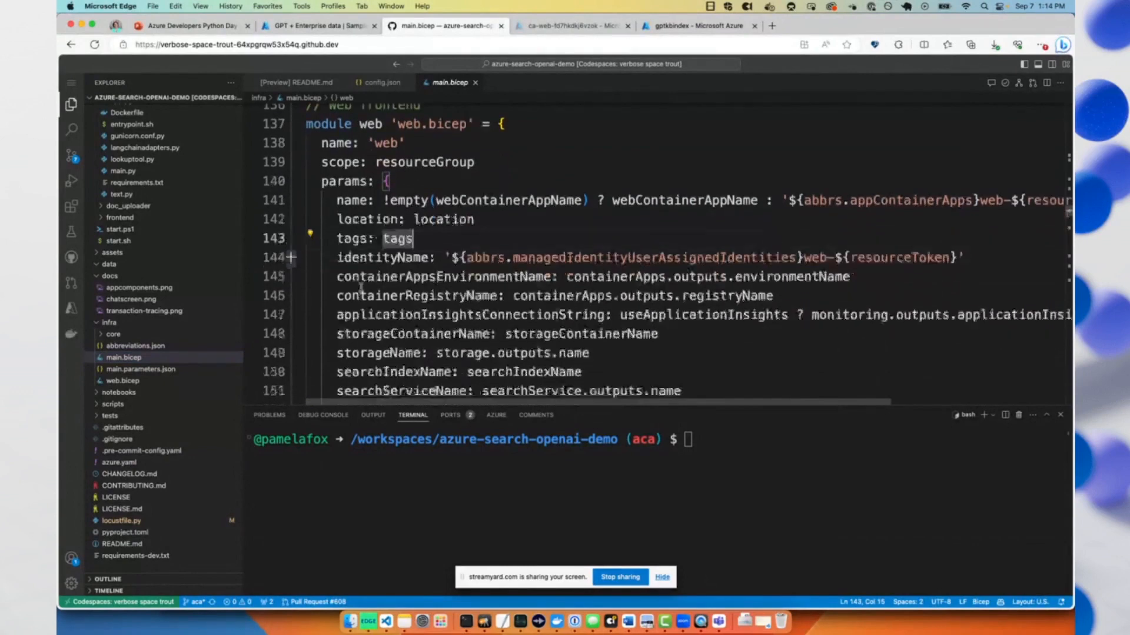
{"action": "scroll", "scroll_direction": "down", "scroll_amount": 3}
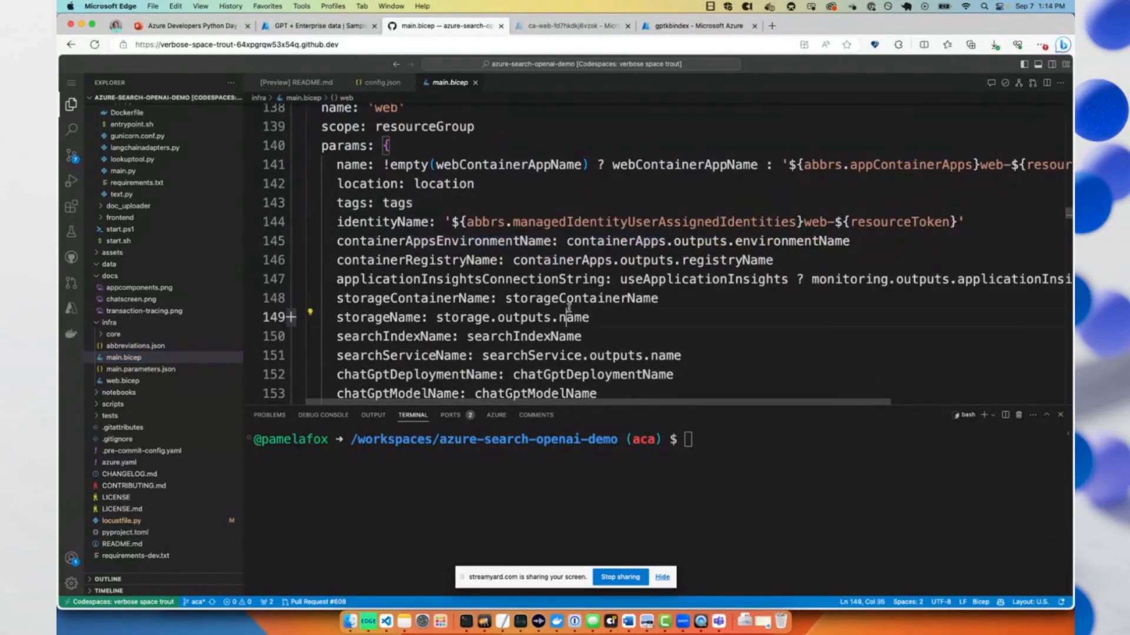
{"action": "scroll", "scroll_direction": "down", "scroll_amount": 3}
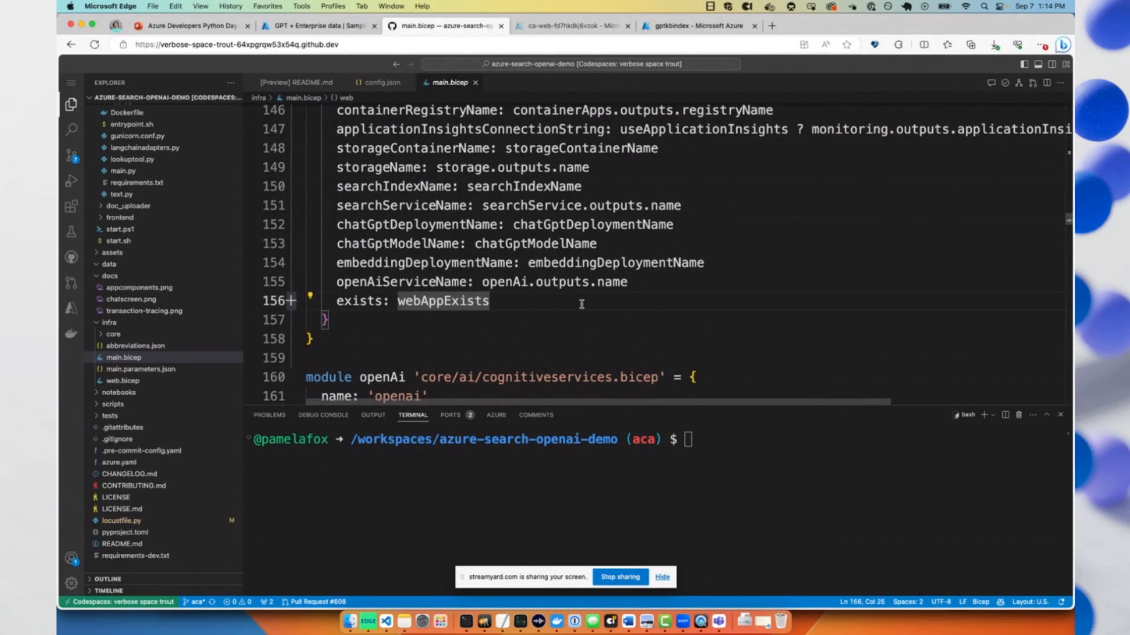
{"action": "scroll", "scroll_direction": "down", "scroll_amount": 3}
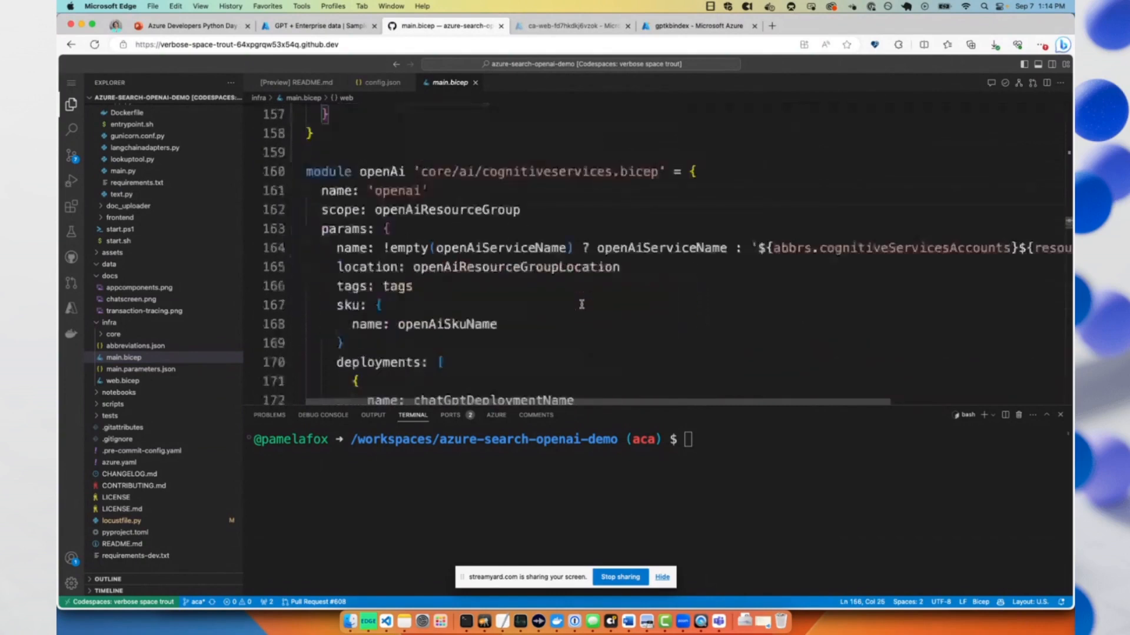
{"action": "scroll", "scroll_direction": "up", "scroll_amount": 3}
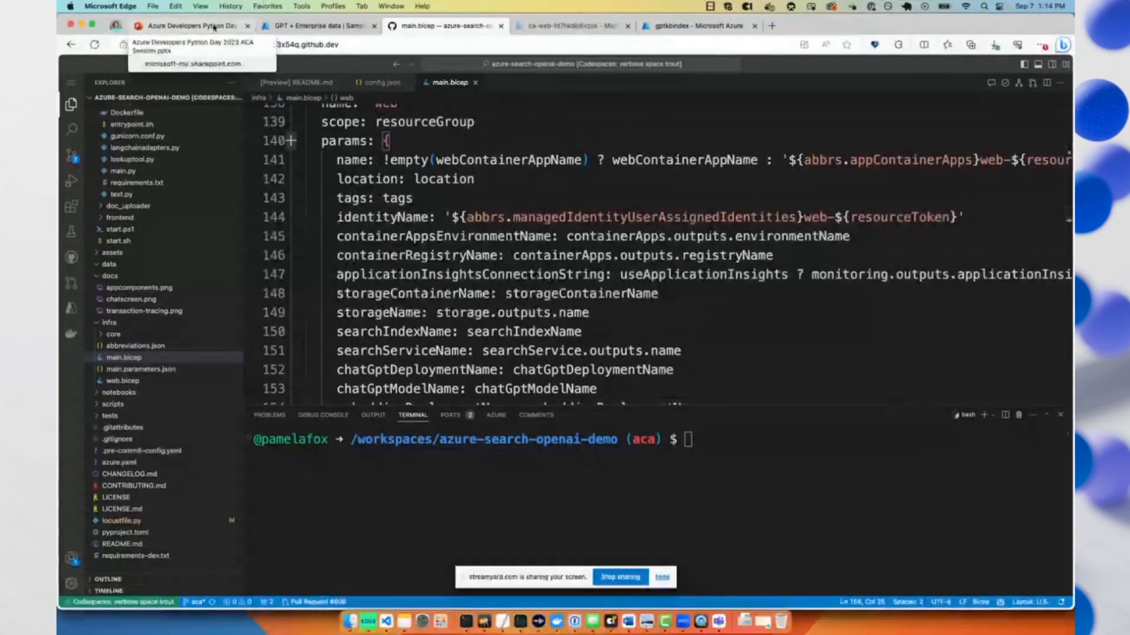
Return to the PowerPoint slide 'Deployment with the Azure Developer CLI'.
{"action": "left_click", "coordinate": [187, 26]}
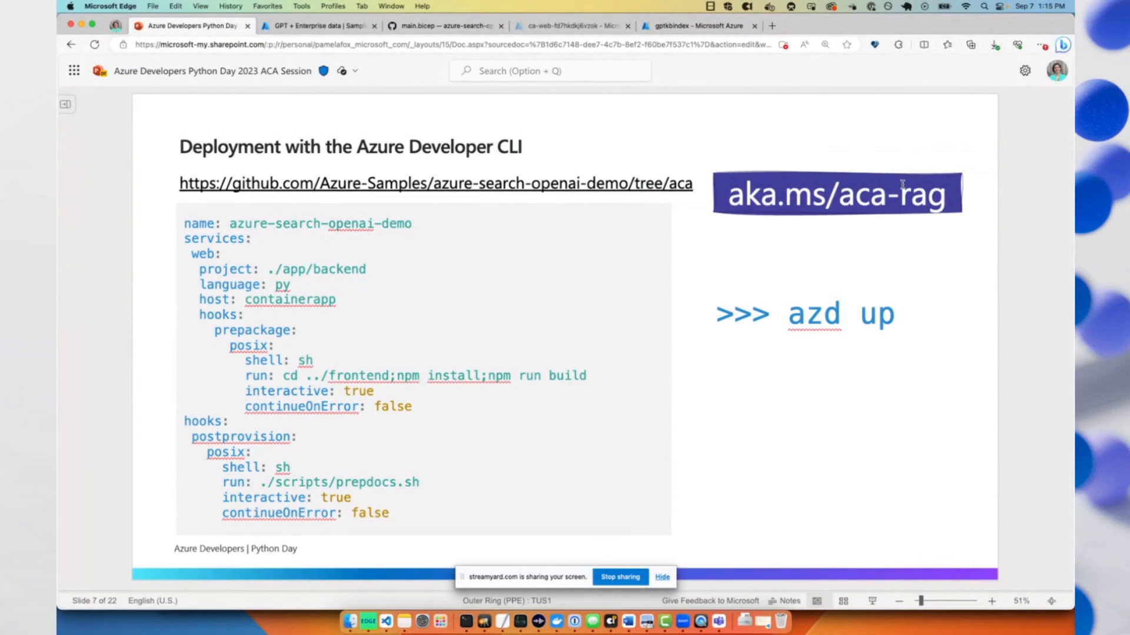
{"action": "mouse_move", "coordinate": [945, 263]}
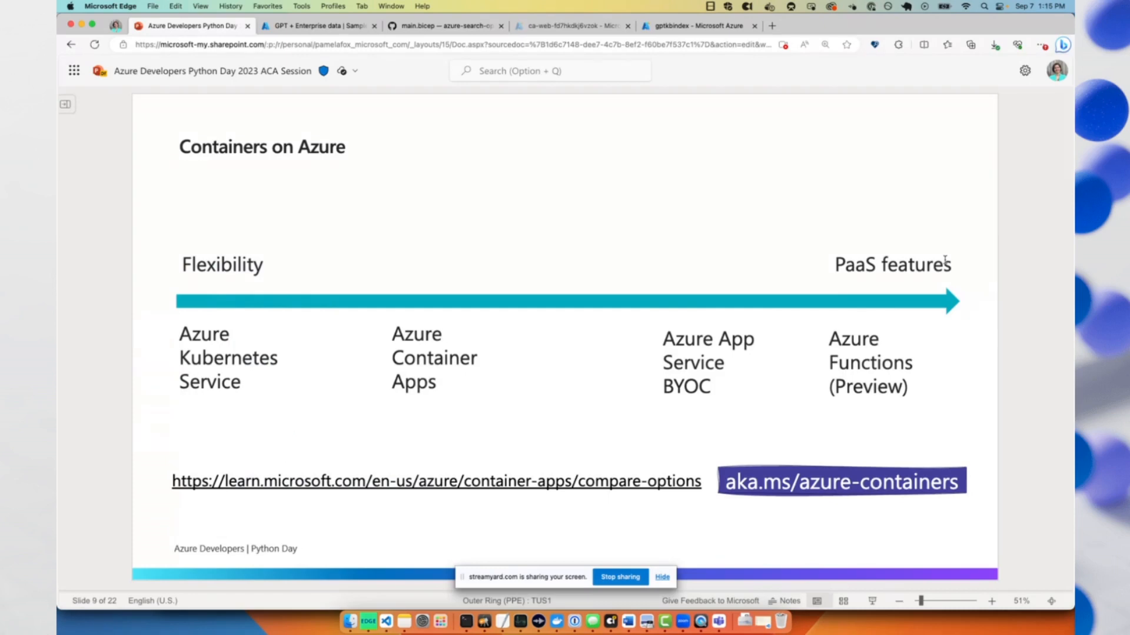
{"action": "mouse_move", "coordinate": [235, 346]}
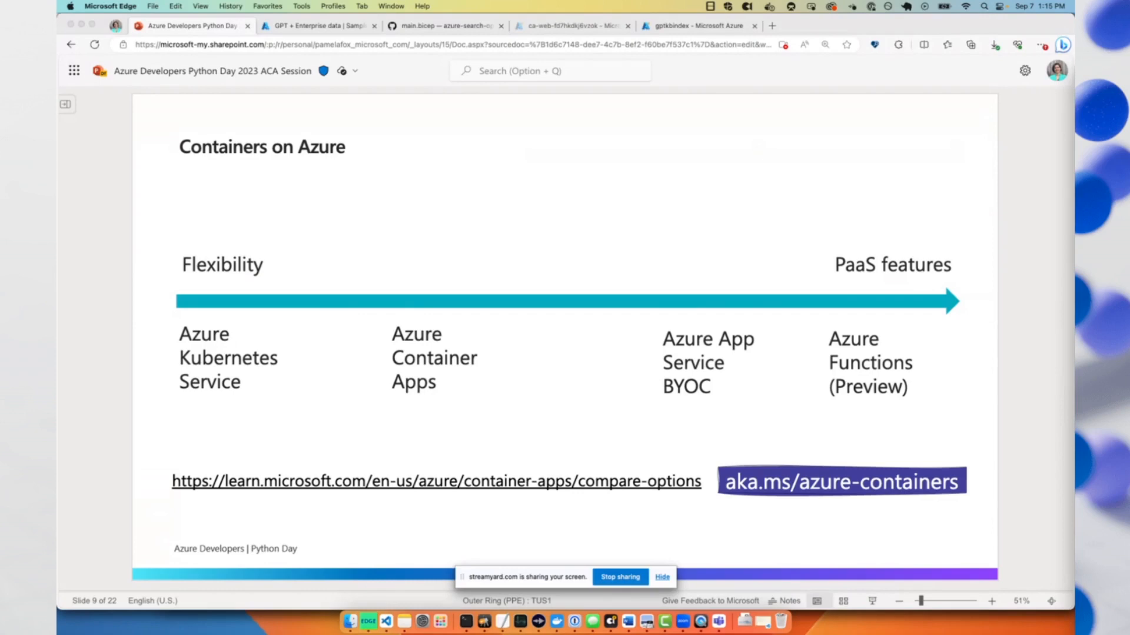
{"action": "mouse_move", "coordinate": [859, 182]}
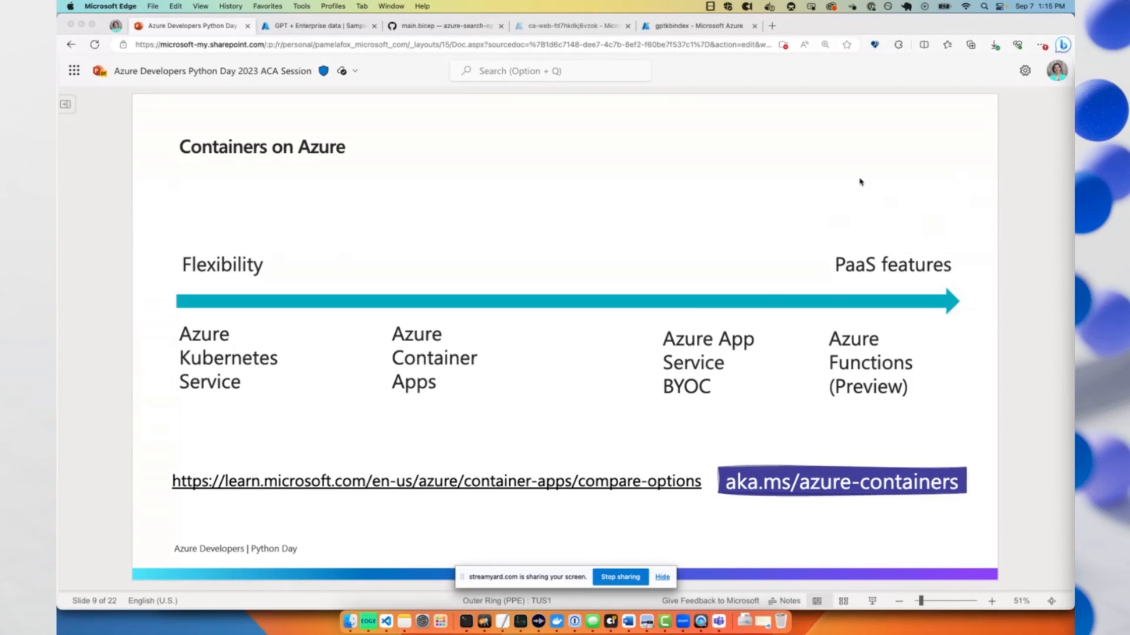
{"action": "mouse_move", "coordinate": [466, 328]}
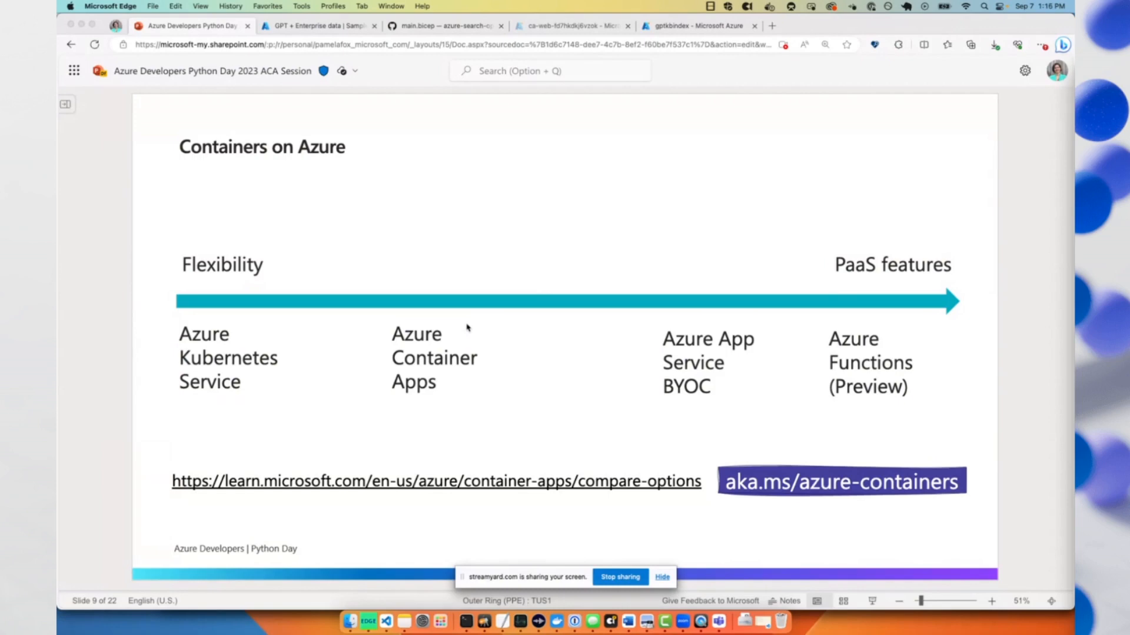
{"action": "mouse_move", "coordinate": [1049, 302]}
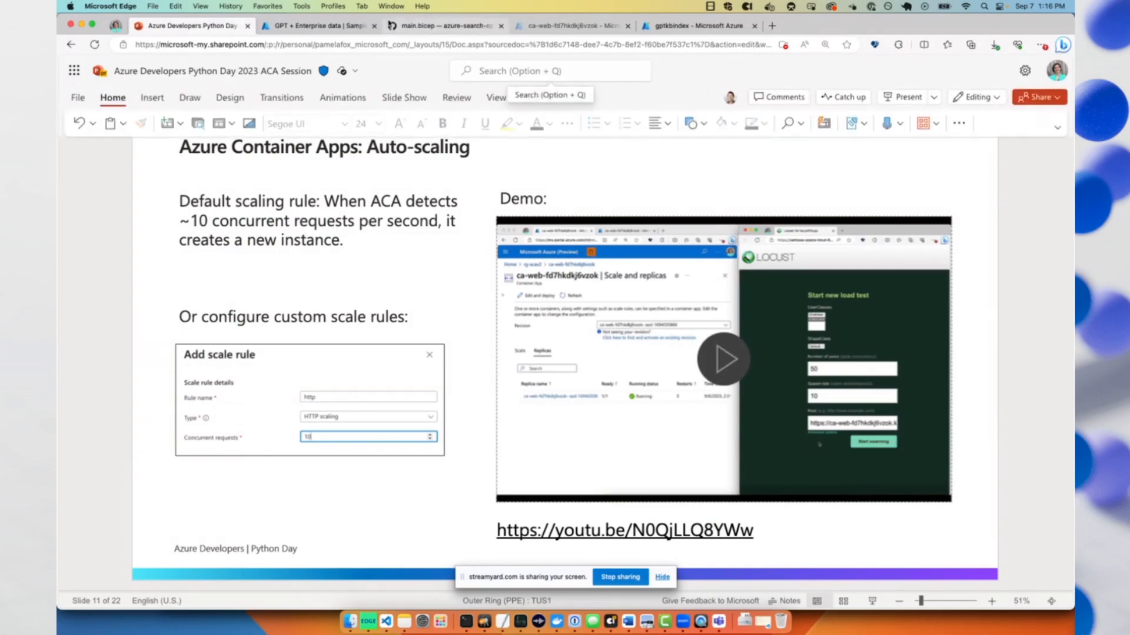
Run locust --class-picker in the Codespaces terminal to serve Locust on port 8089.
{"action": "left_click", "coordinate": [361, 5]}
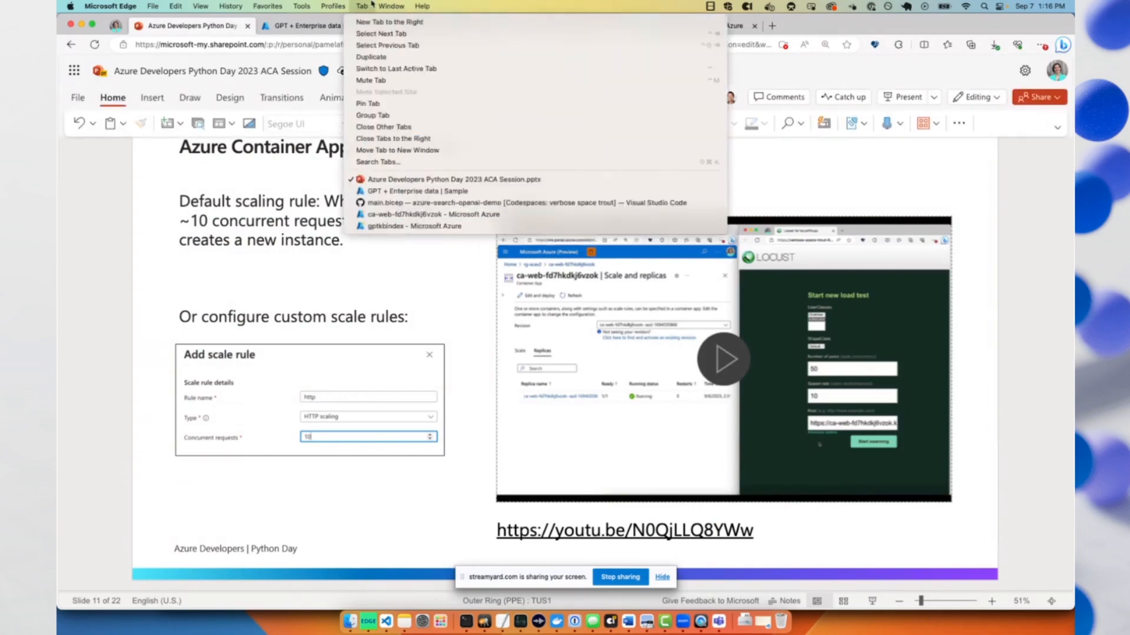
{"action": "left_click", "coordinate": [526, 202]}
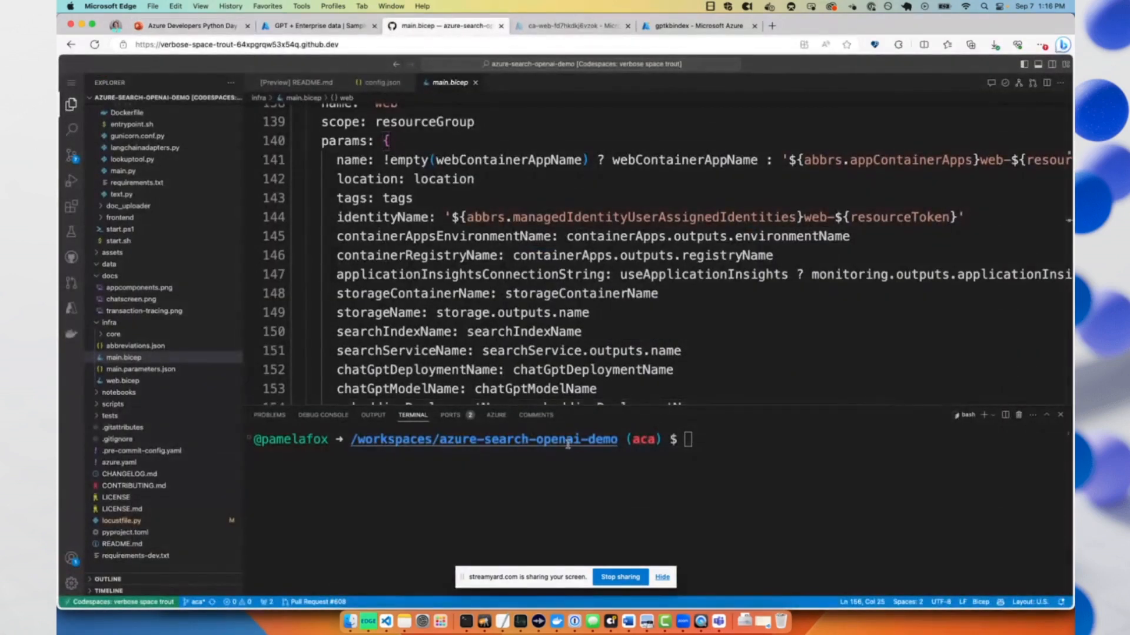
{"action": "type", "text": "locust --class-picker"}
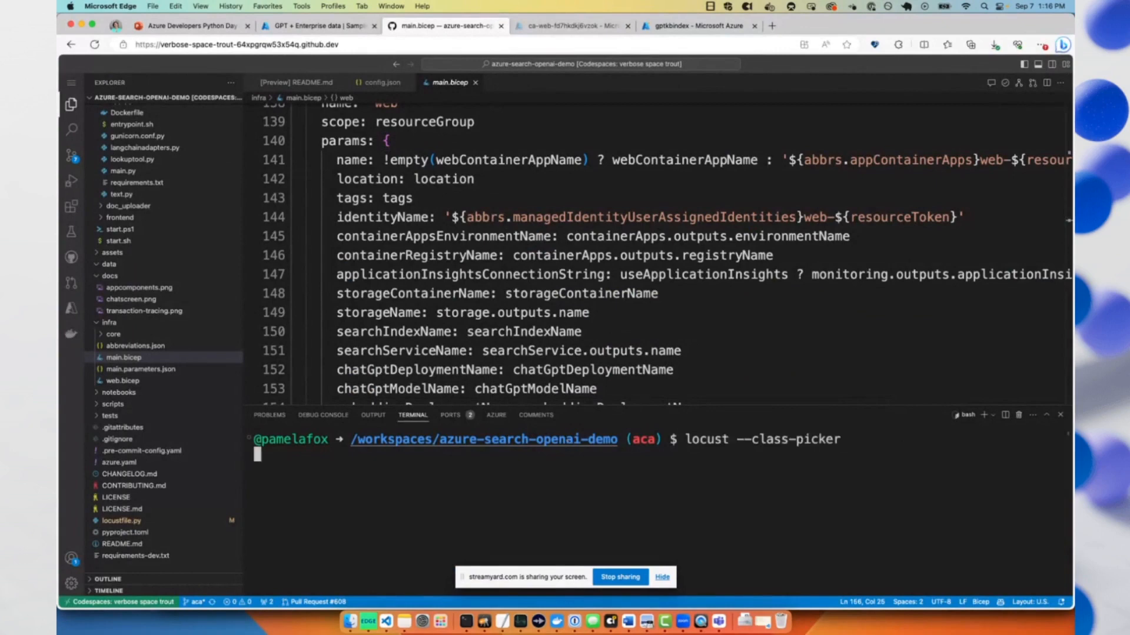
{"action": "left_click", "coordinate": [391, 6]}
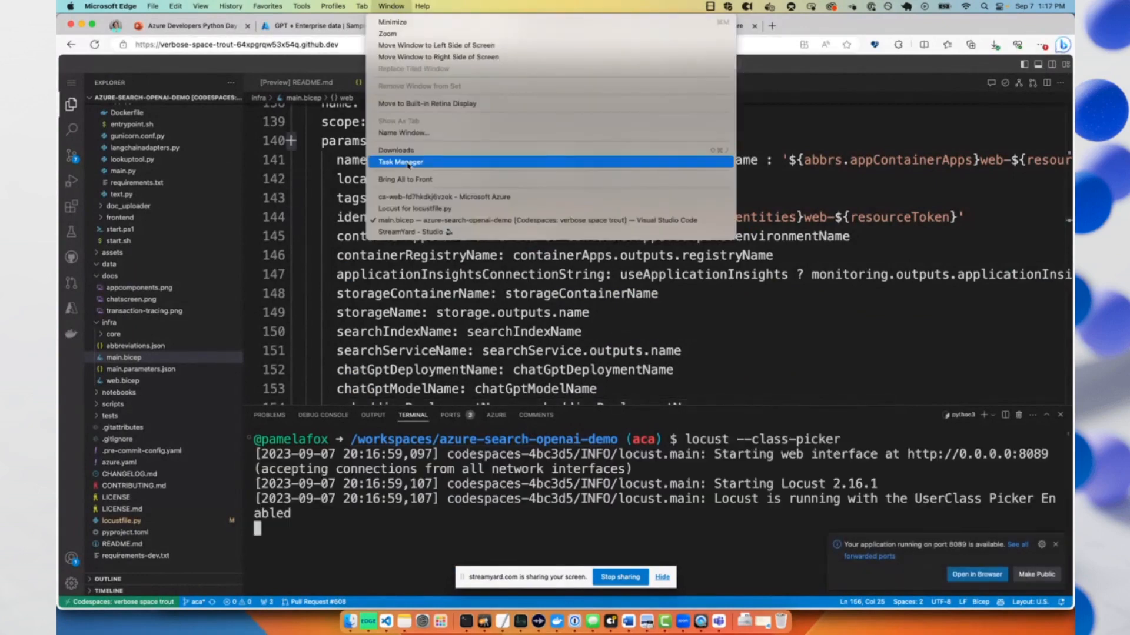
Open forwarded port 8089 and reach the web container app's Scale and replicas page.
{"action": "left_click", "coordinate": [443, 197]}
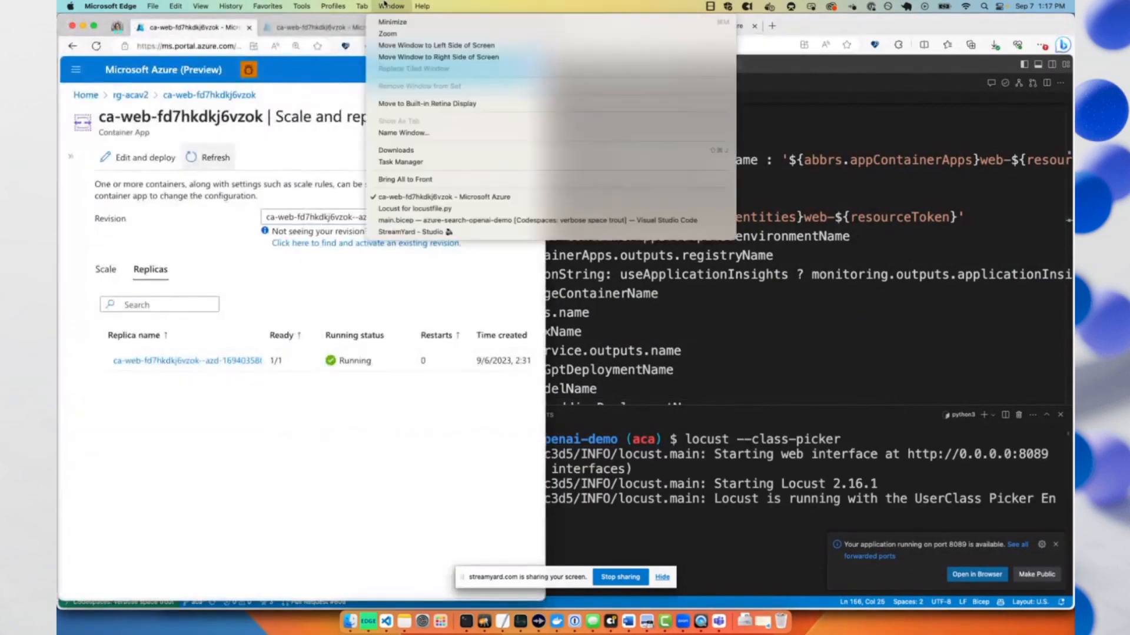
{"action": "left_click", "coordinate": [415, 209]}
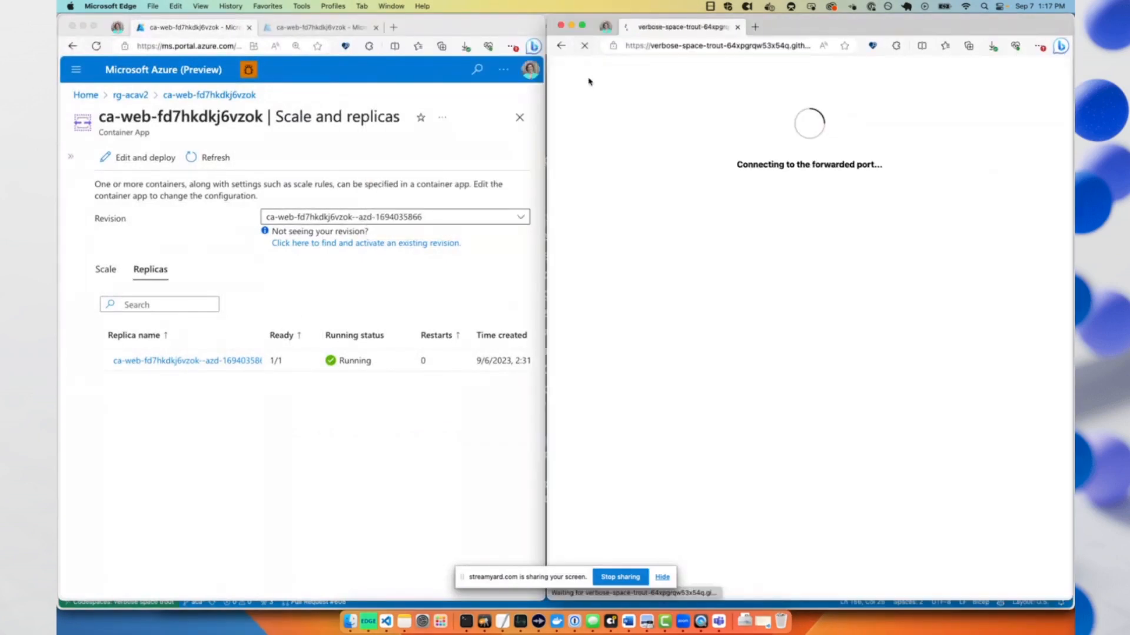
{"action": "left_click", "coordinate": [106, 181]}
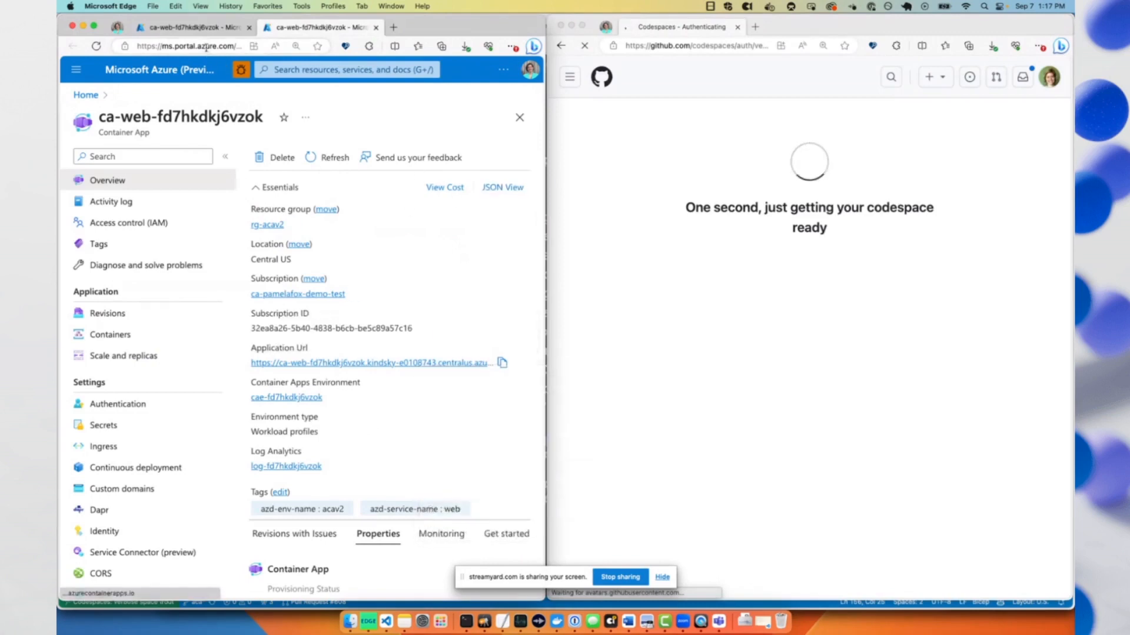
{"action": "left_click", "coordinate": [123, 355]}
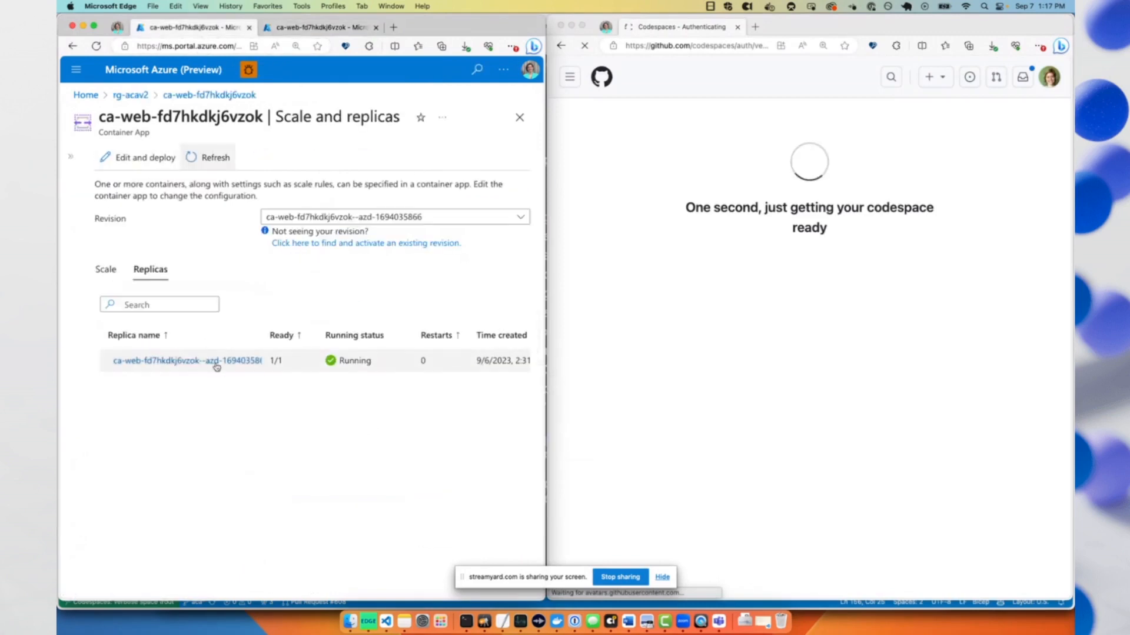
View the revision's scale rule, then its list of running replicas.
{"action": "left_click", "coordinate": [105, 269]}
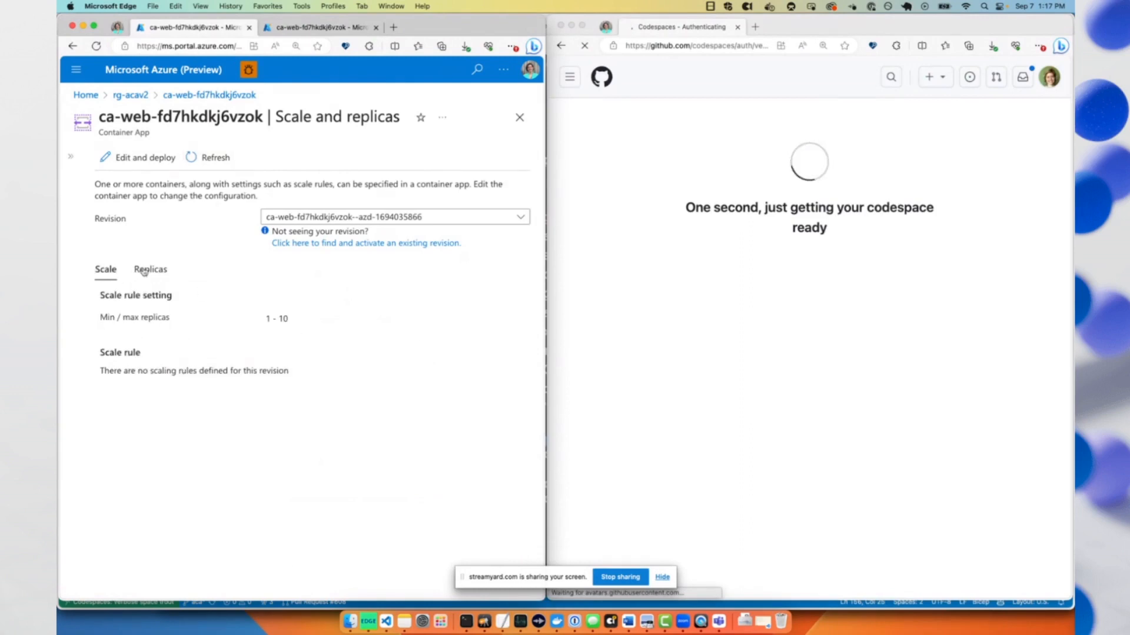
{"action": "left_click", "coordinate": [150, 269]}
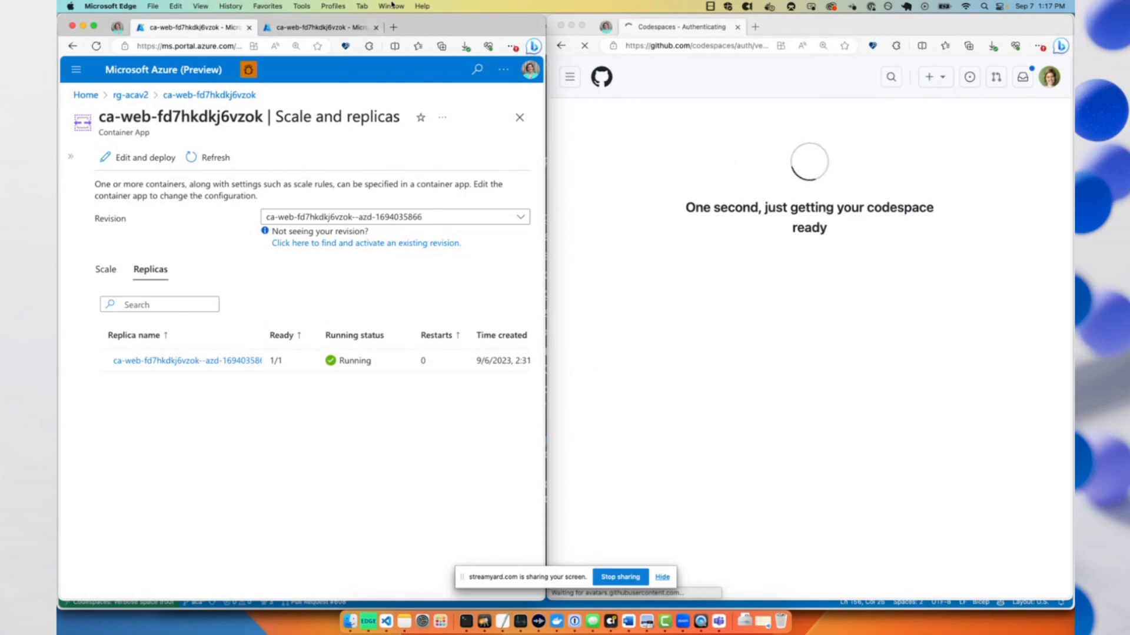
{"action": "left_click", "coordinate": [390, 6]}
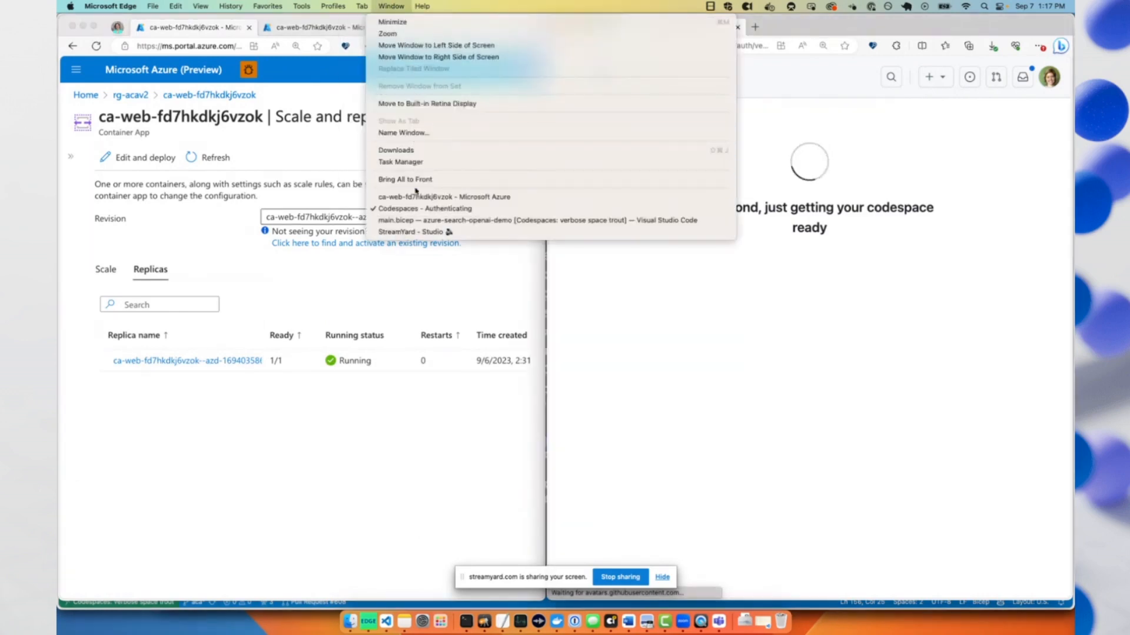
{"action": "left_click", "coordinate": [537, 220]}
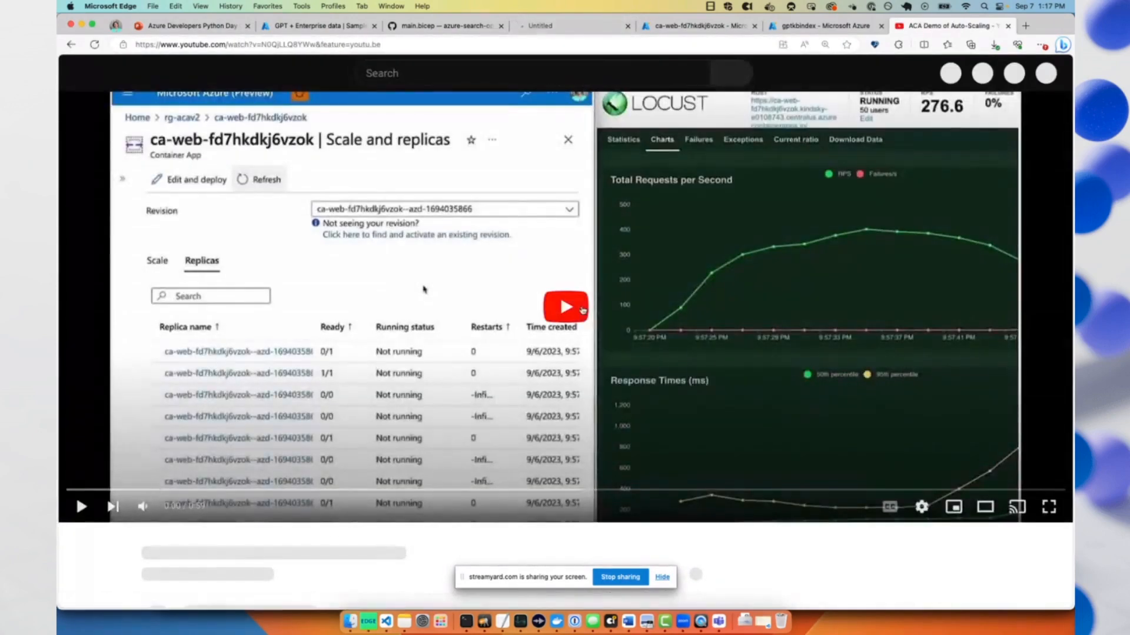
Play the ACA Demo of Auto-Scaling video to the end, then return to the presentation.
{"action": "left_click", "coordinate": [81, 507]}
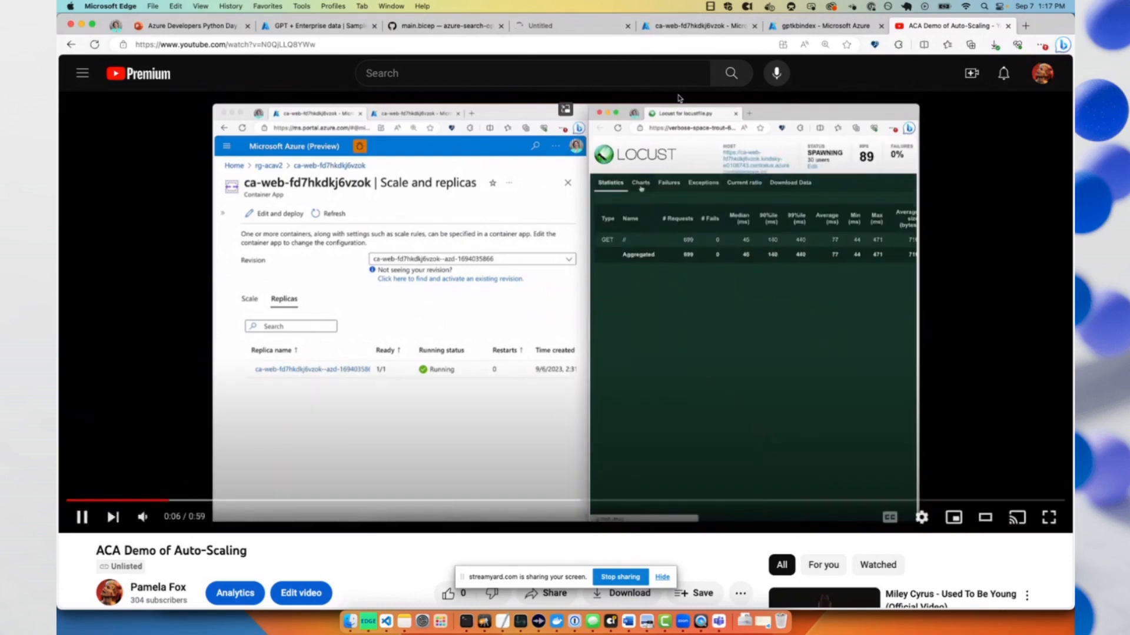
{"action": "left_click", "coordinate": [639, 182]}
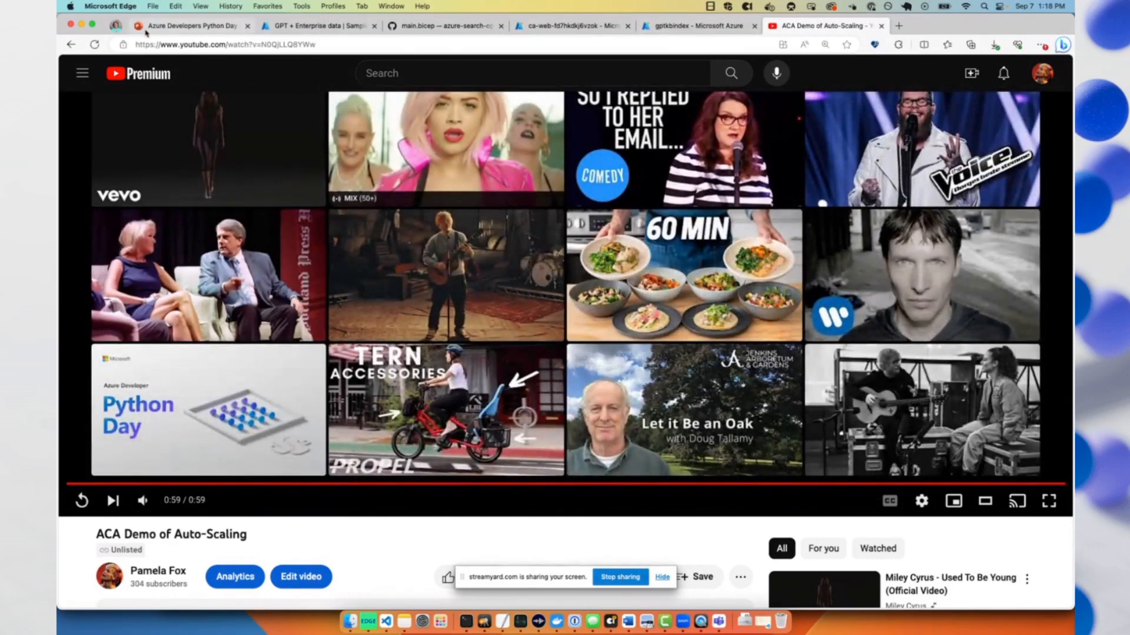
{"action": "left_click", "coordinate": [189, 25]}
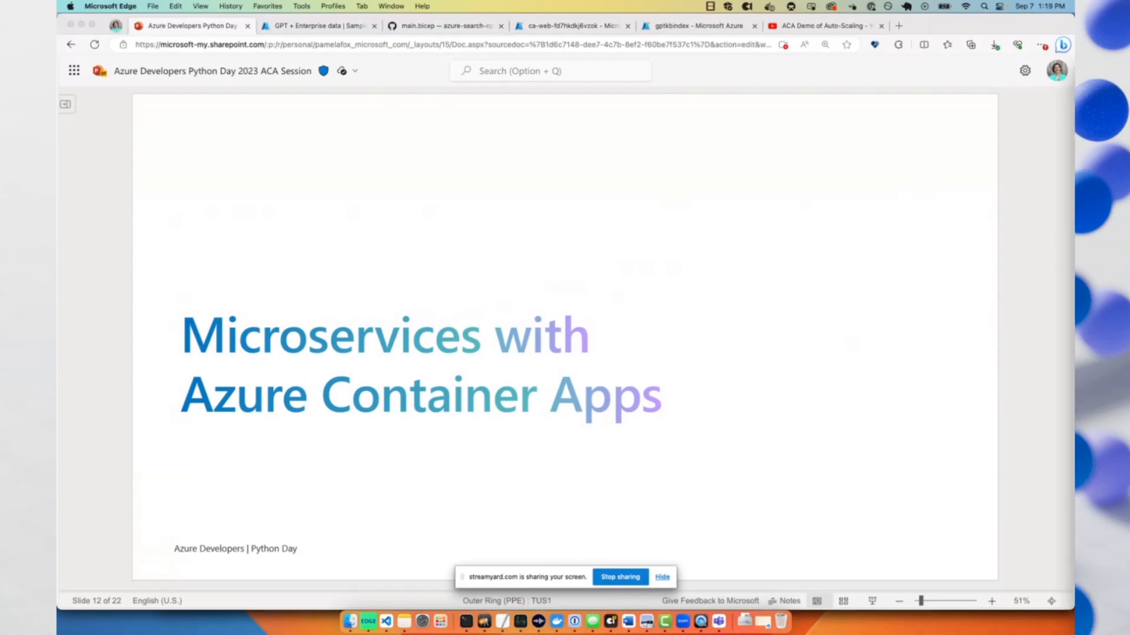
{"action": "mouse_move", "coordinate": [1027, 503]}
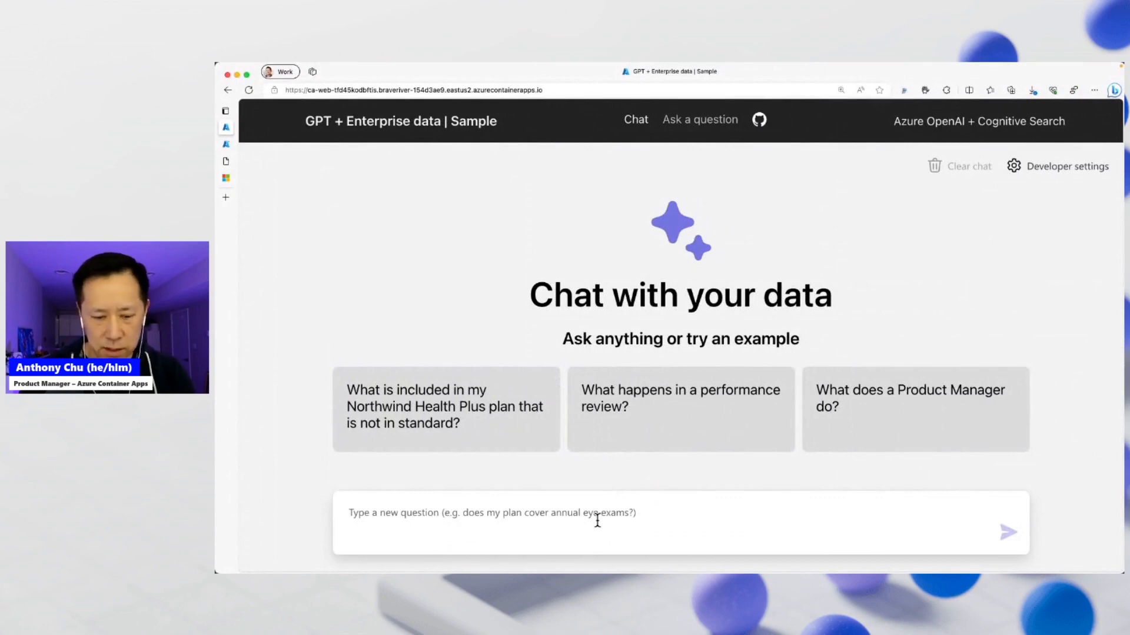
Type 'what is azure contaier' into the chat box and fix the typo.
{"action": "type", "text": "what is"}
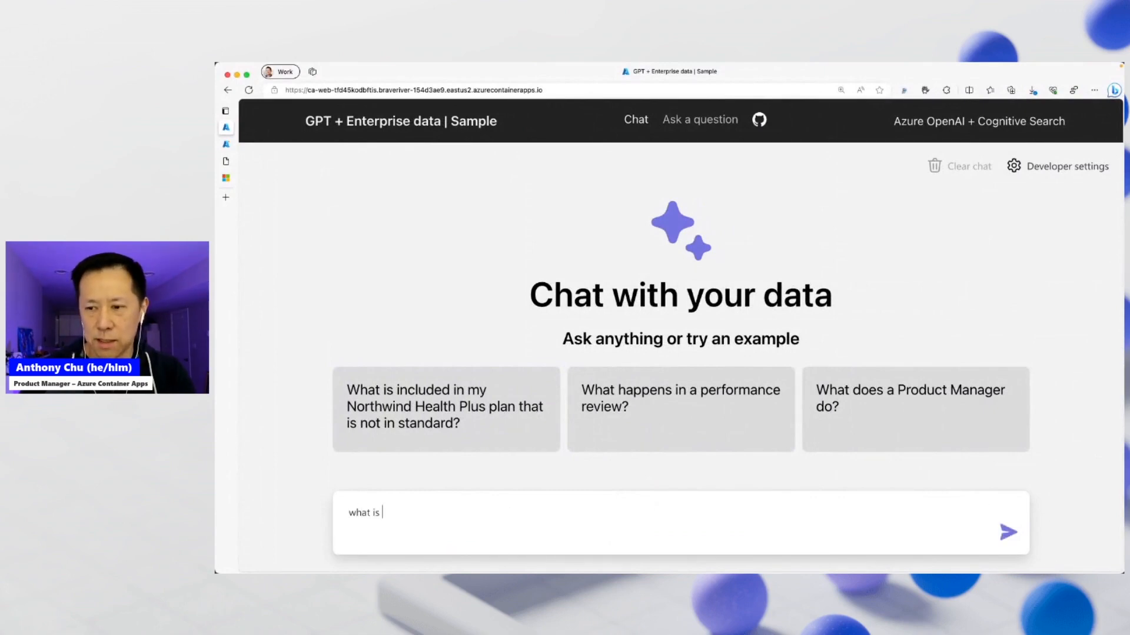
{"action": "type", "text": "azure contaier"}
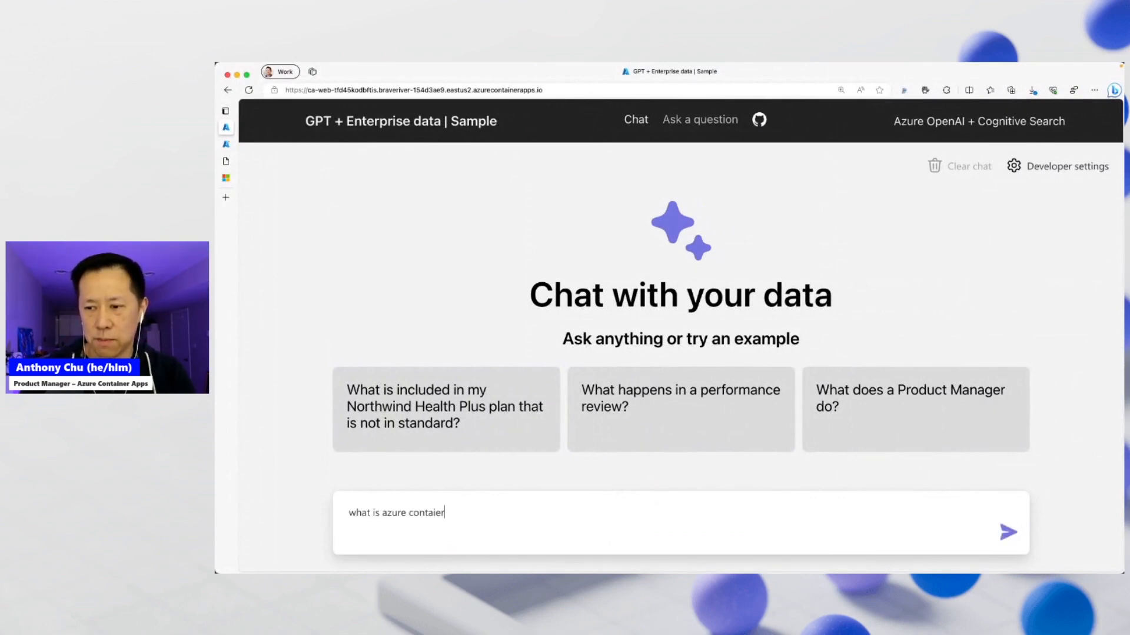
{"action": "key", "text": "Backspace"}
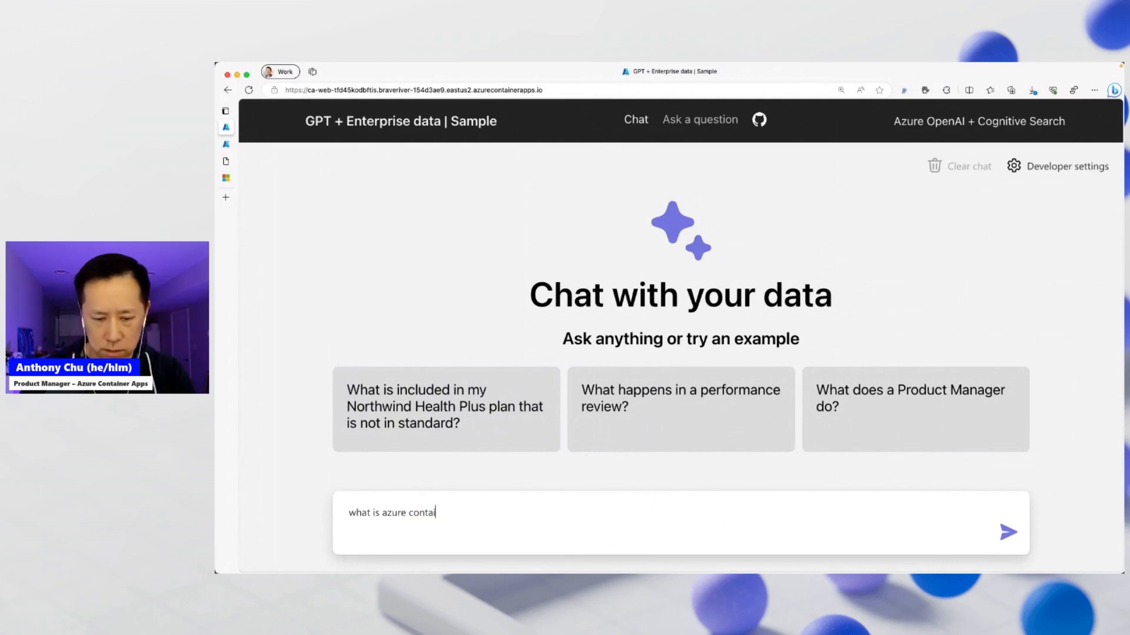
{"action": "left_click", "coordinate": [1008, 533]}
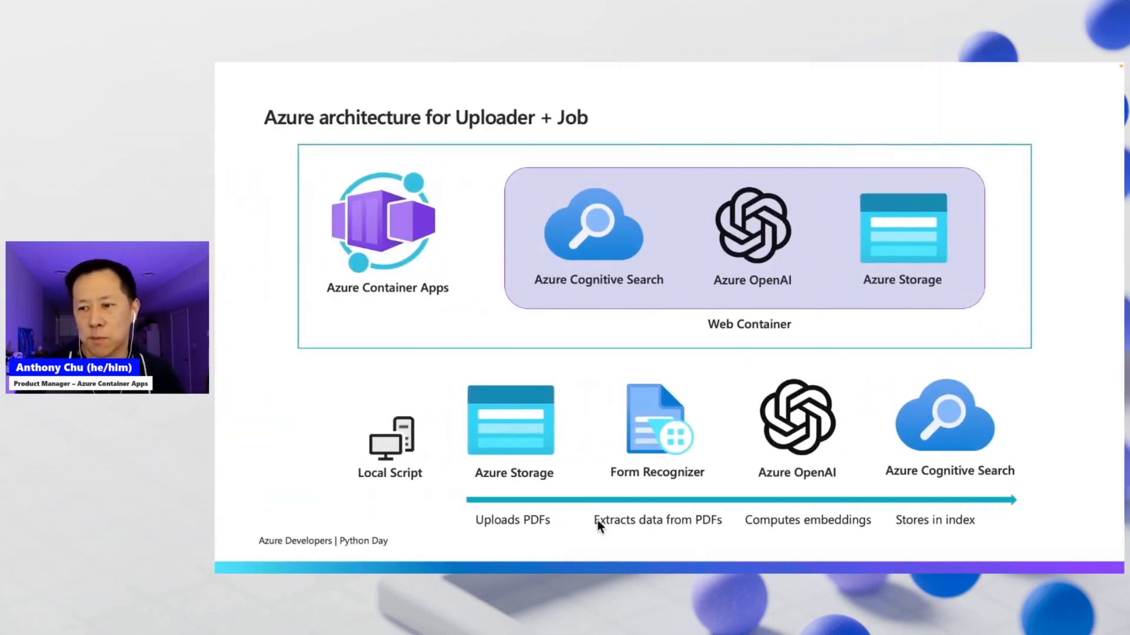
{"action": "mouse_move", "coordinate": [467, 503]}
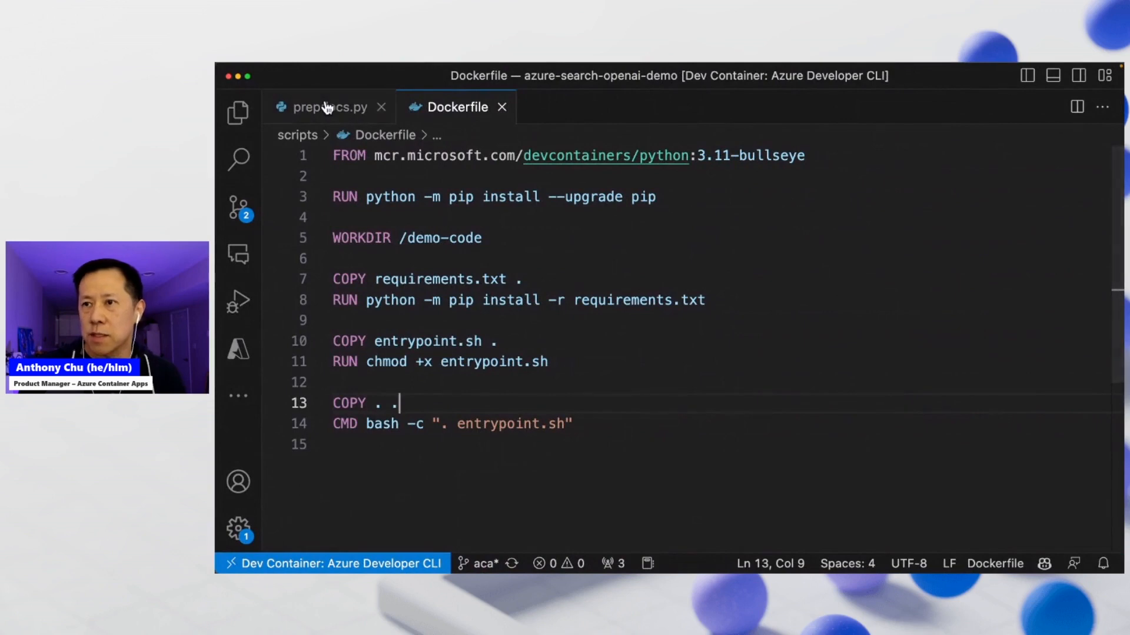
Review prepdocs.py's argparse arguments, then return to the scripts Dockerfile.
{"action": "left_click", "coordinate": [321, 106]}
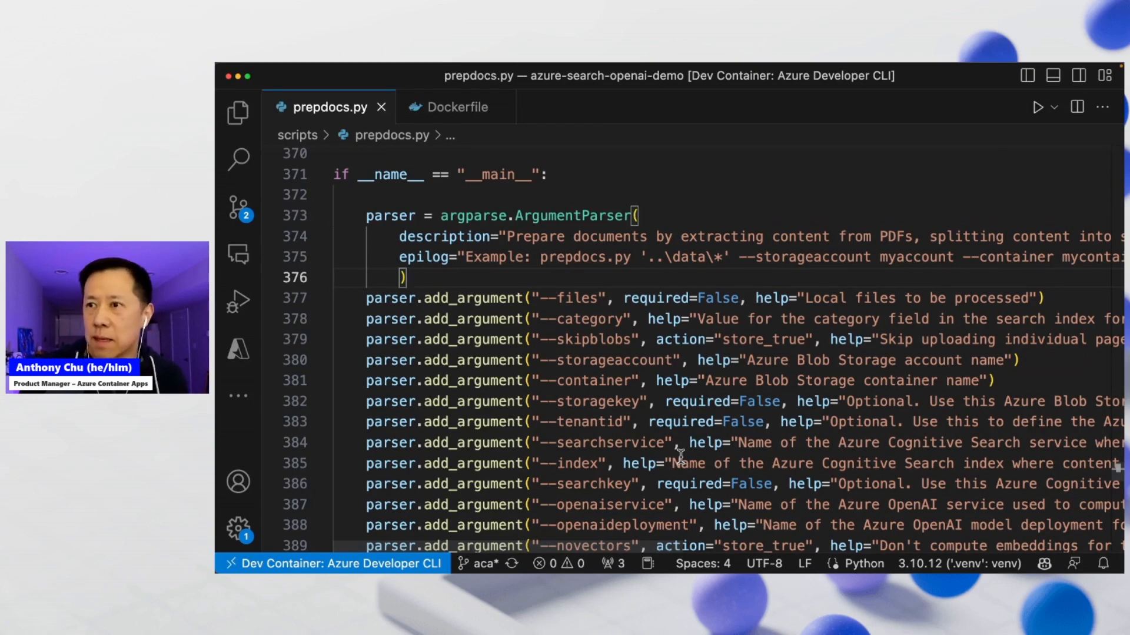
{"action": "mouse_move", "coordinate": [457, 107]}
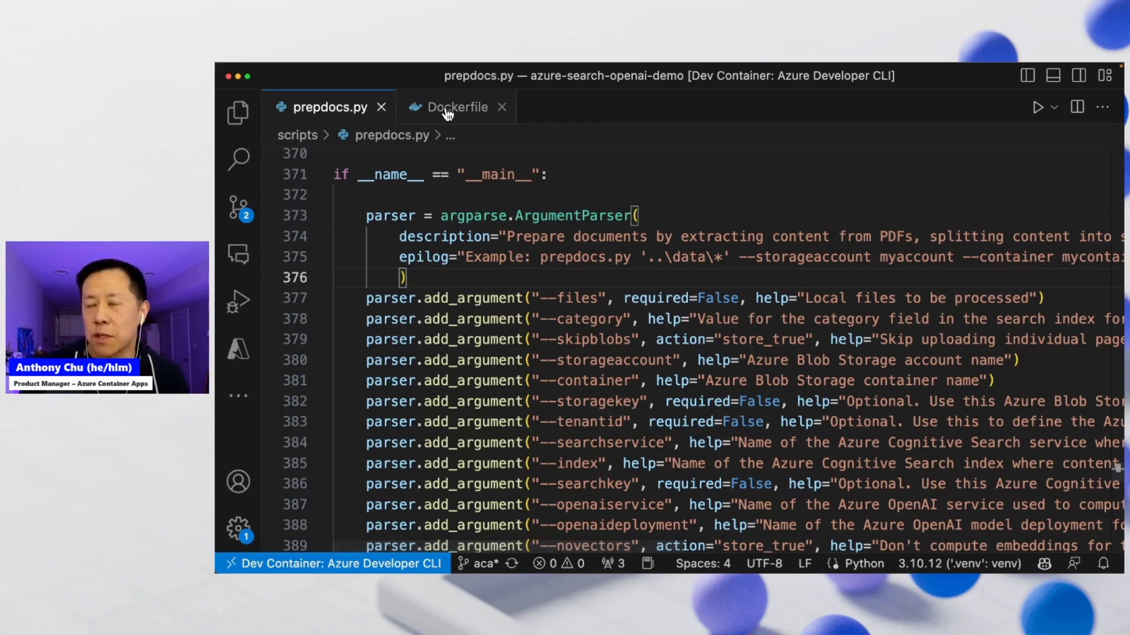
{"action": "left_click", "coordinate": [457, 107]}
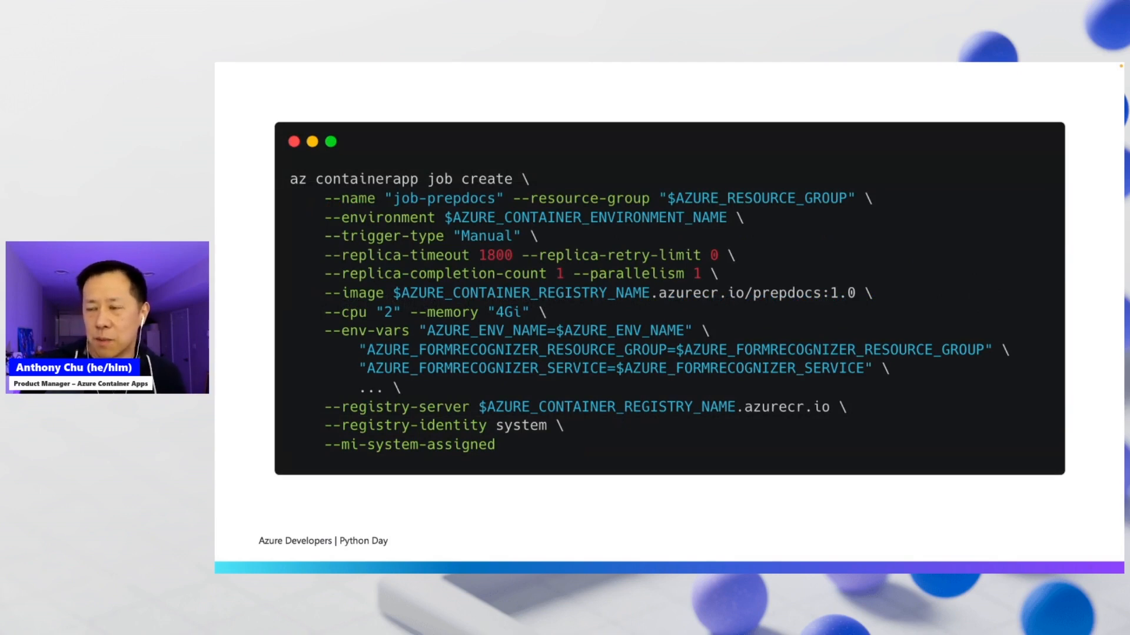
{"action": "mouse_move", "coordinate": [518, 246]}
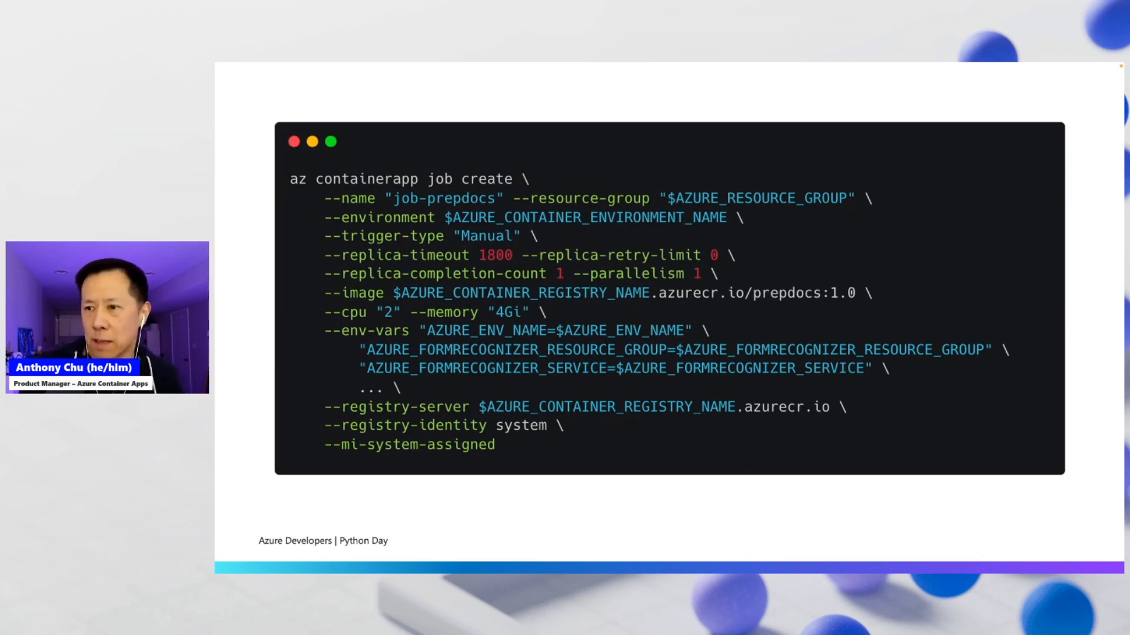
{"action": "mouse_move", "coordinate": [561, 376]}
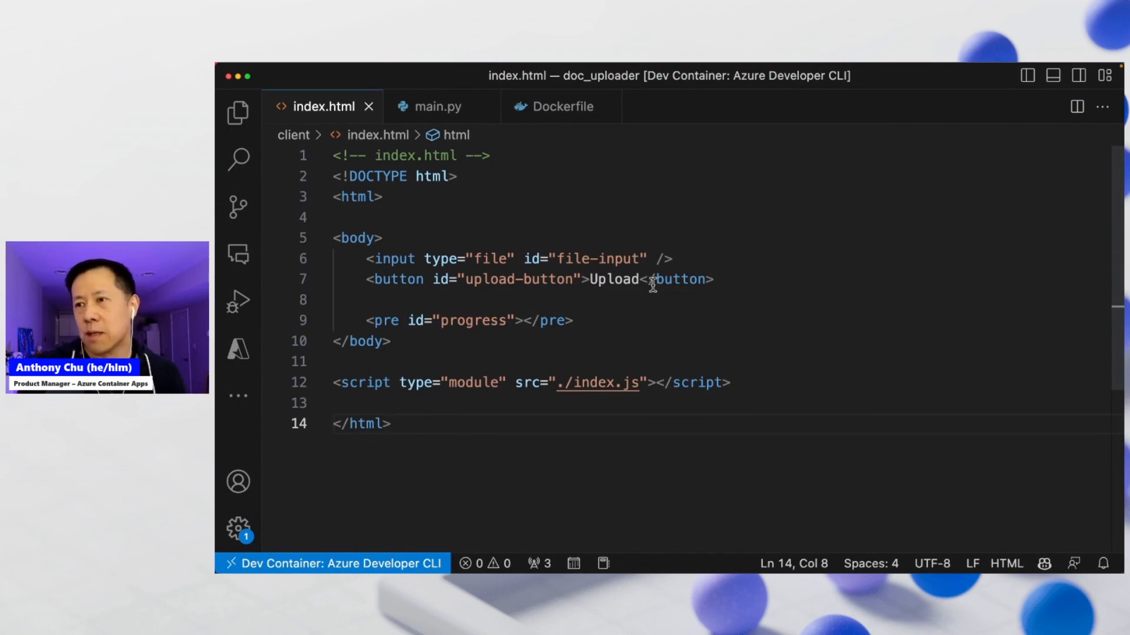
{"action": "mouse_move", "coordinate": [440, 107]}
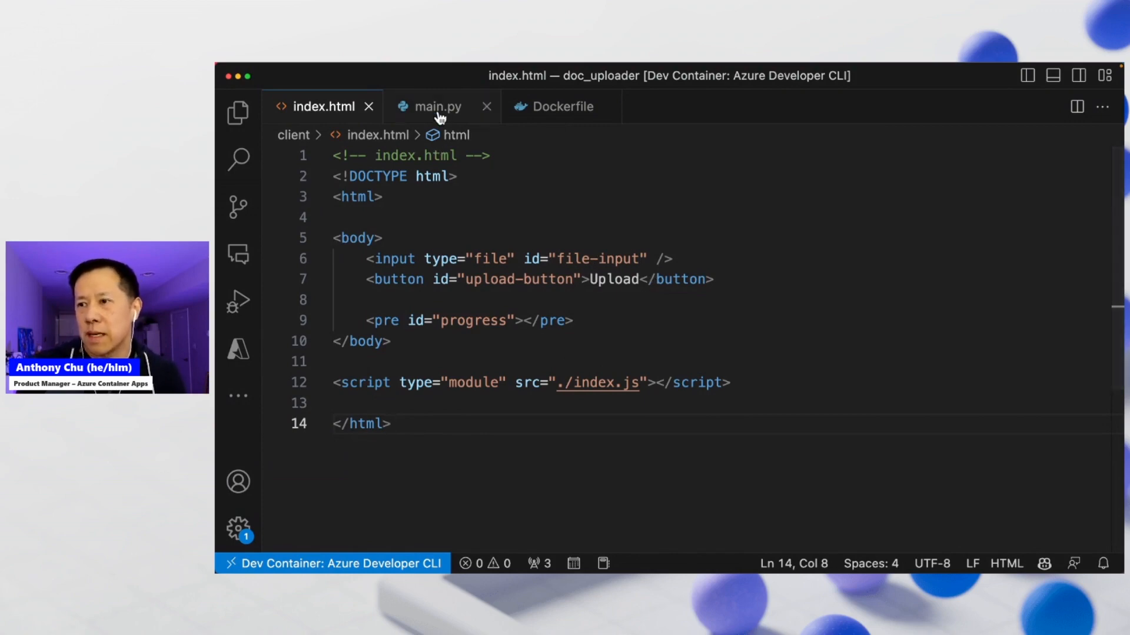
Show main.py's start_job code and mark the line starting job-prepdocs.
{"action": "left_click", "coordinate": [436, 106]}
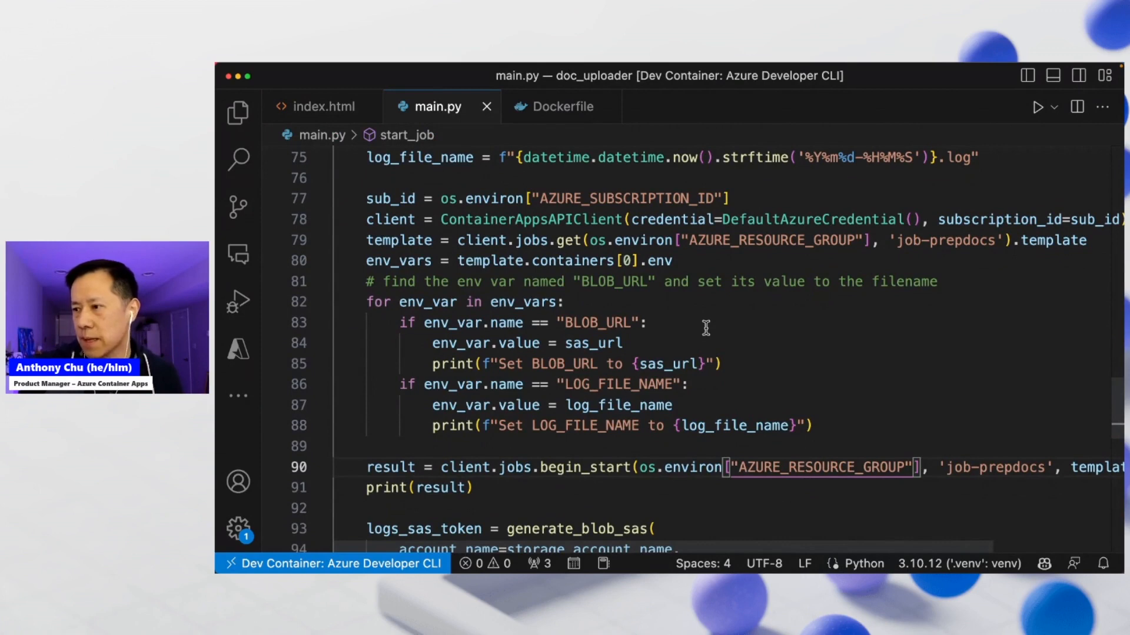
{"action": "mouse_move", "coordinate": [606, 452]}
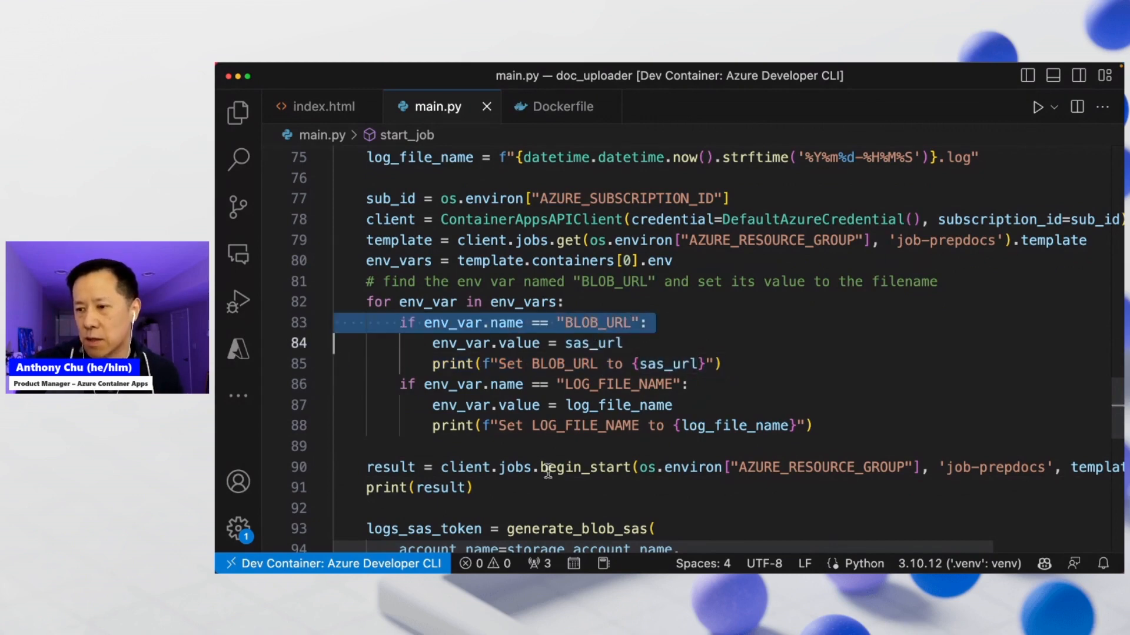
{"action": "left_click", "coordinate": [569, 466]}
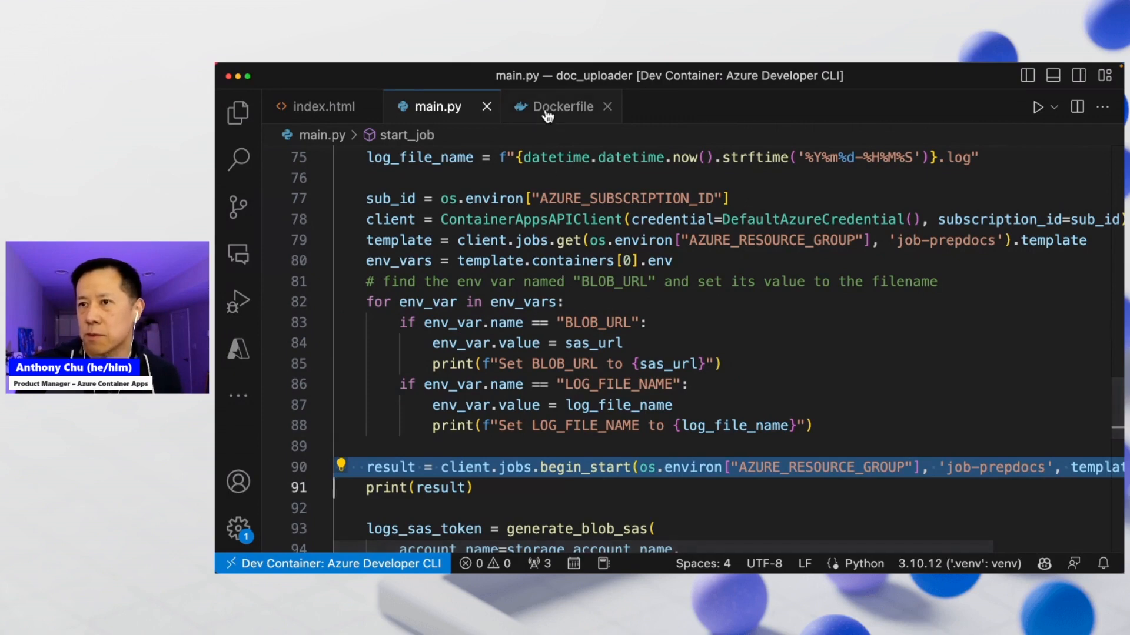
Show the doc_uploader Dockerfile with its Python 3.10-slim stage.
{"action": "left_click", "coordinate": [561, 106]}
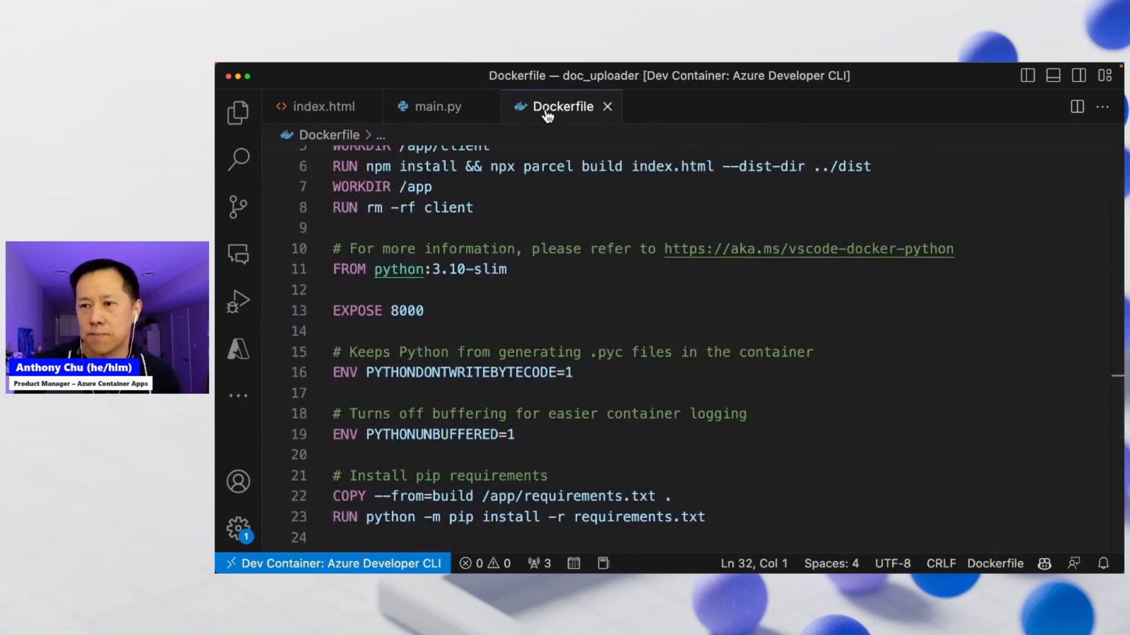
{"action": "mouse_move", "coordinate": [544, 288]}
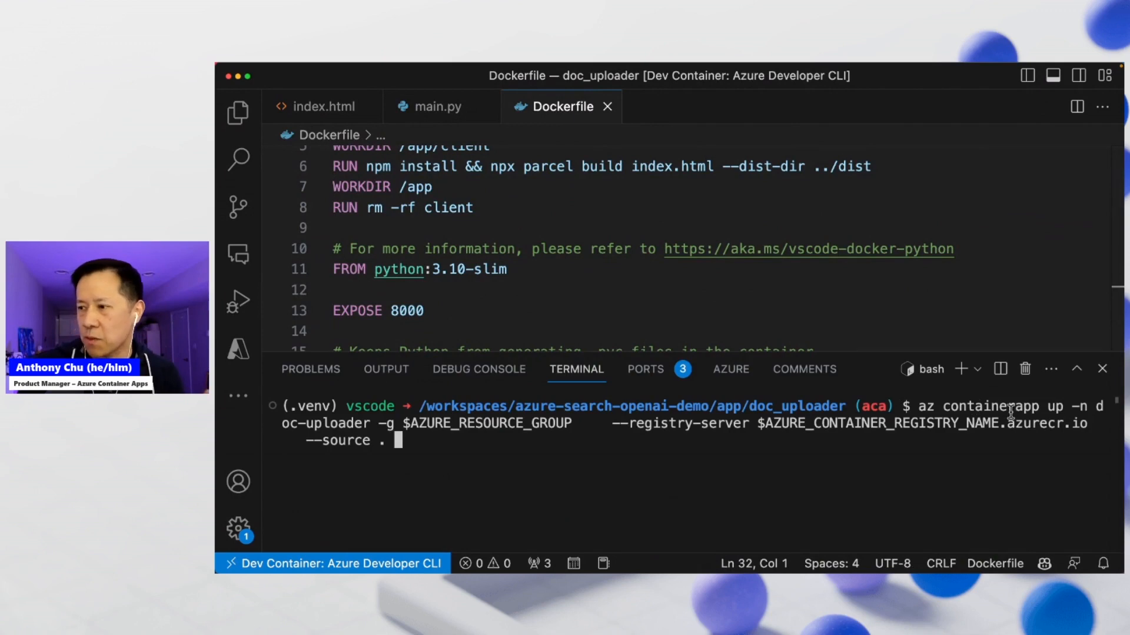
{"action": "mouse_move", "coordinate": [1005, 474]}
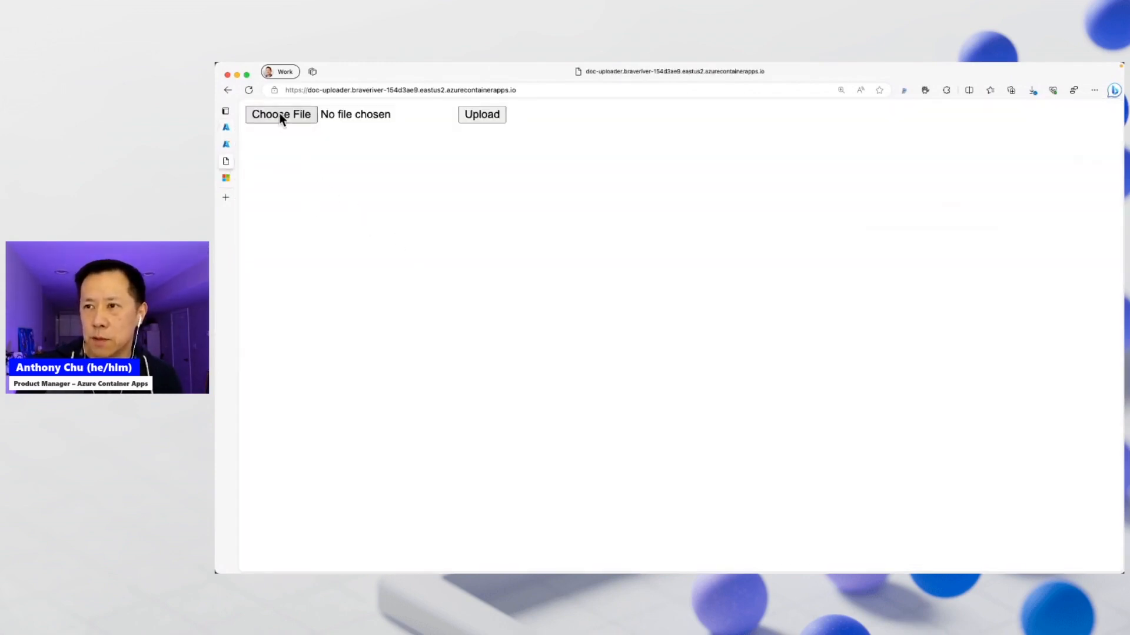
Choose azure-container-apps.pdf and upload it to start the processing job.
{"action": "left_click", "coordinate": [280, 114]}
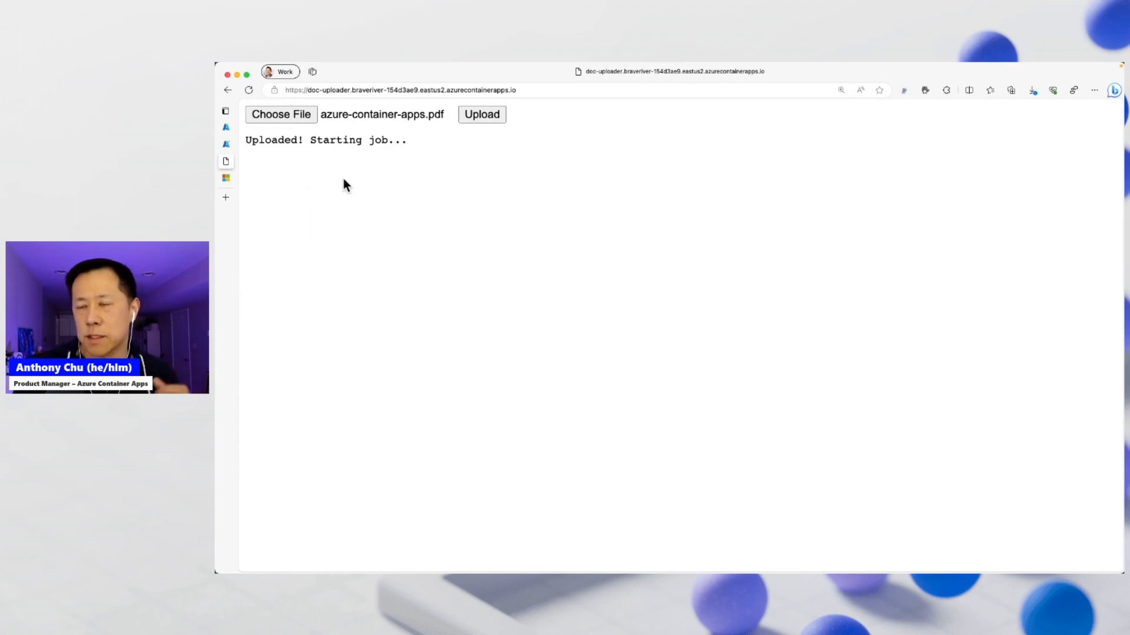
{"action": "left_click", "coordinate": [225, 177]}
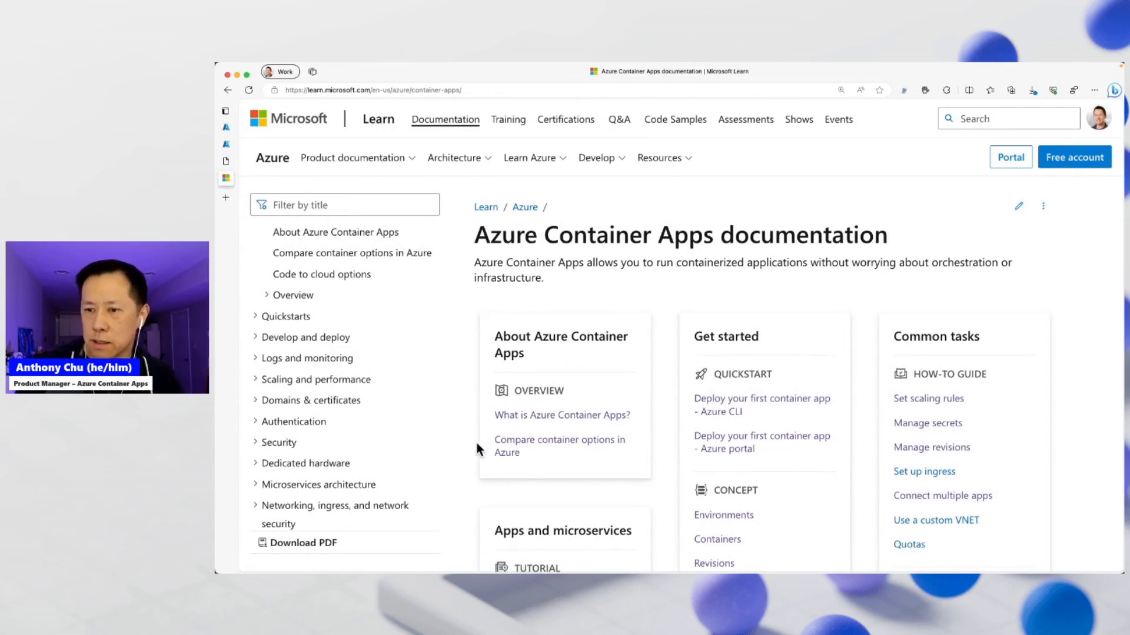
{"action": "mouse_move", "coordinate": [365, 549]}
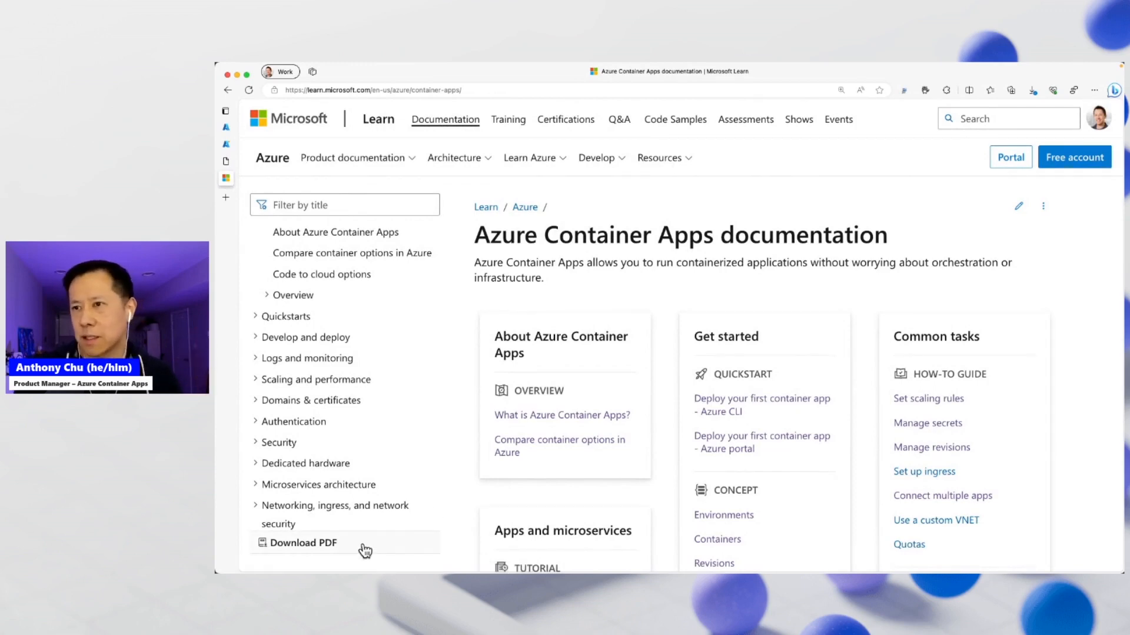
{"action": "mouse_move", "coordinate": [268, 418]}
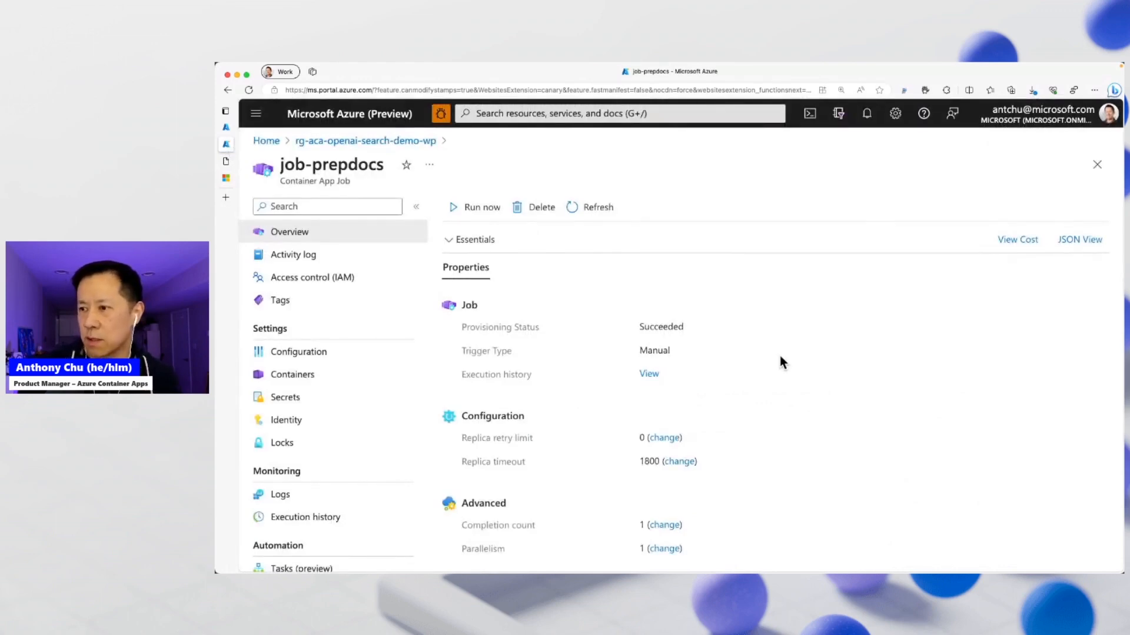
{"action": "mouse_move", "coordinate": [684, 530]}
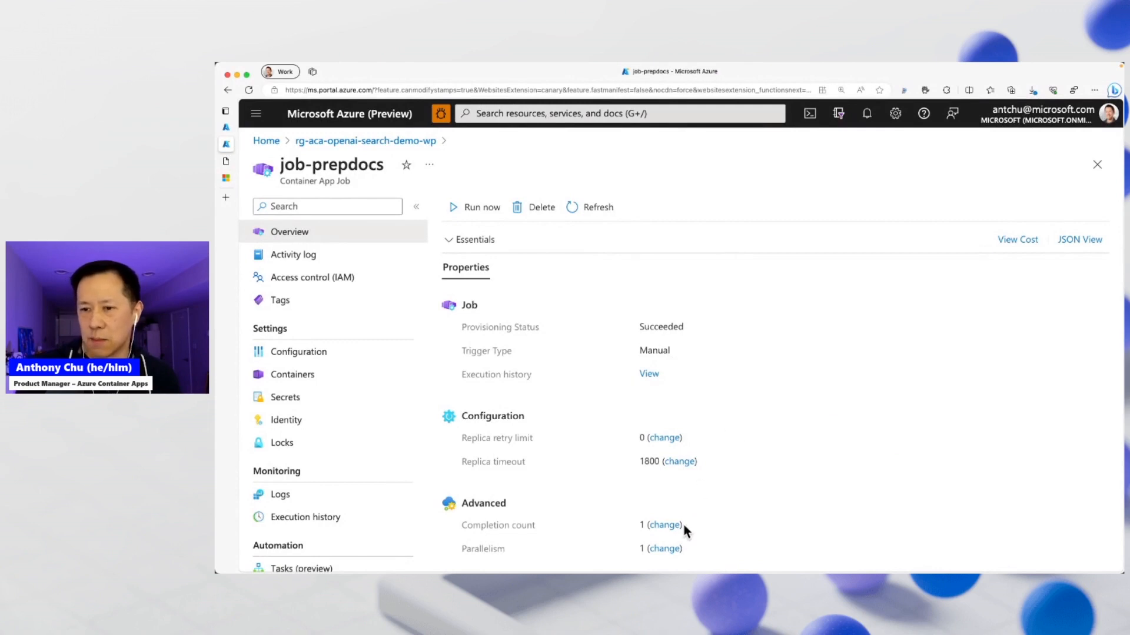
{"action": "mouse_move", "coordinate": [345, 523]}
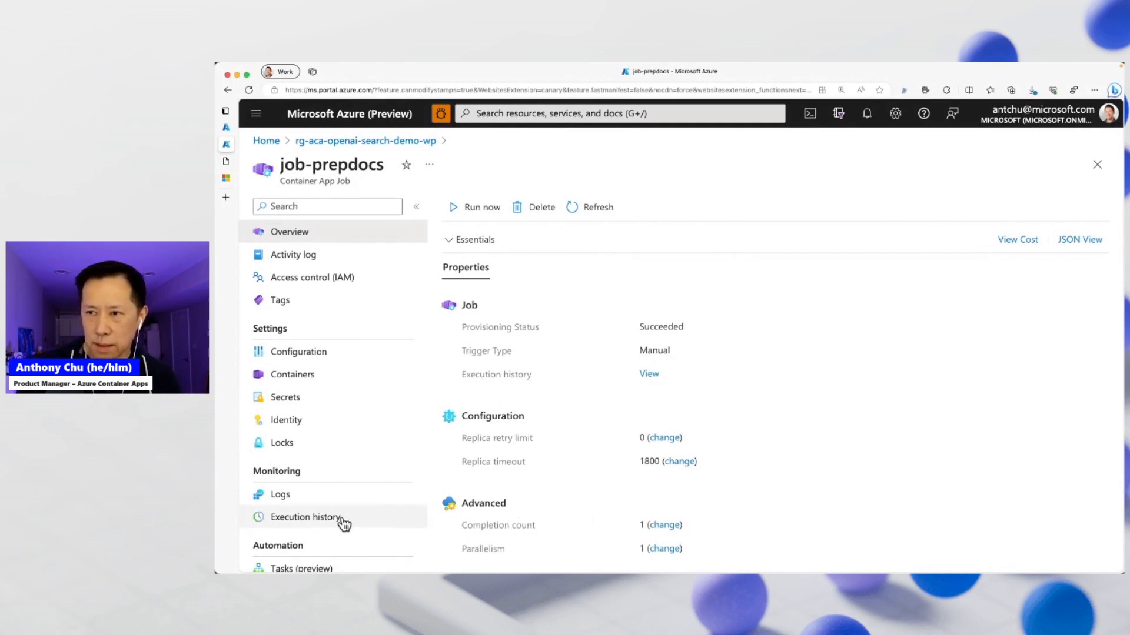
{"action": "mouse_move", "coordinate": [544, 315]}
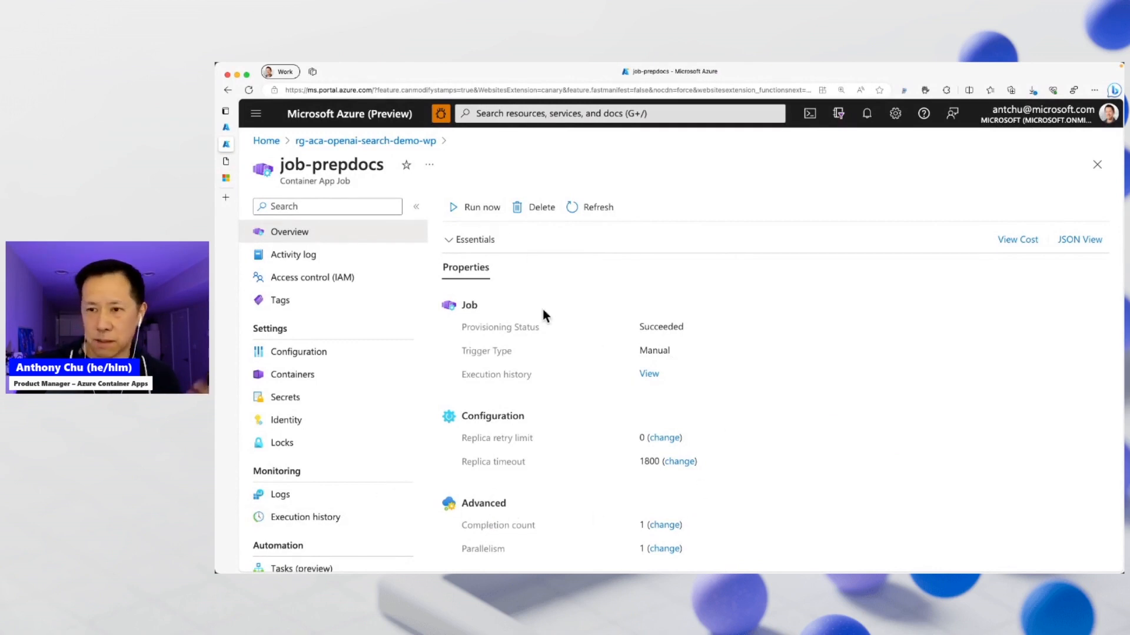
{"action": "mouse_move", "coordinate": [303, 517]}
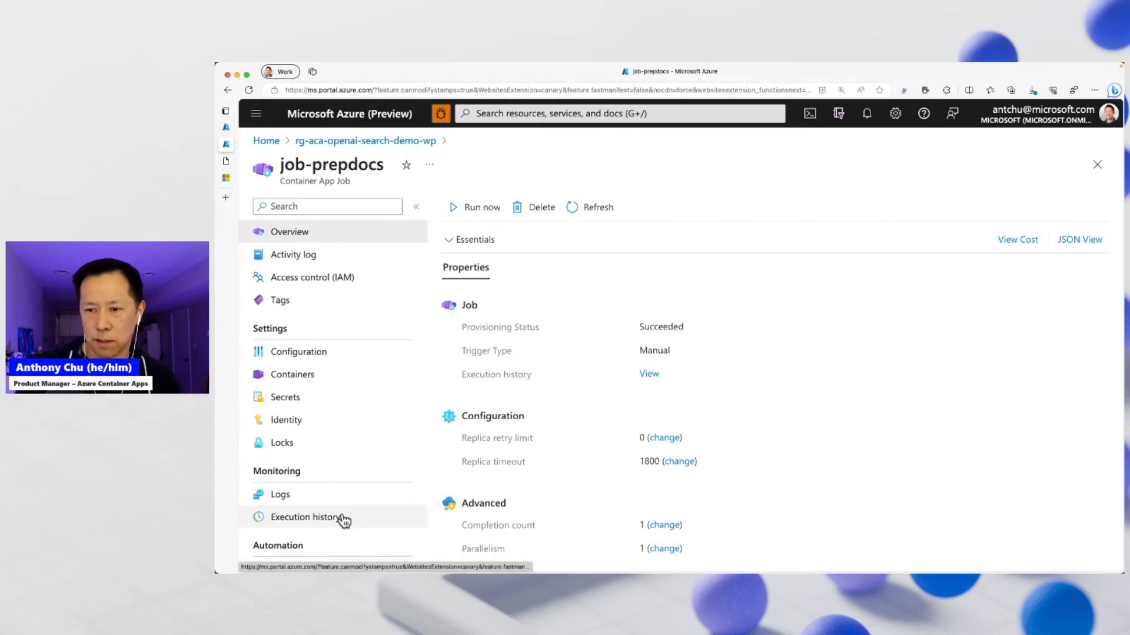
Open job-prepdocs execution history showing 16 runs, the newest still running.
{"action": "left_click", "coordinate": [308, 517]}
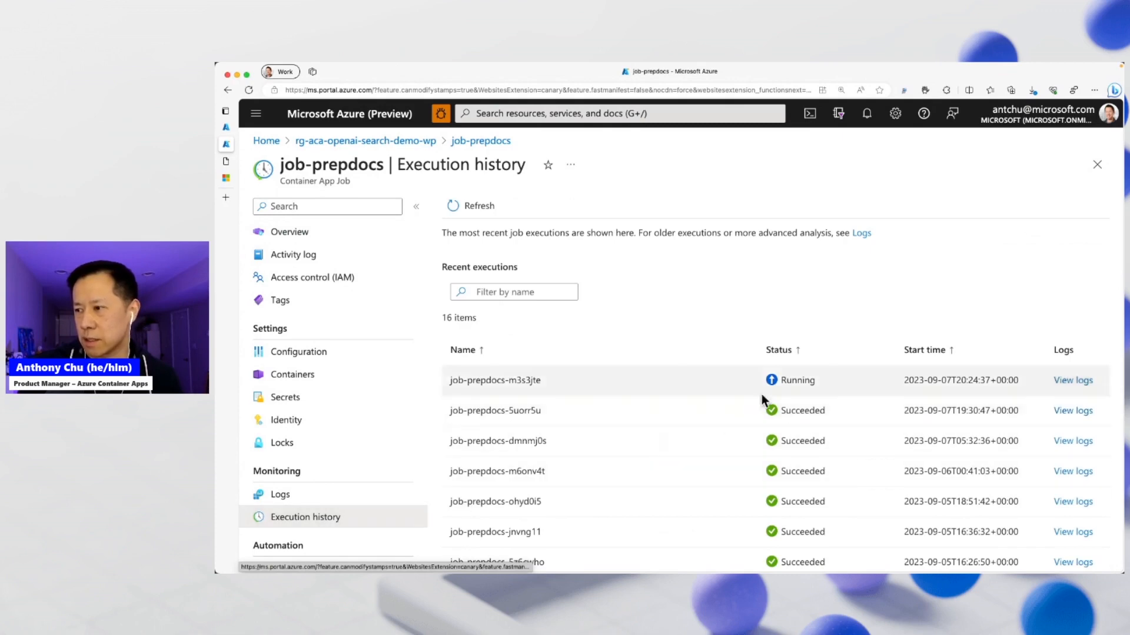
{"action": "mouse_move", "coordinate": [283, 195]}
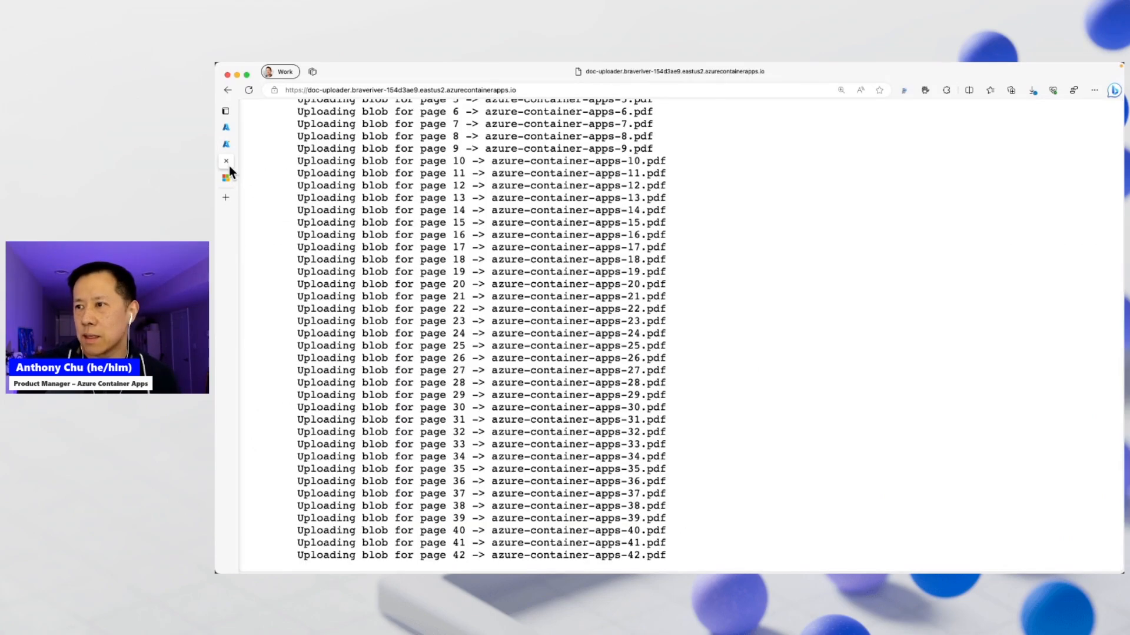
Scroll the upload log to the 'Indexed 719 sections, 719 succeeded' line for gptkbindex.
{"action": "scroll", "scroll_direction": "down", "scroll_amount": 3}
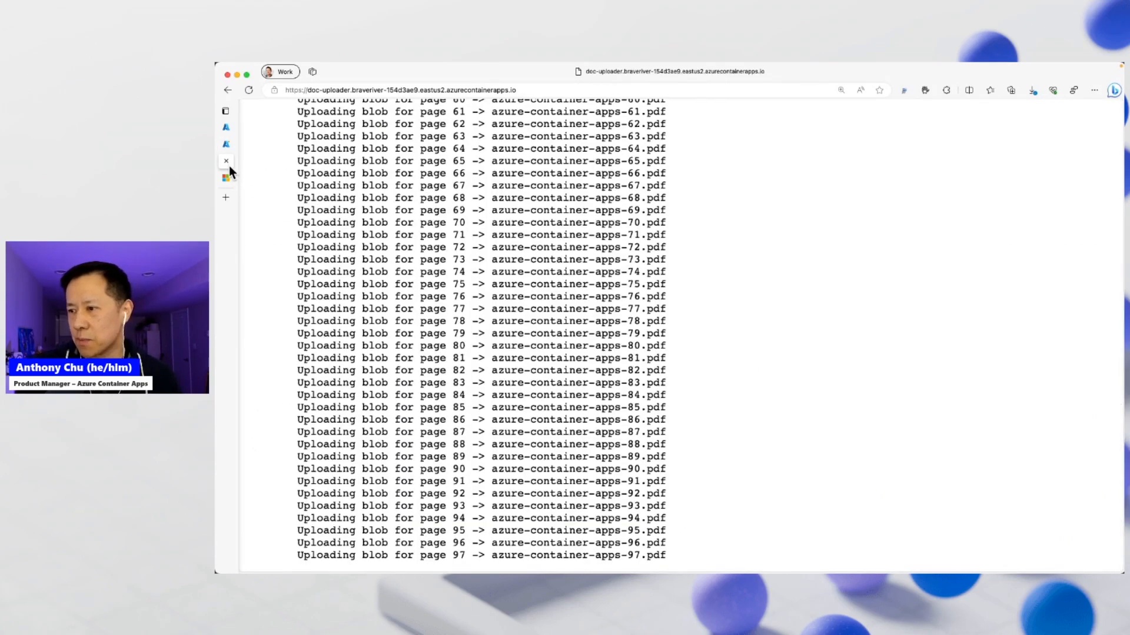
{"action": "scroll", "scroll_direction": "down", "scroll_amount": 3}
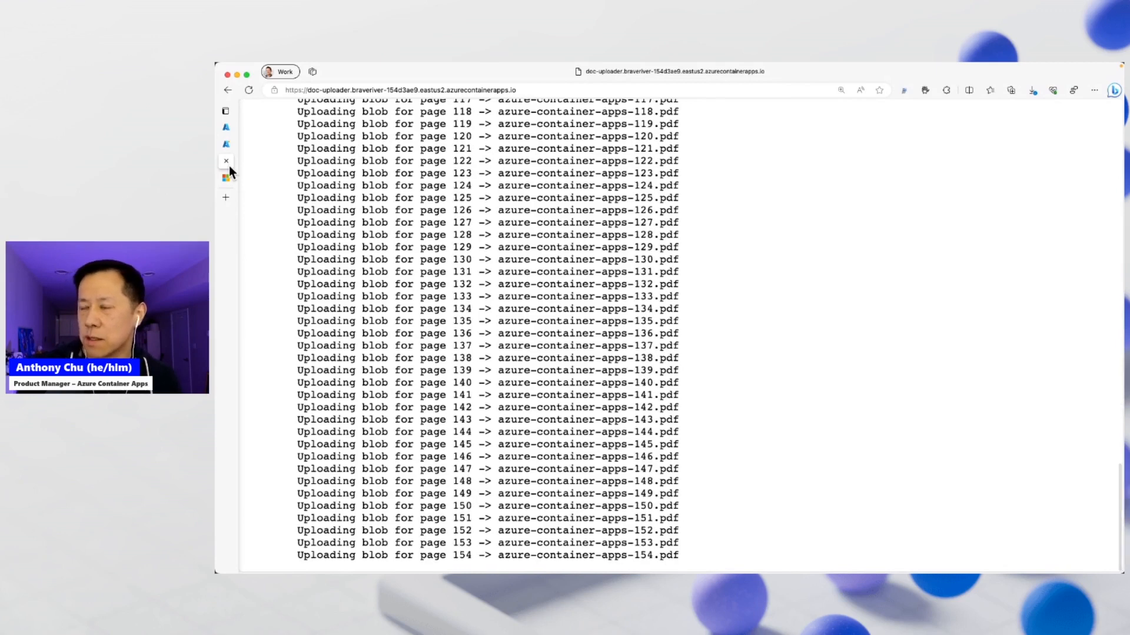
{"action": "scroll", "scroll_direction": "down", "scroll_amount": 3}
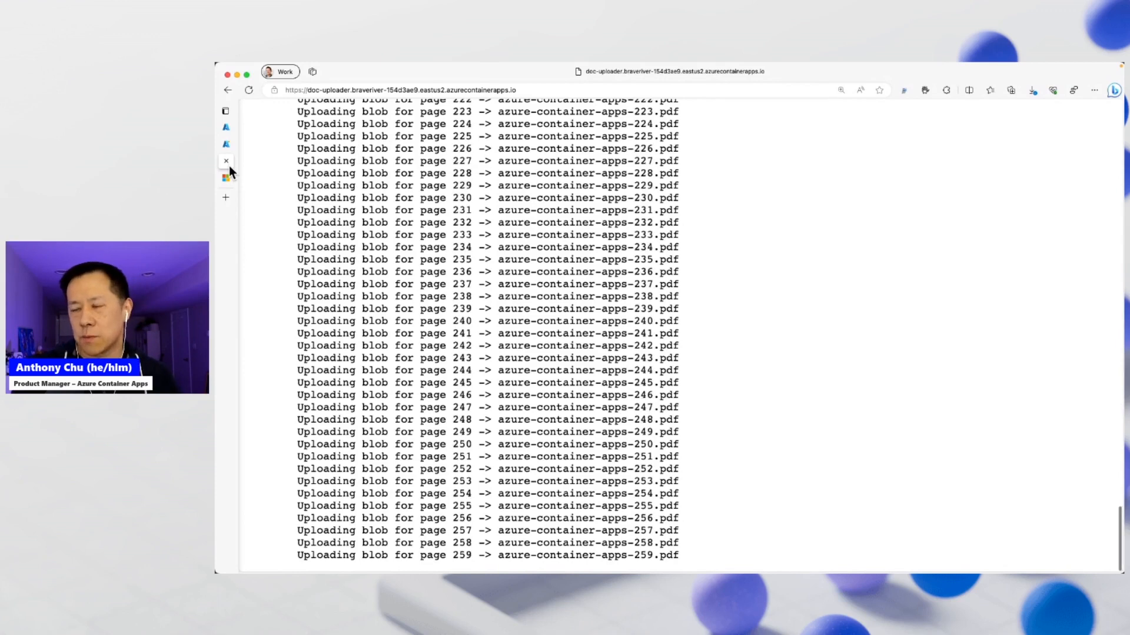
{"action": "scroll", "scroll_direction": "down", "scroll_amount": 3}
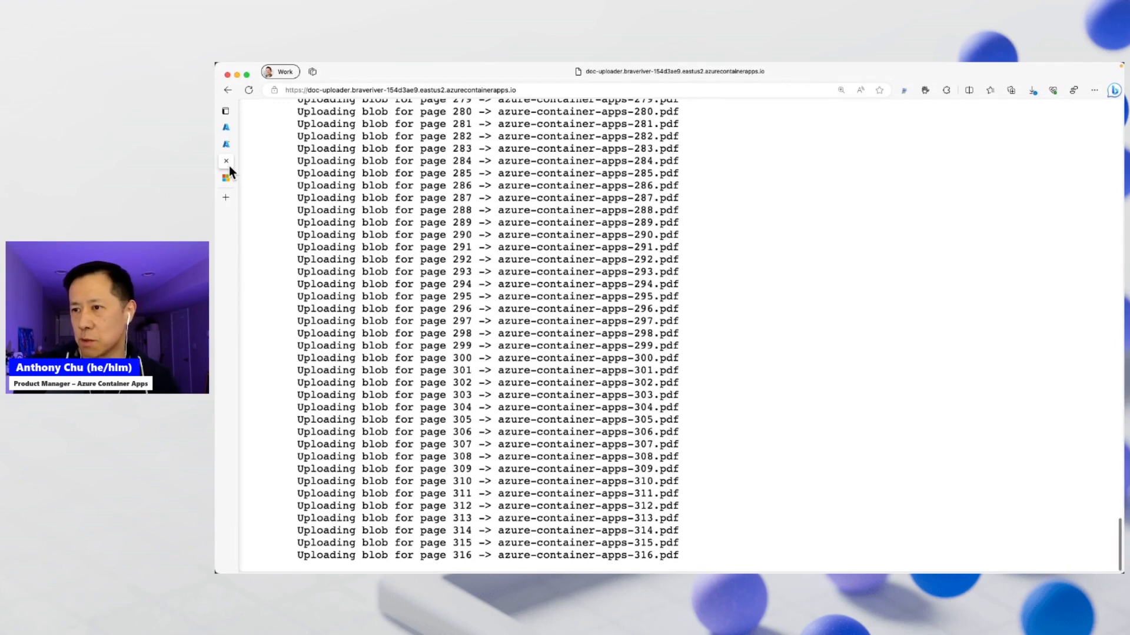
{"action": "scroll", "scroll_direction": "down", "scroll_amount": 3}
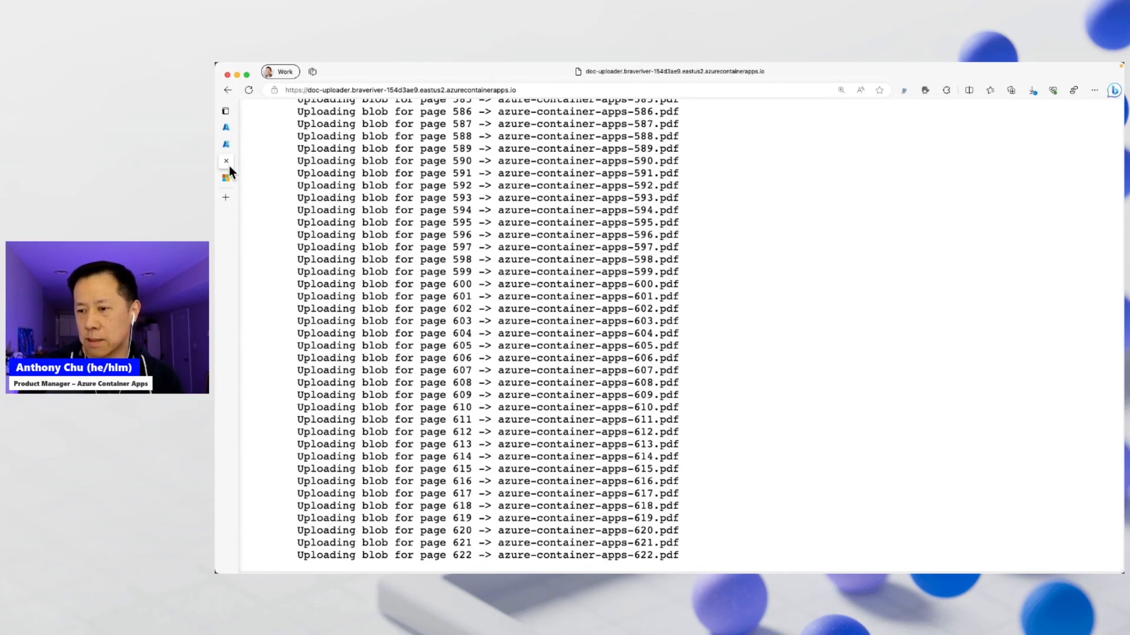
{"action": "scroll", "scroll_direction": "down", "scroll_amount": 3}
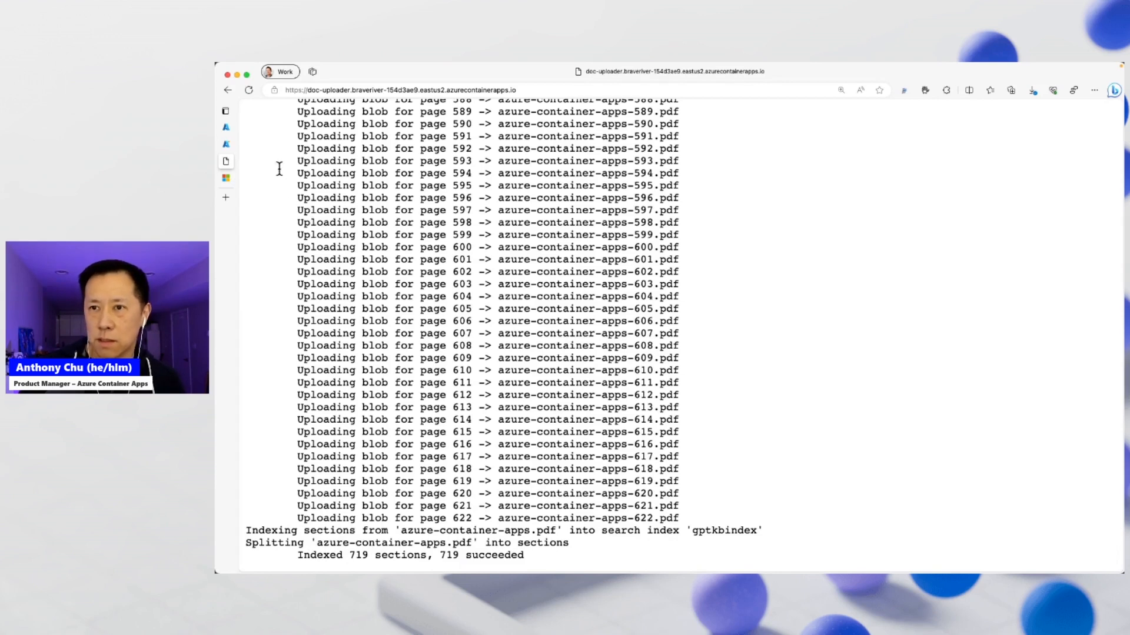
{"action": "mouse_move", "coordinate": [232, 131]}
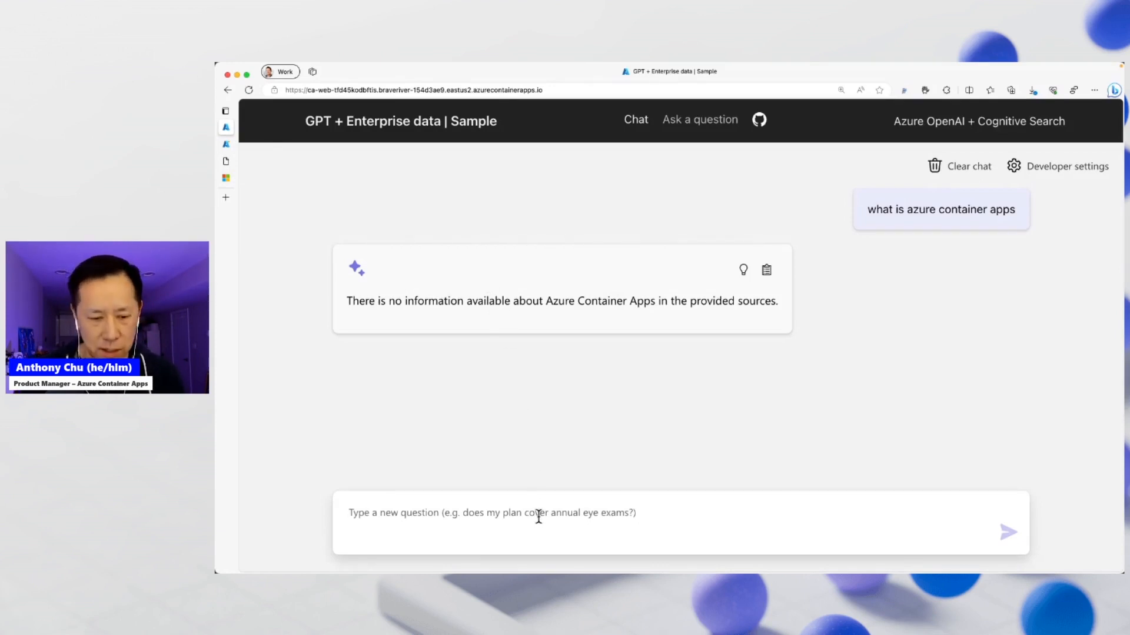
Ask 'what is azure container apps?' and get an answer citing azure-container-apps PDF pages.
{"action": "type", "text": "what is az"}
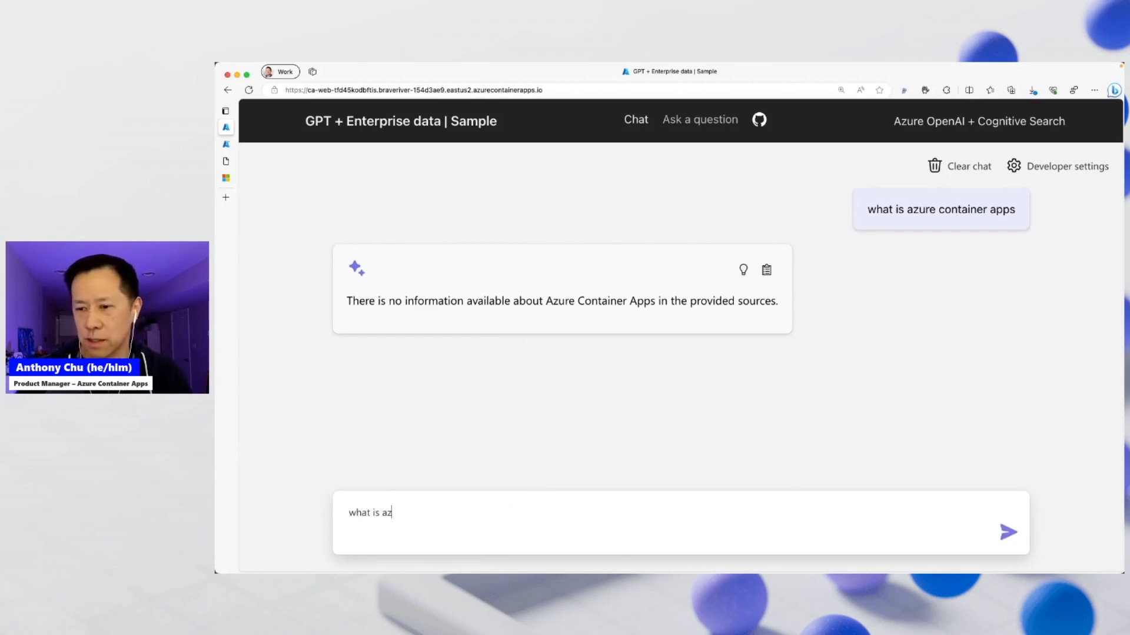
{"action": "type", "text": "ure container apps?"}
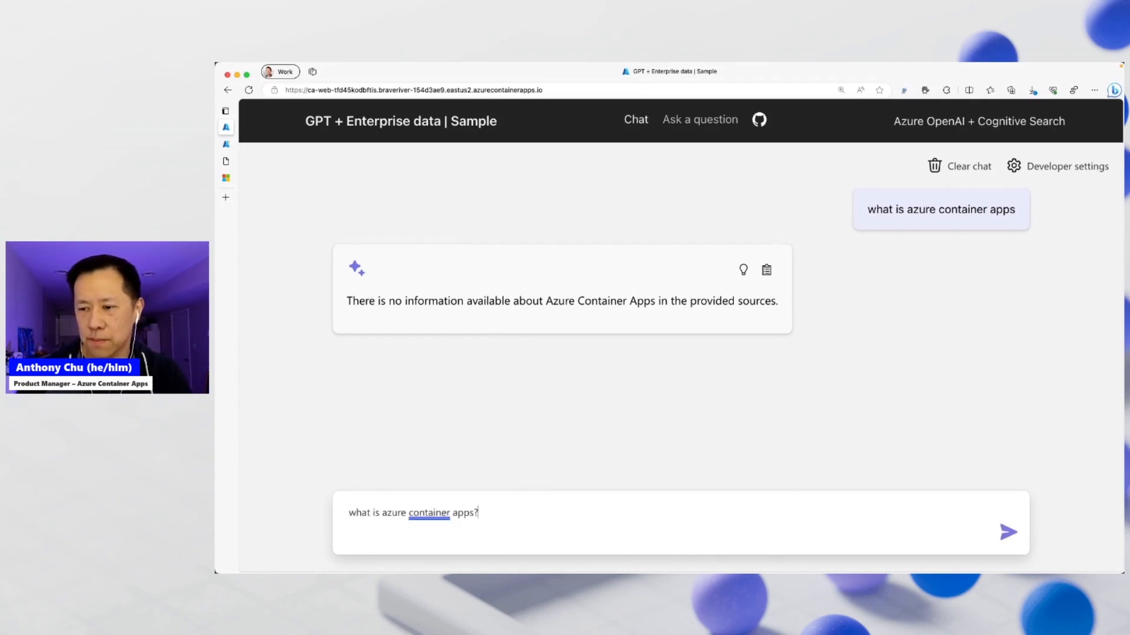
{"action": "left_click", "coordinate": [1008, 532]}
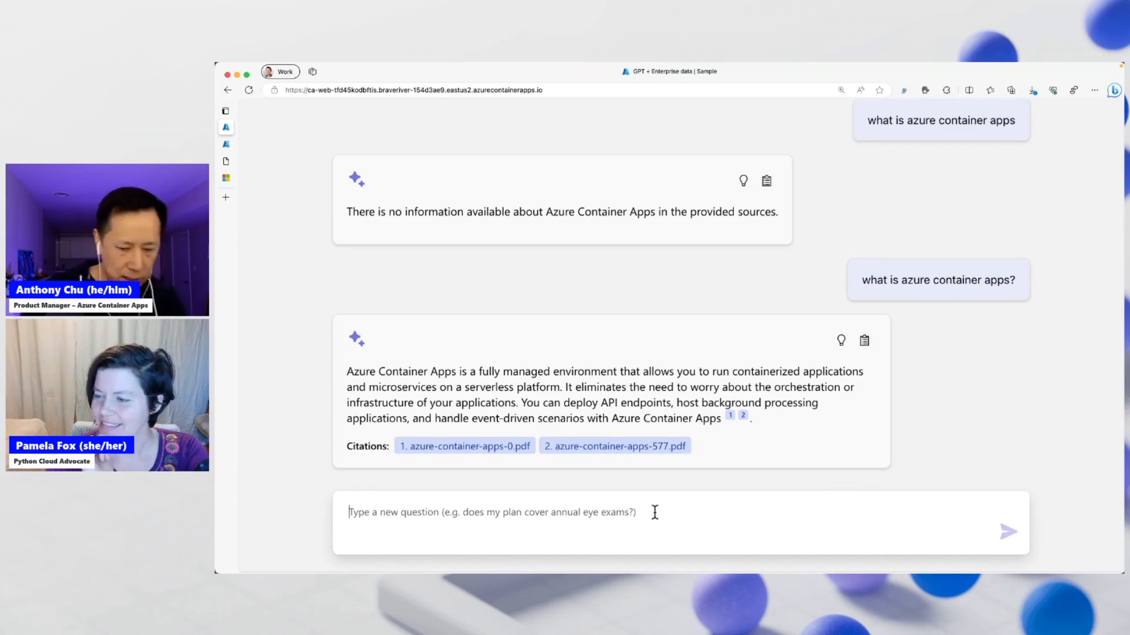
Ask 'how does billing work in container apps?' and read the cited consumption-and-requests answer.
{"action": "type", "text": "how does"}
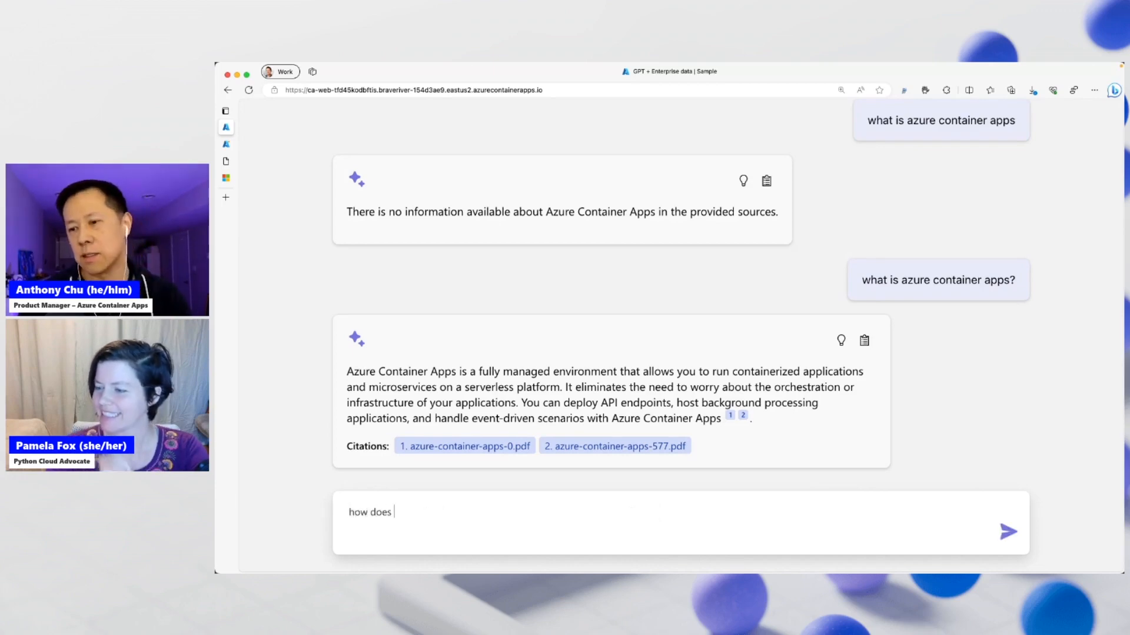
{"action": "type", "text": "billing worki"}
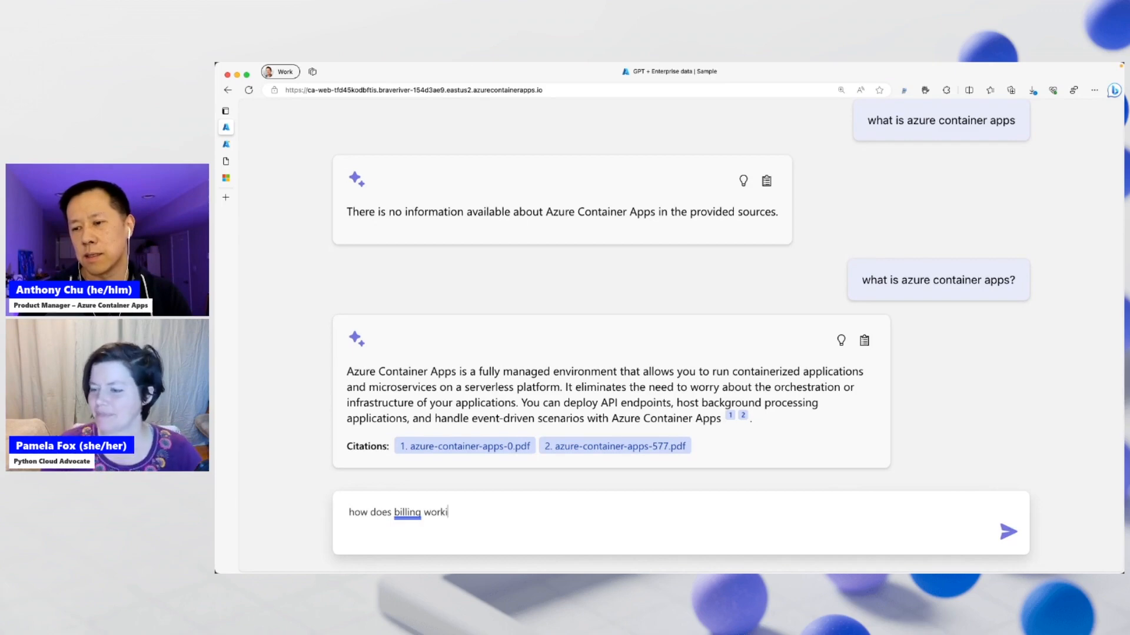
{"action": "type", "text": "in container a"}
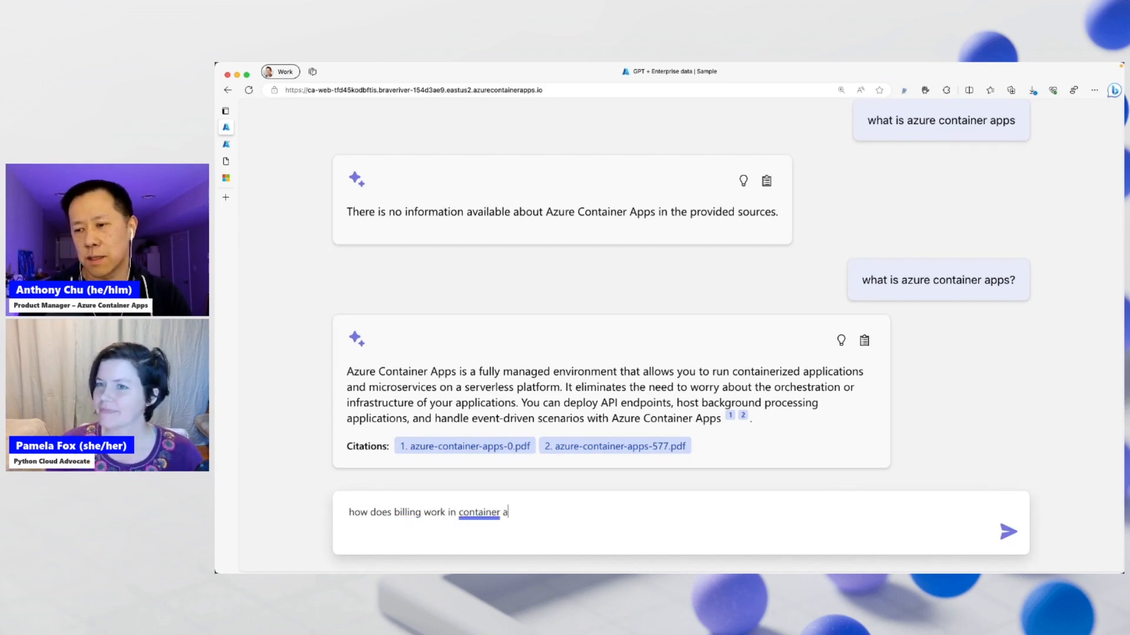
{"action": "left_click", "coordinate": [1008, 532]}
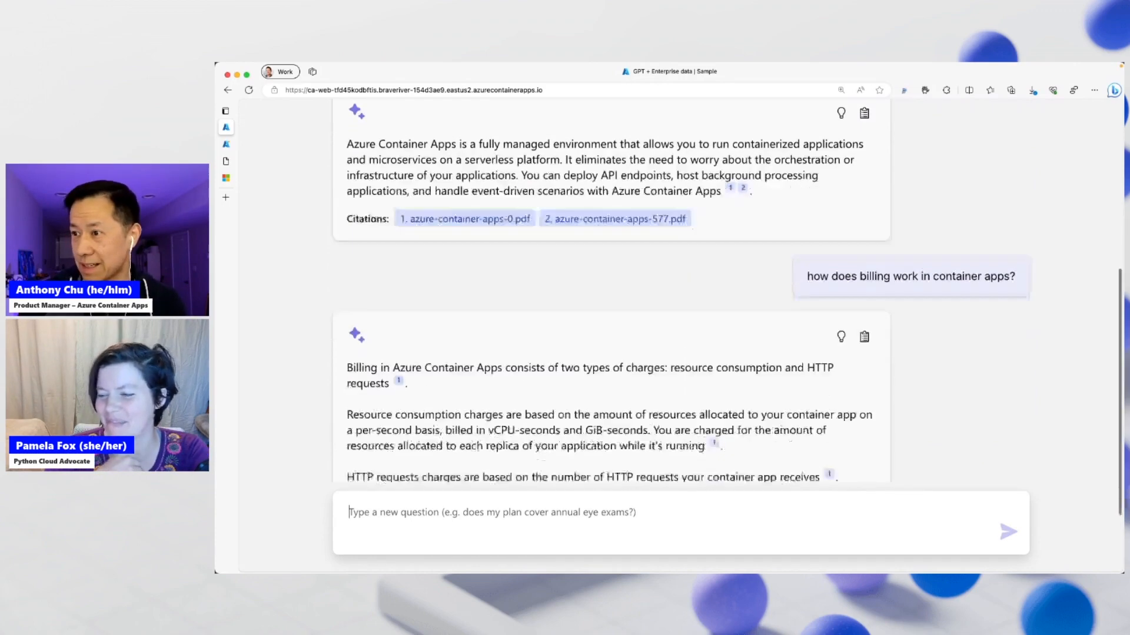
{"action": "scroll", "scroll_direction": "down", "scroll_amount": 3}
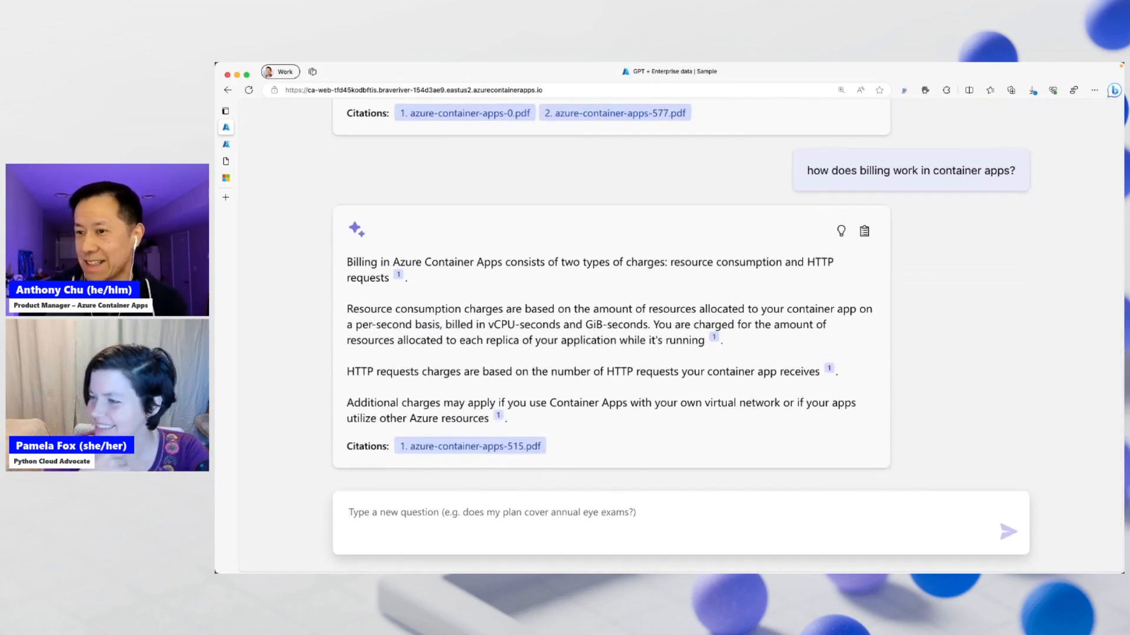